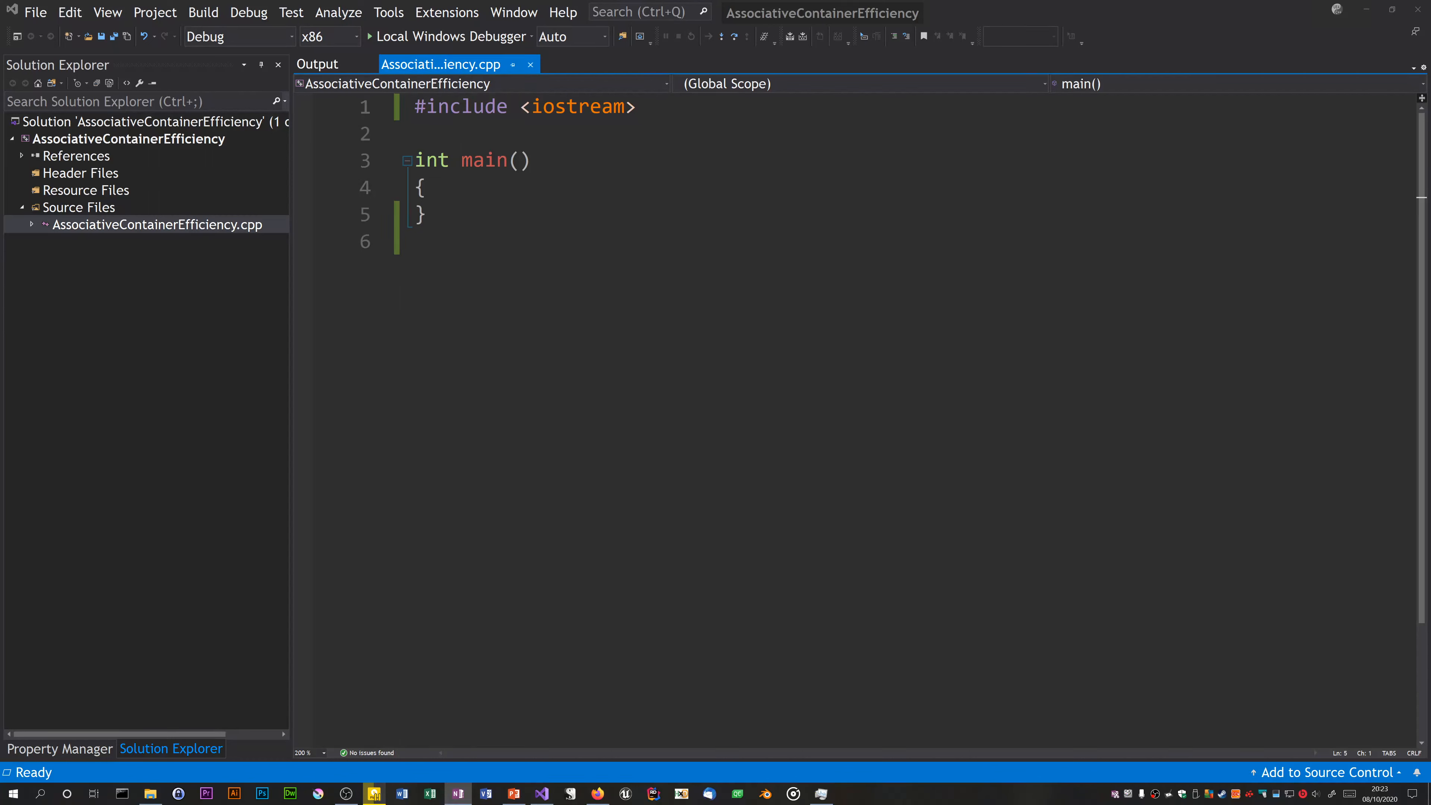
mouse_move(997, 23)
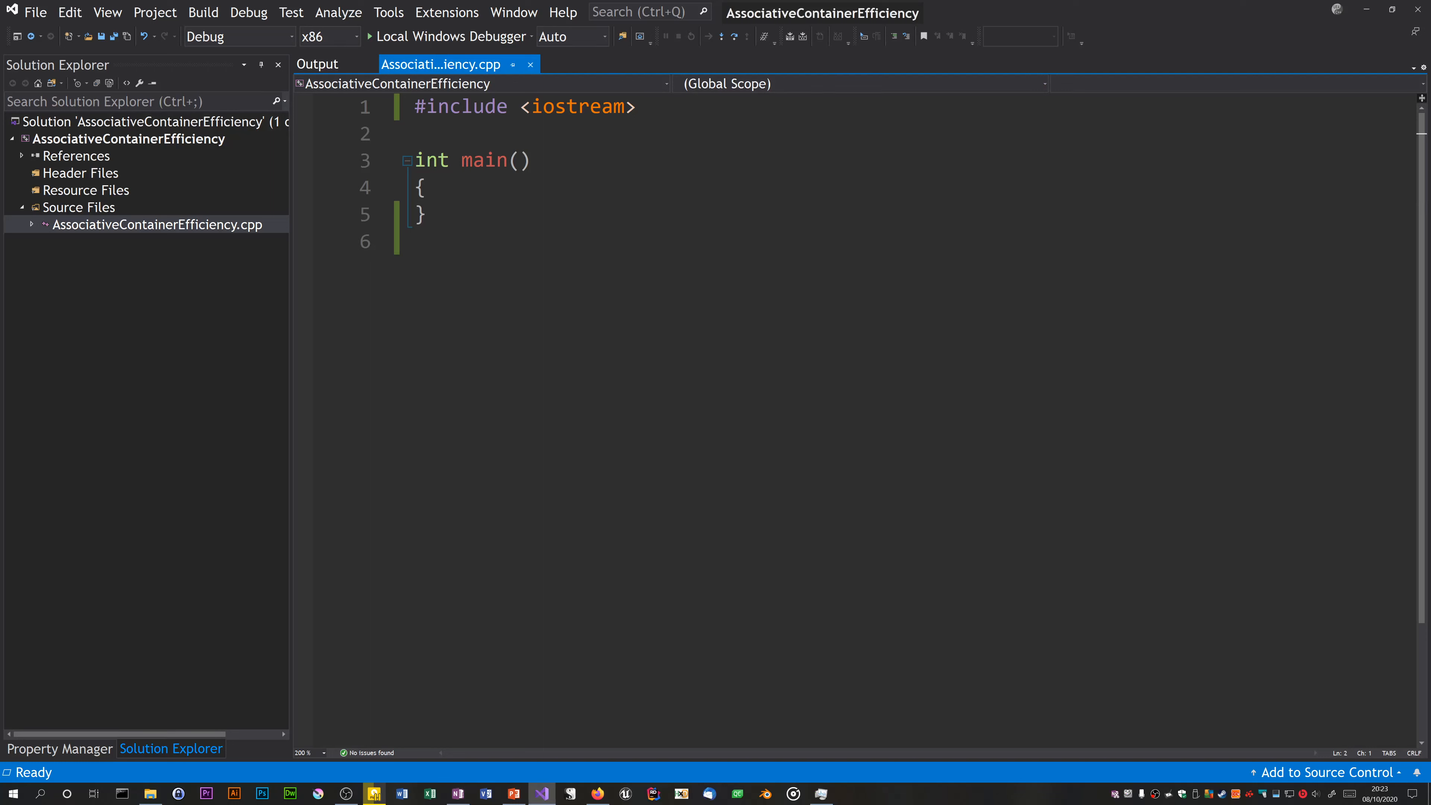
Step: Declare class Timer above main with a public: section and an empty Timer() constructor
key("Enter")
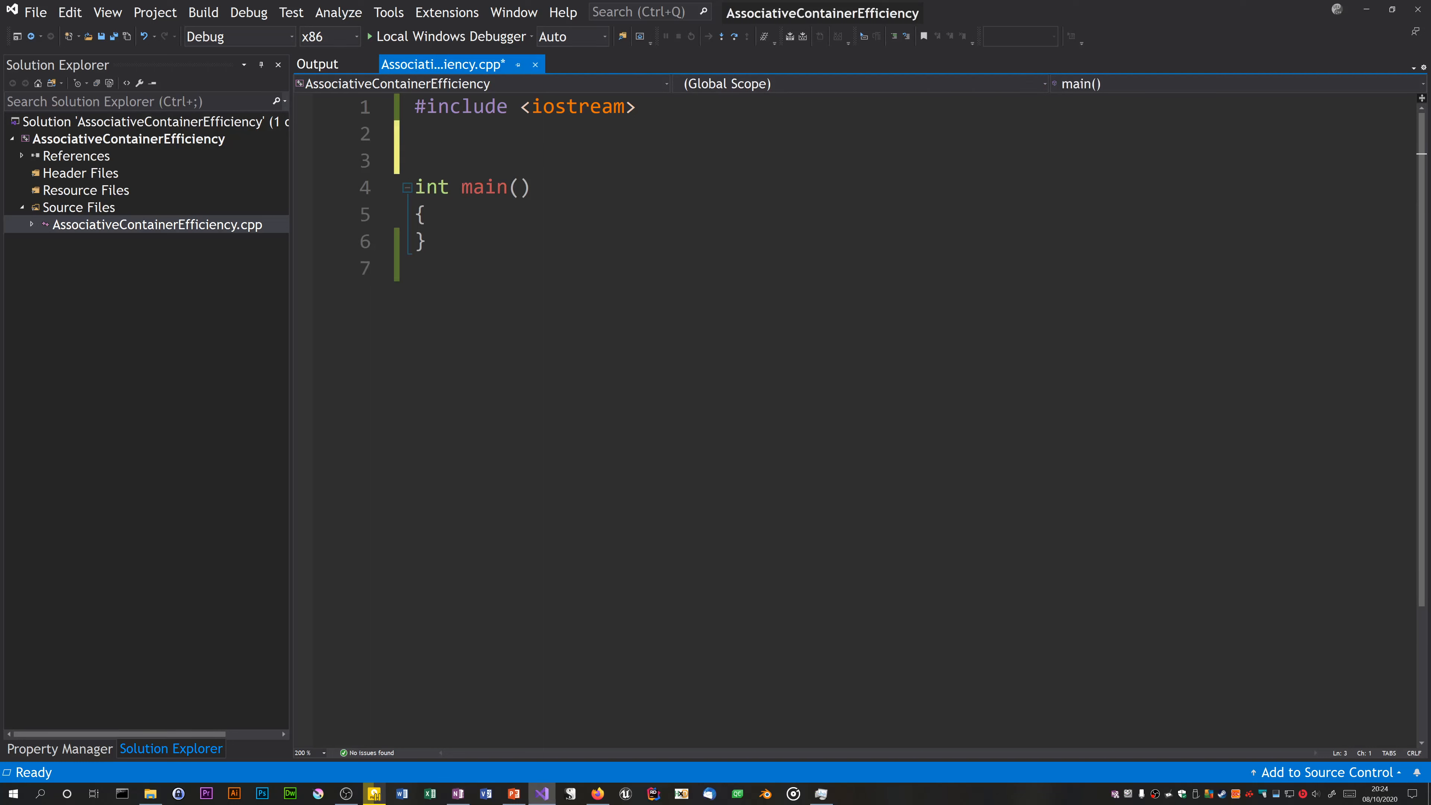
type("class")
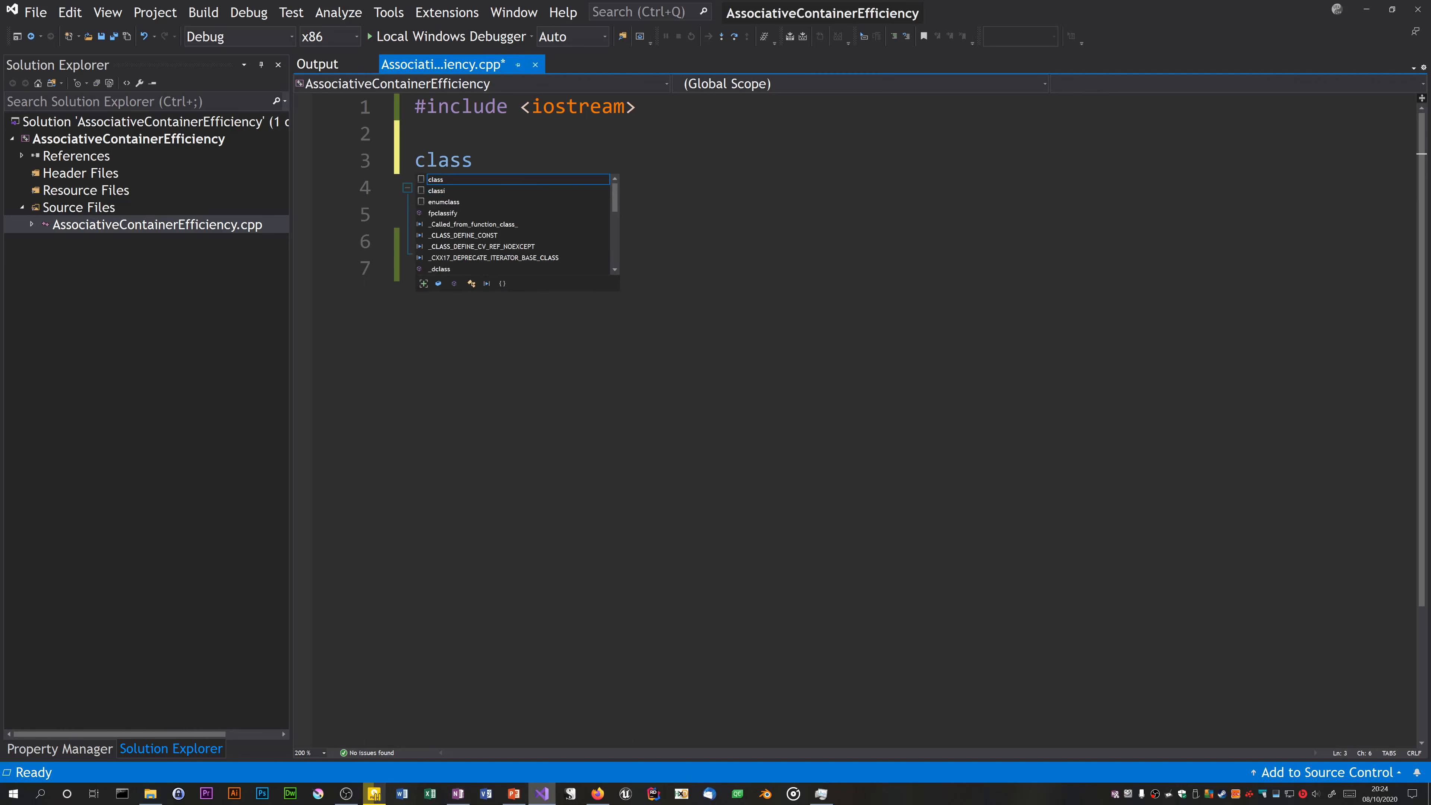
type("Timer")
type("{")
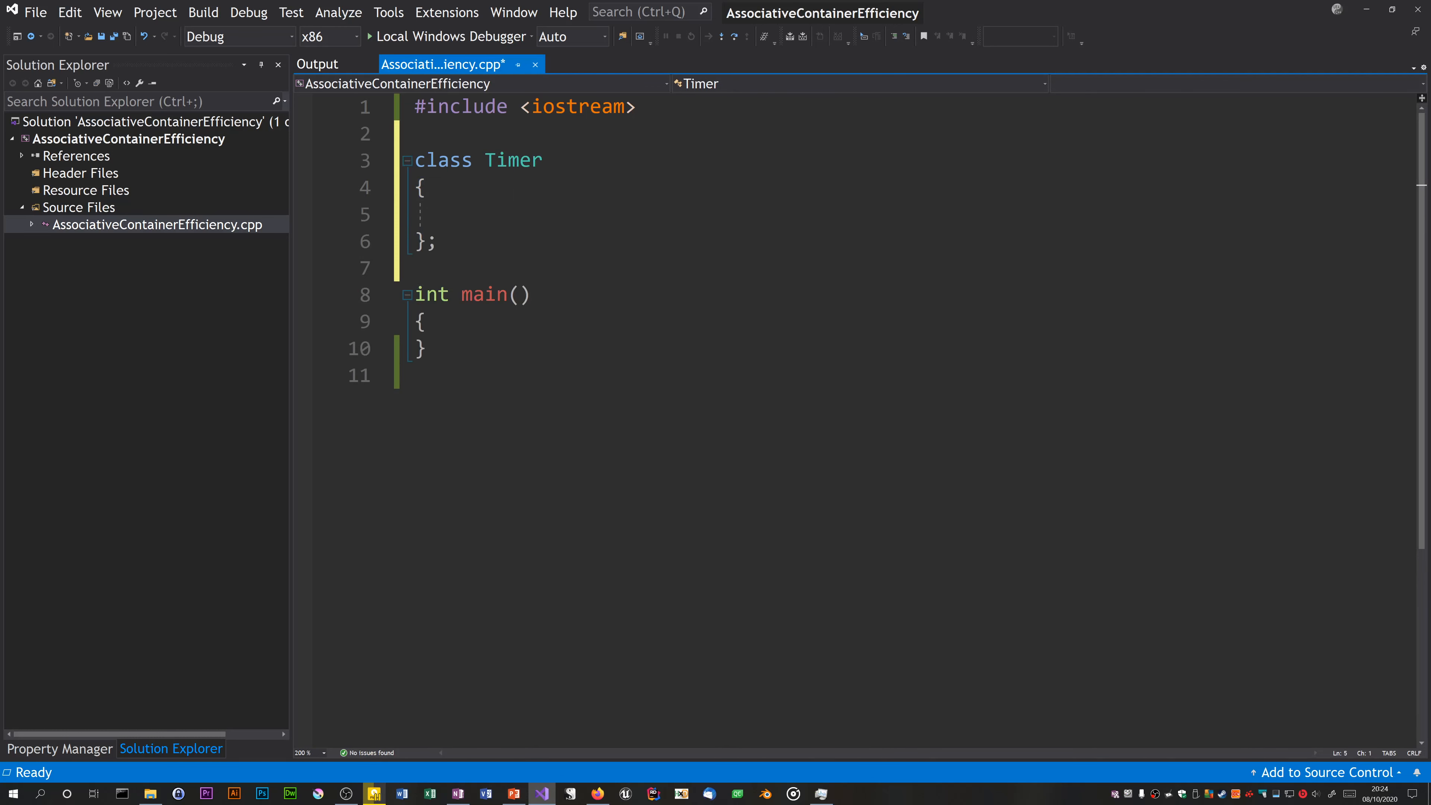
type("public")
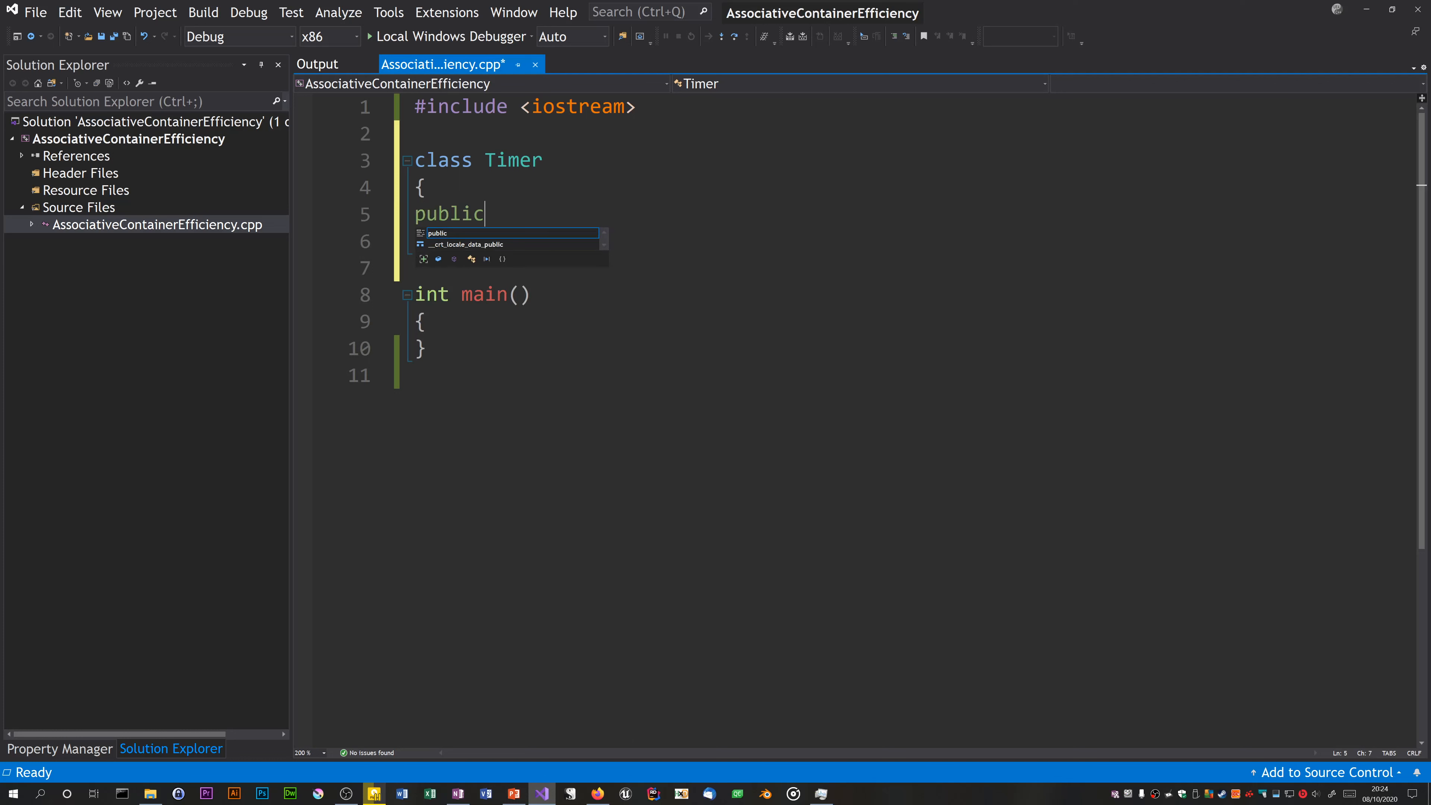
type(":")
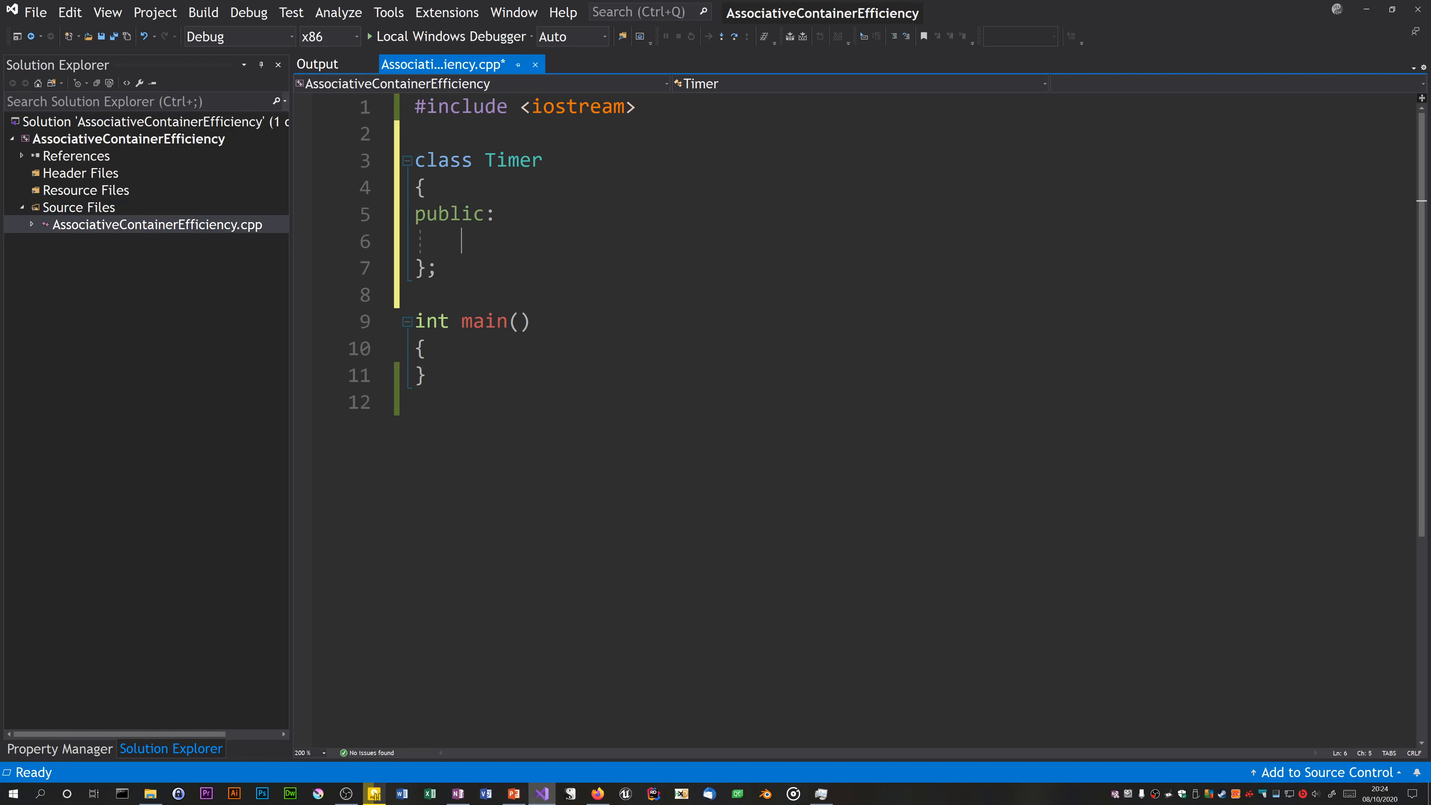
type("Timer()")
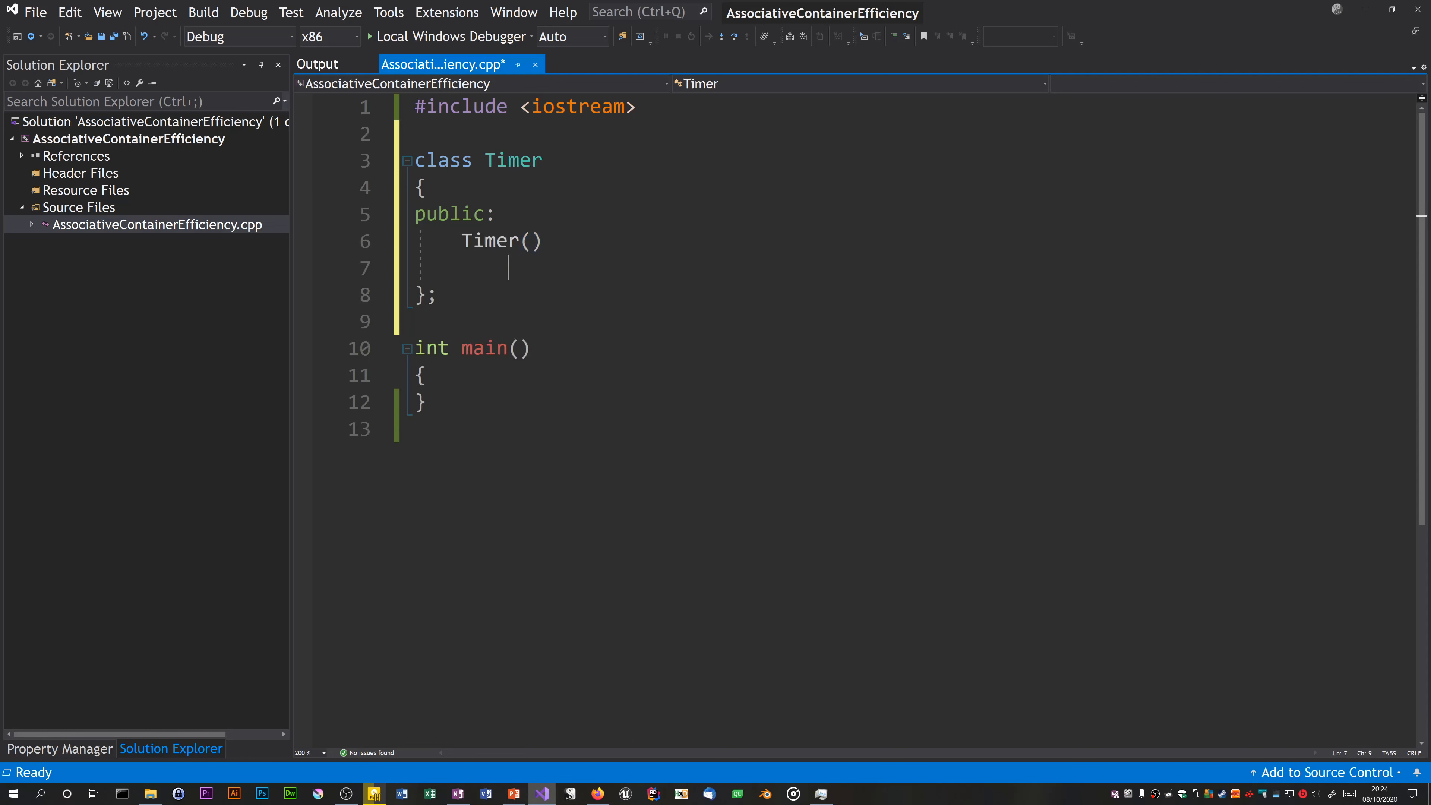
type("{")
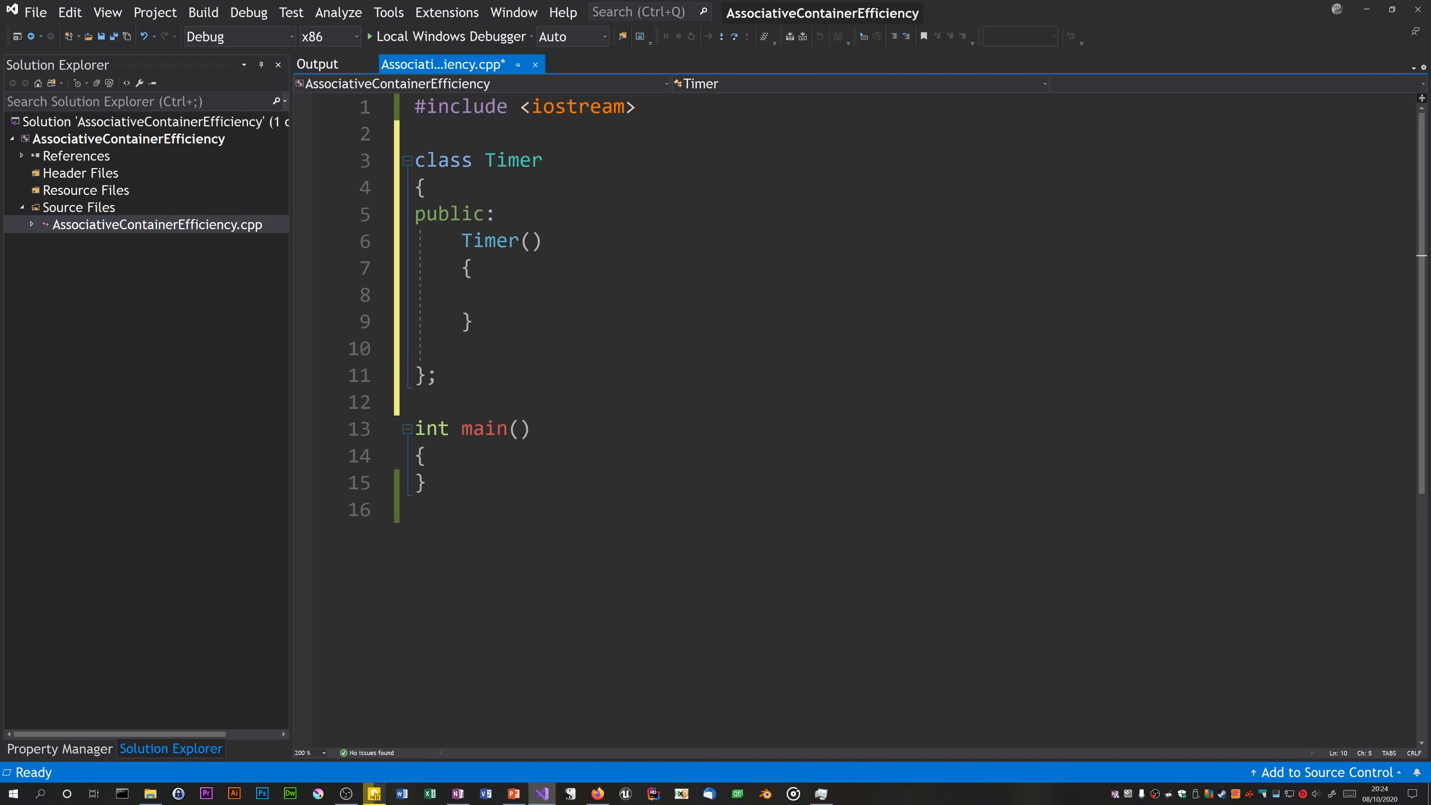
Step: Add a private member std::chrono::time_point<std::chrono::high_resolution_clock> StartTimepoint;
type("private")
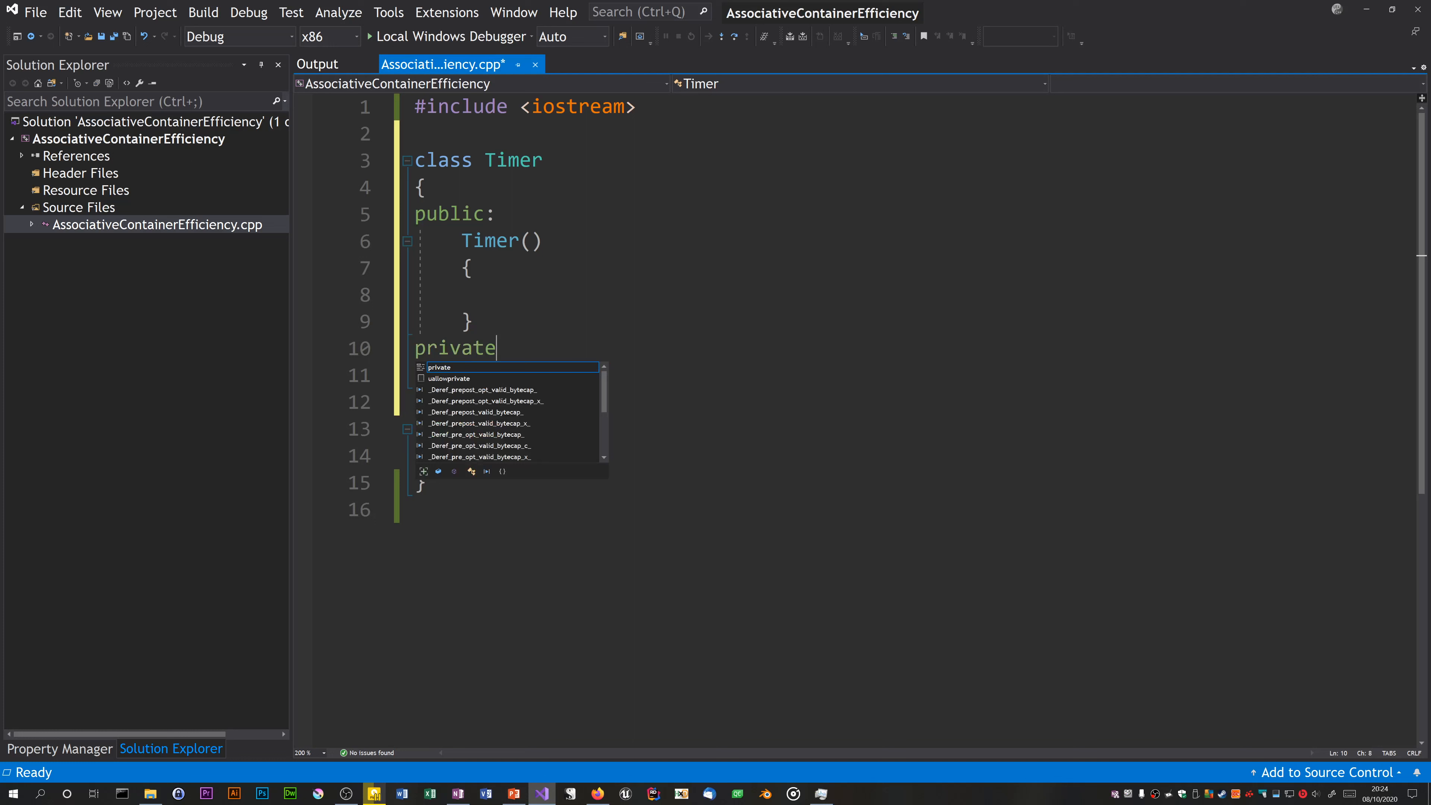
type(":")
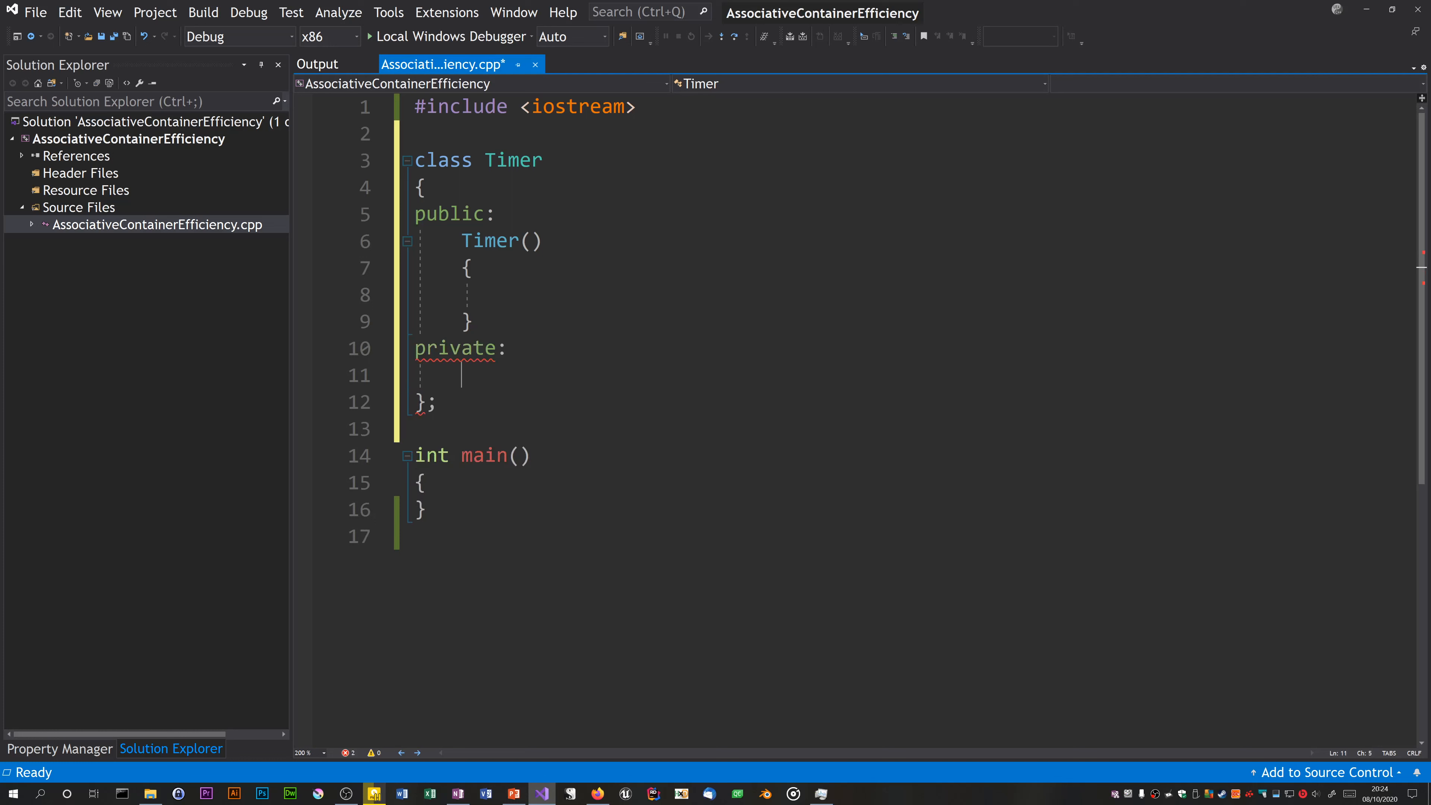
type("std::c")
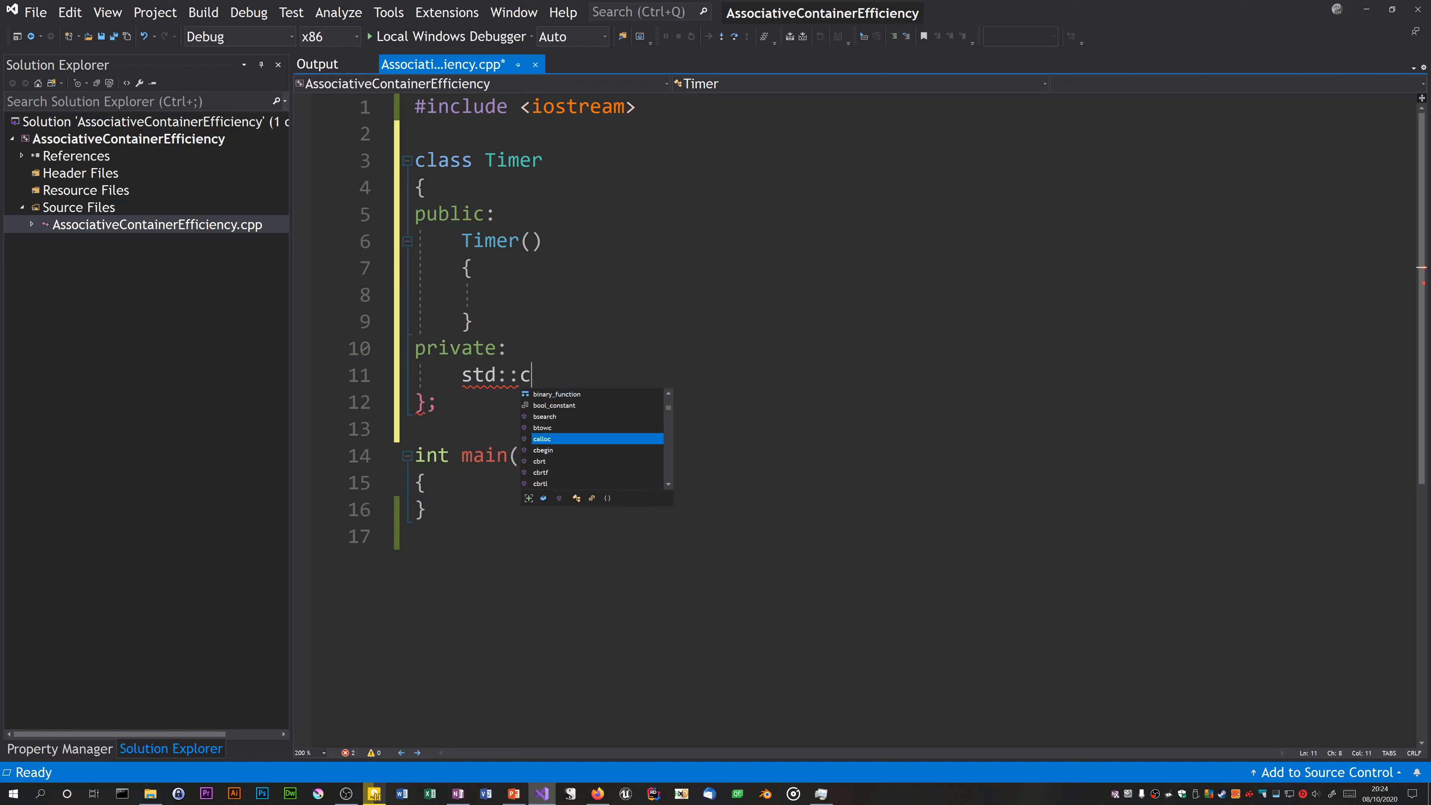
type("hrono")
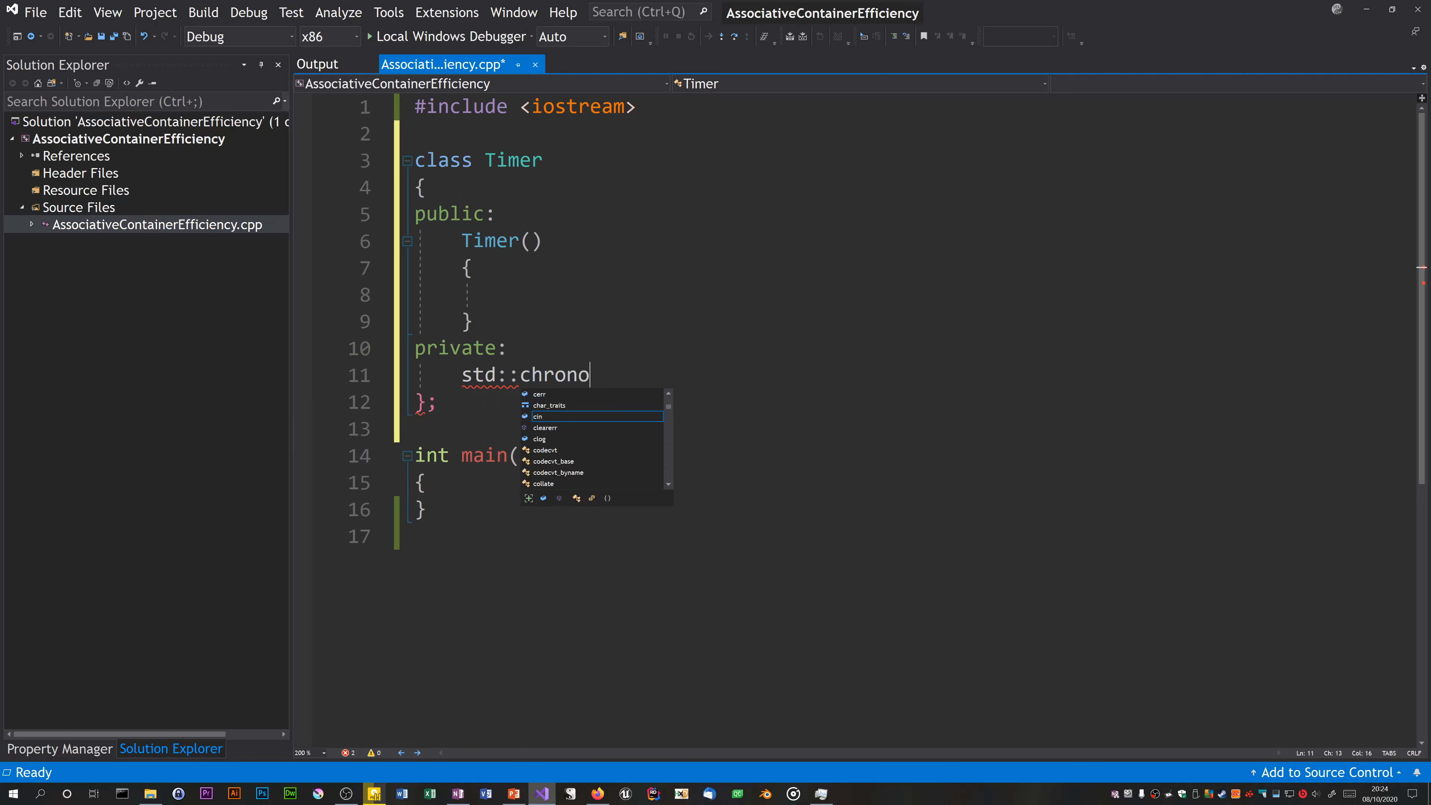
type("::")
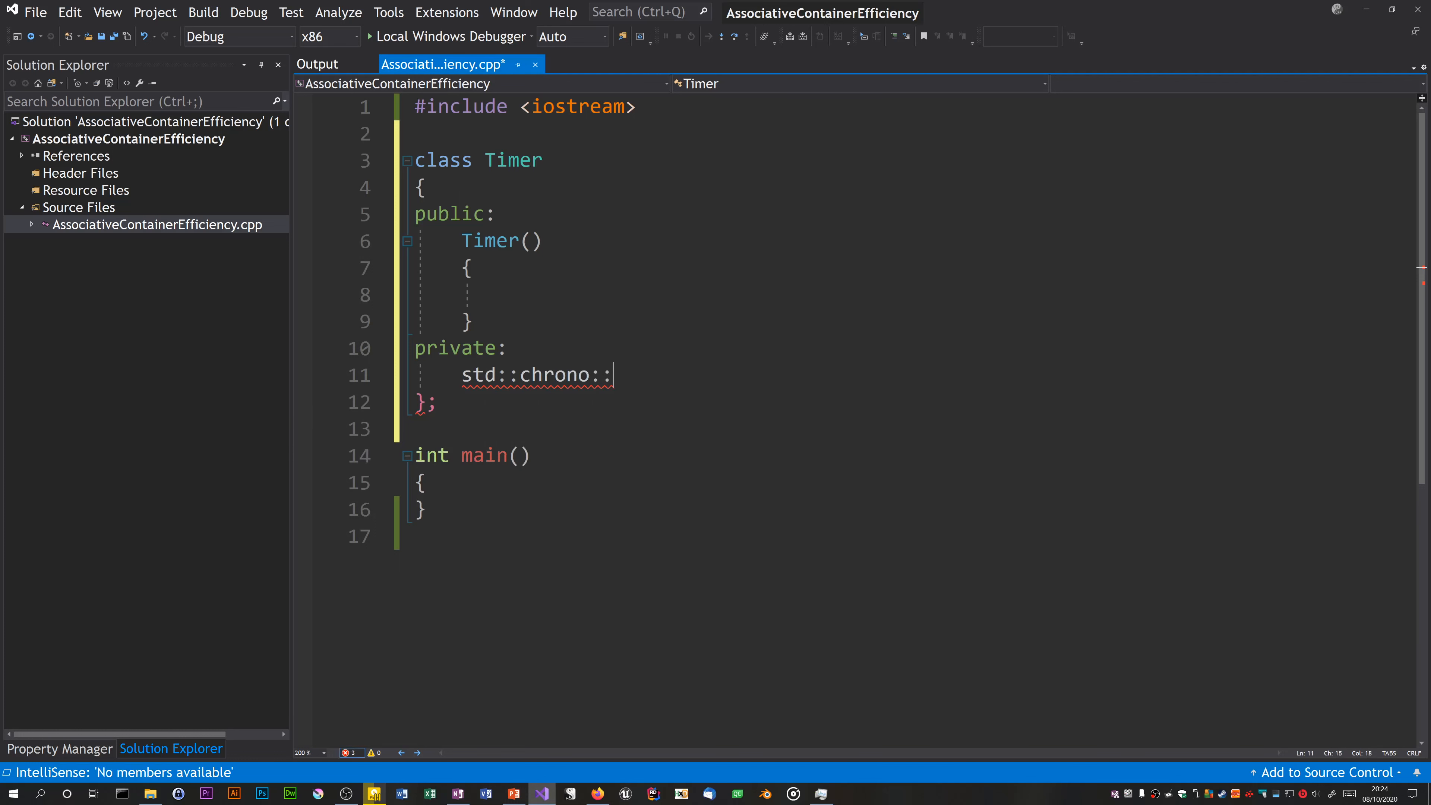
type("time_")
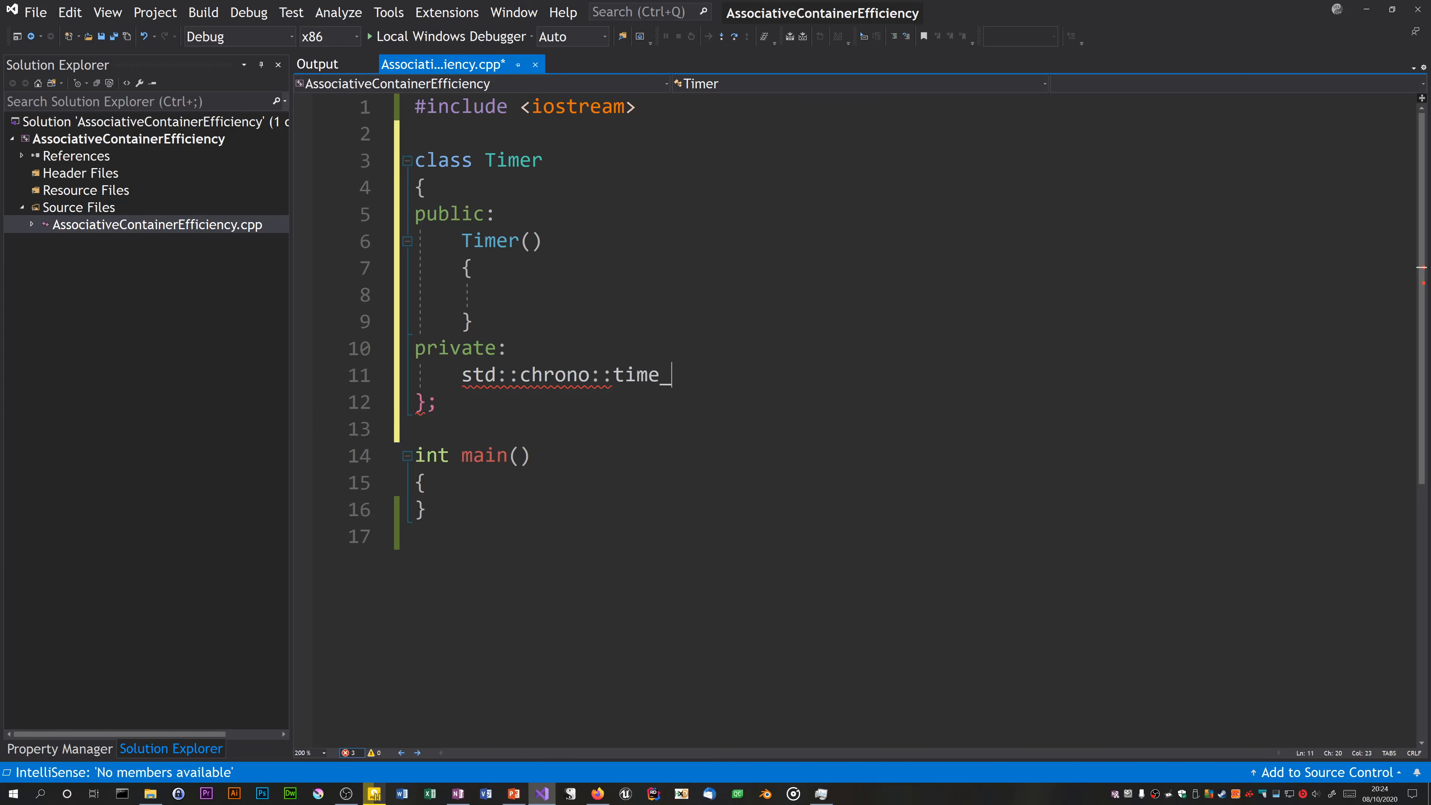
type("point<")
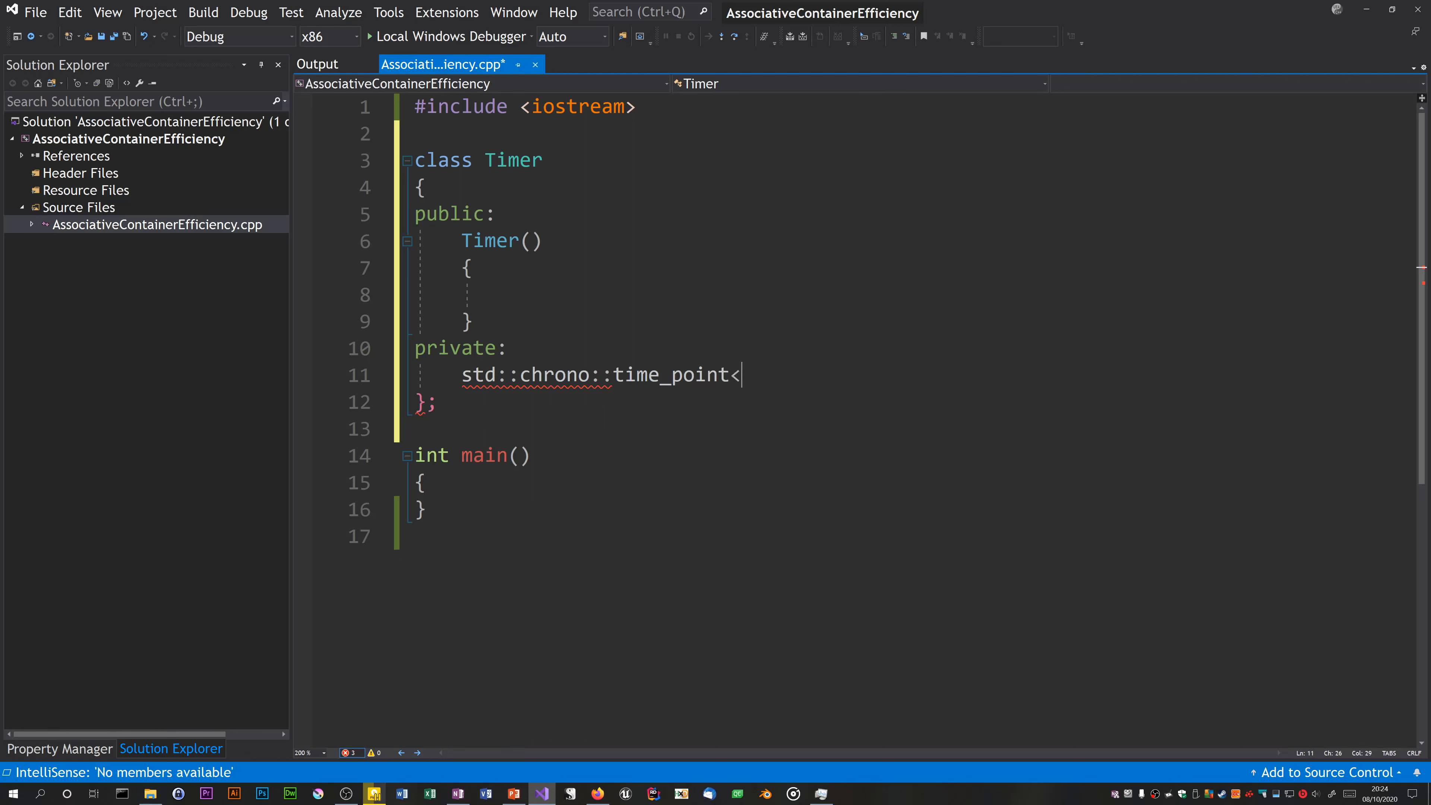
type("std::chrono")
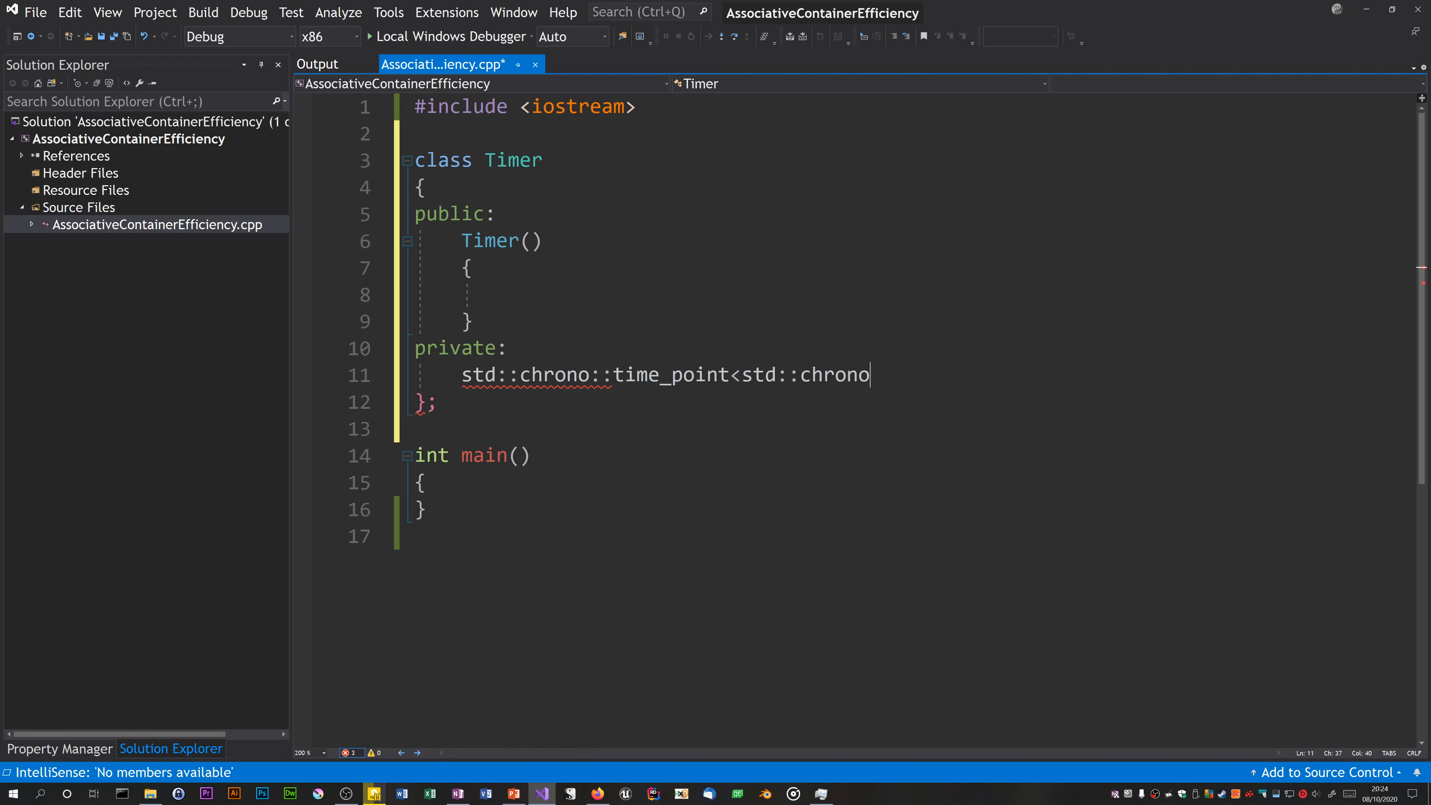
type("::high_r")
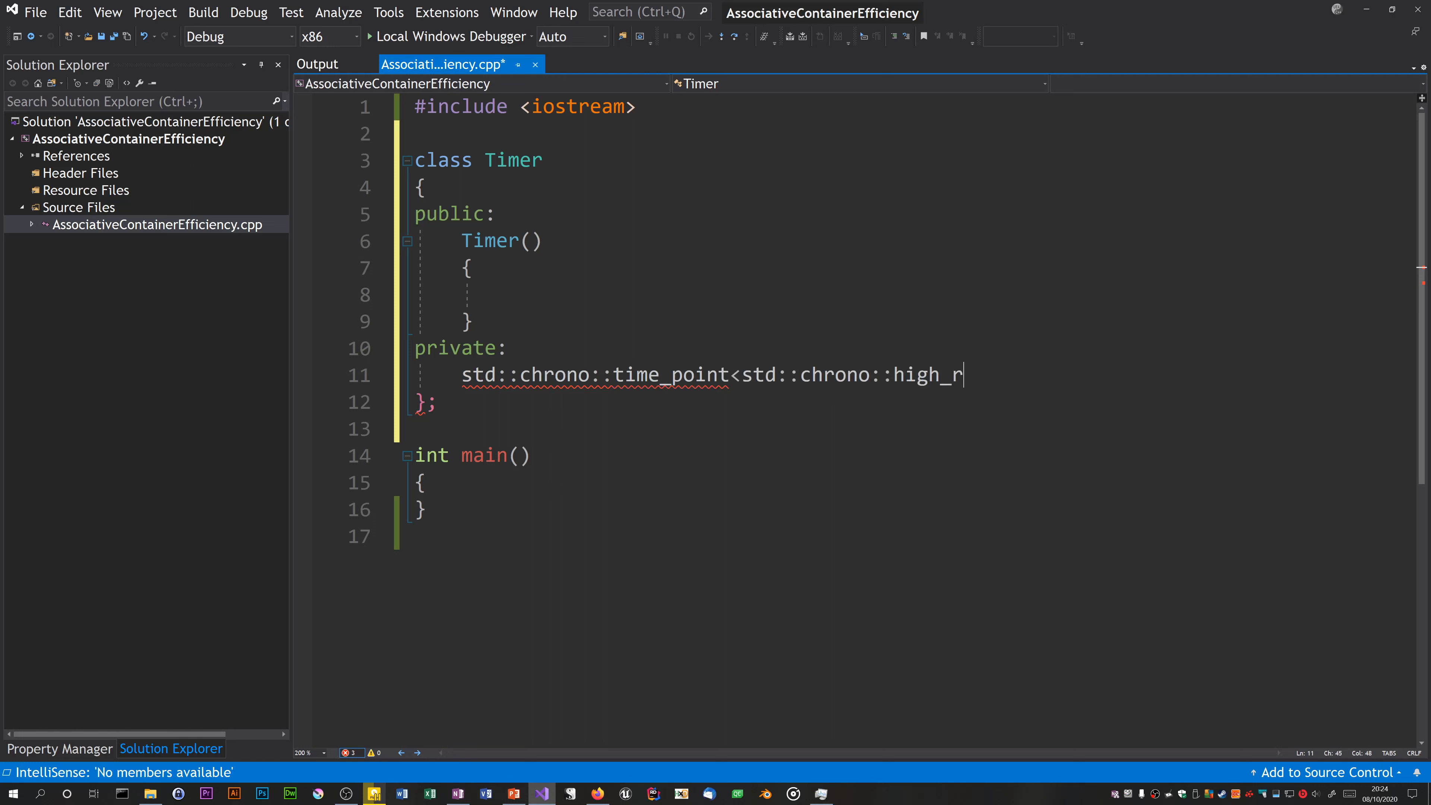
type("esolution_c")
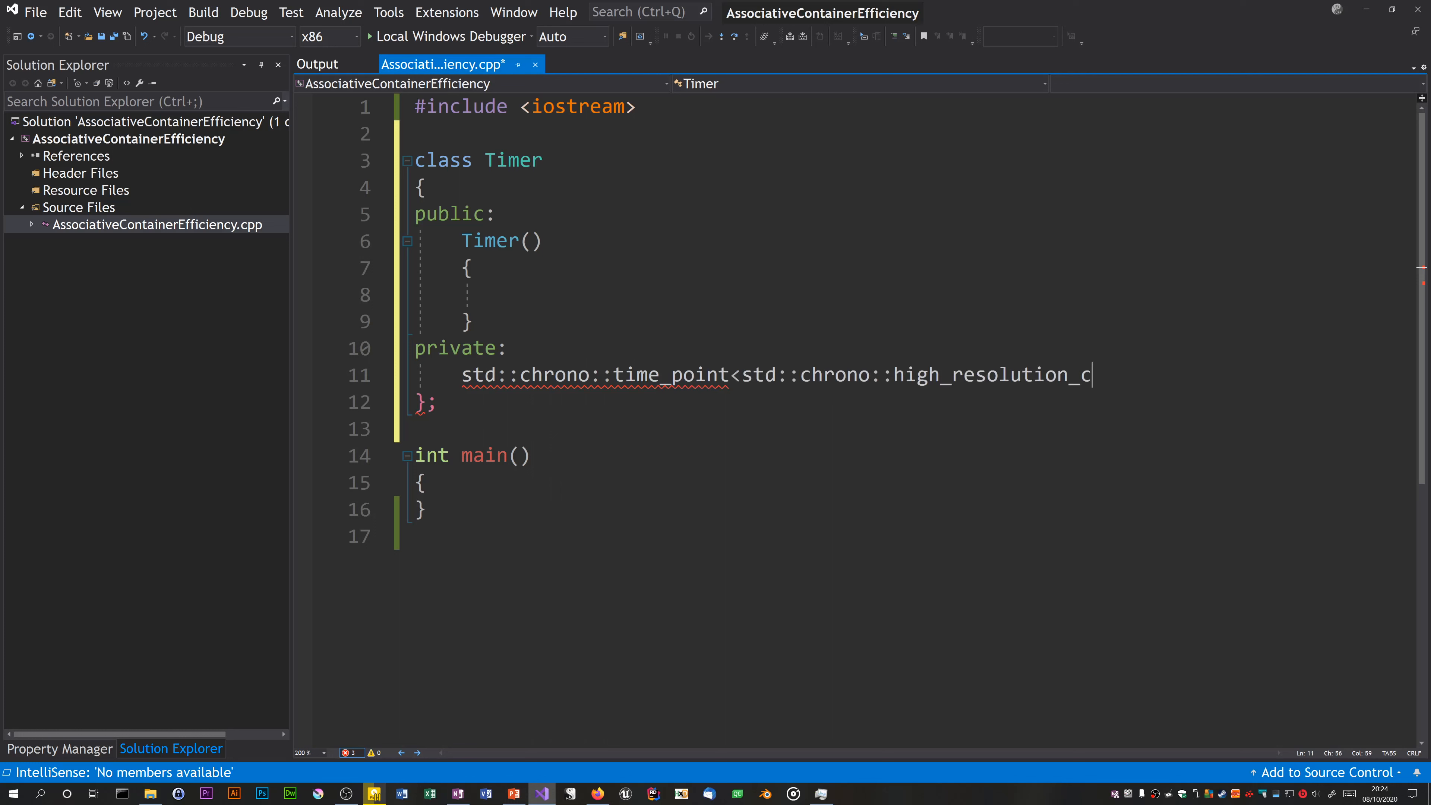
type("lock>")
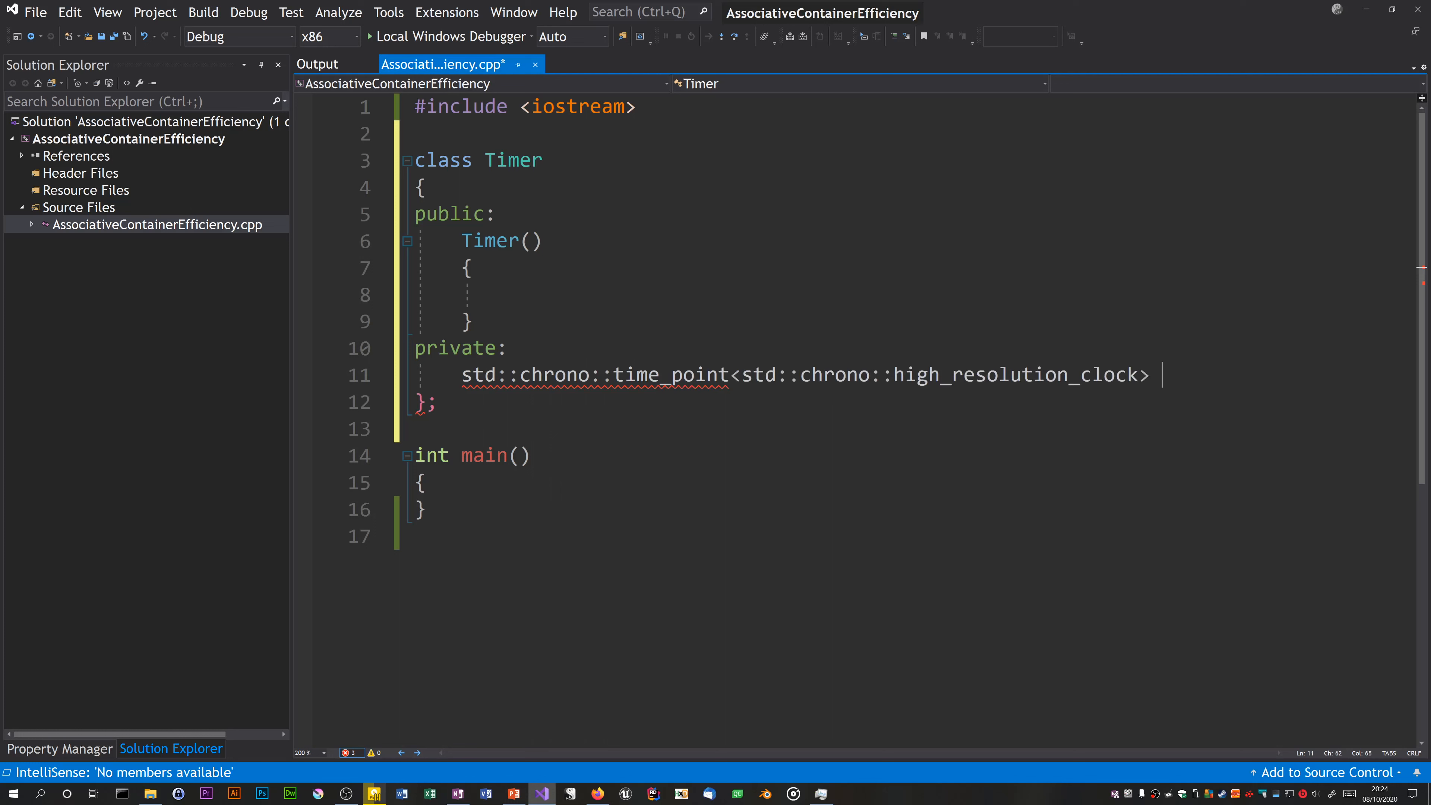
type("Start")
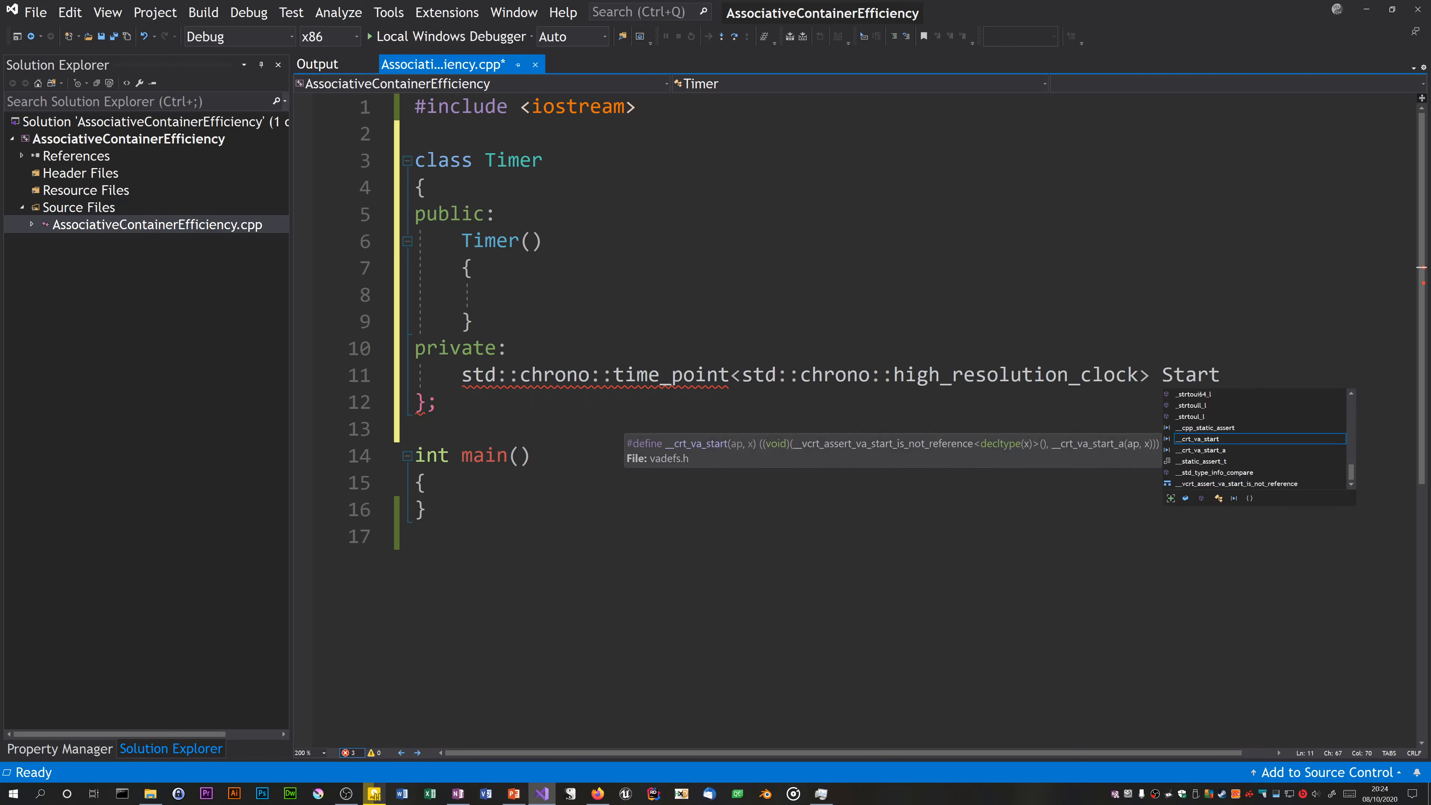
type("Timepoint;")
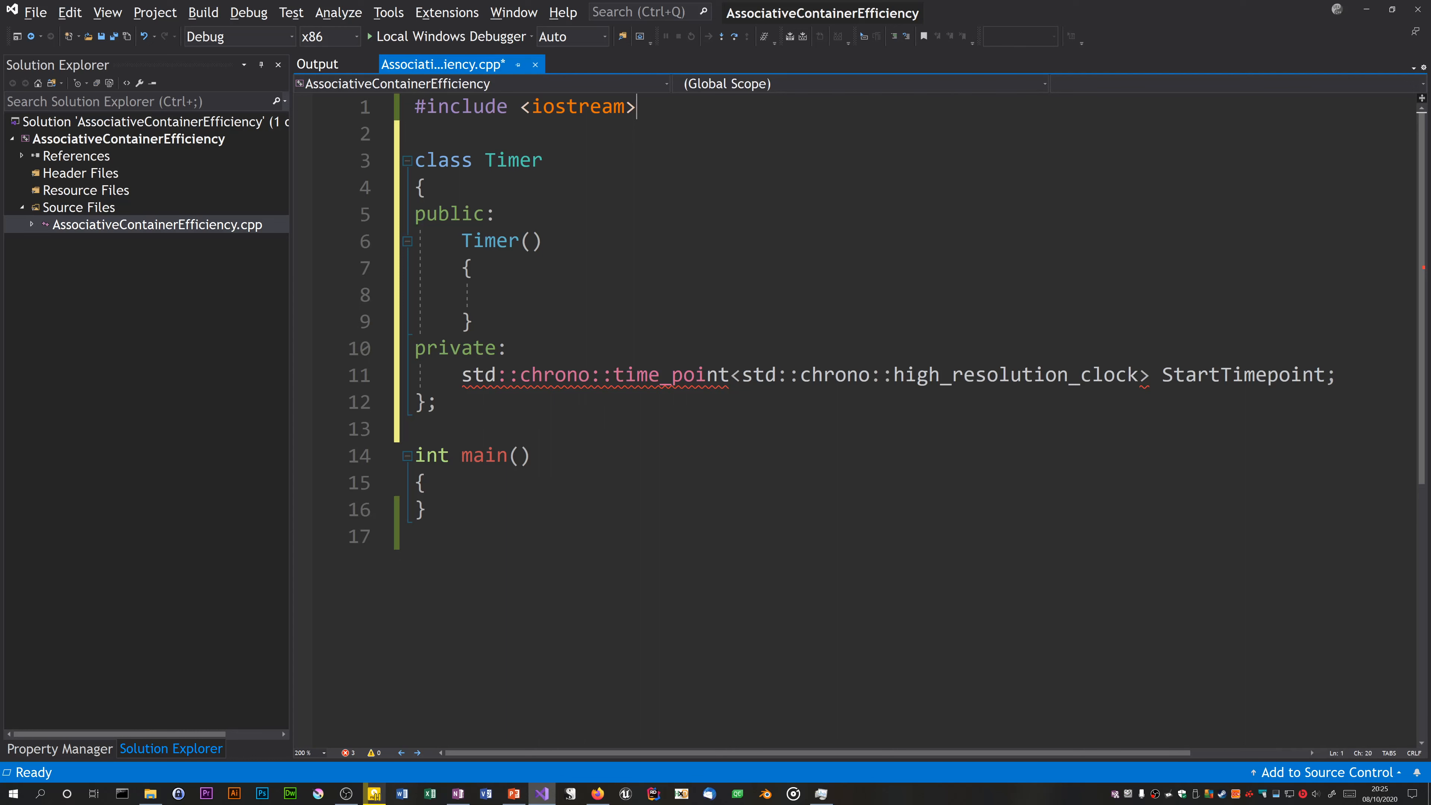
Step: Assign StartTimepoint = std::chrono::high_resolution_clock::now(); inside the Timer constructor
type("#include <chrono>")
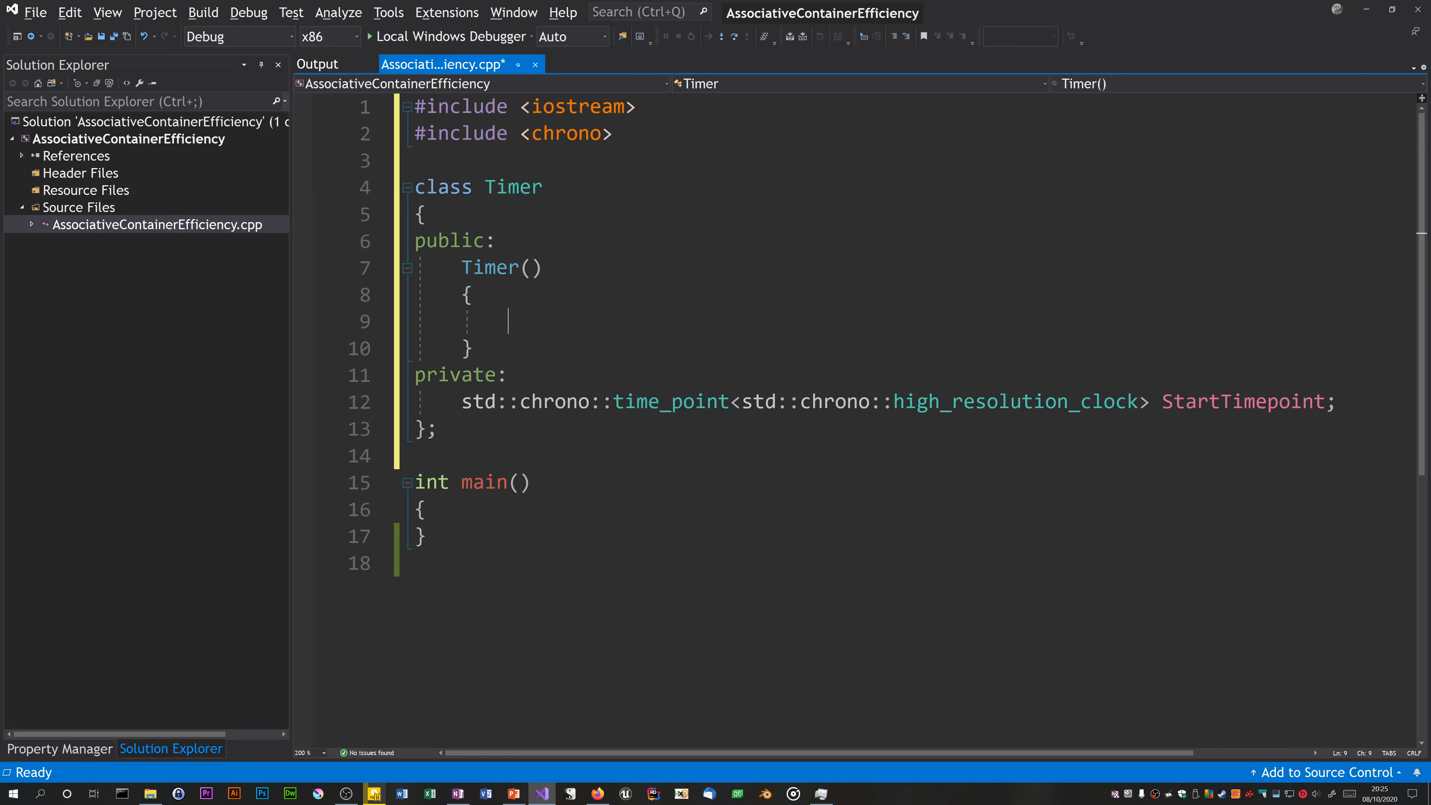
type("Start")
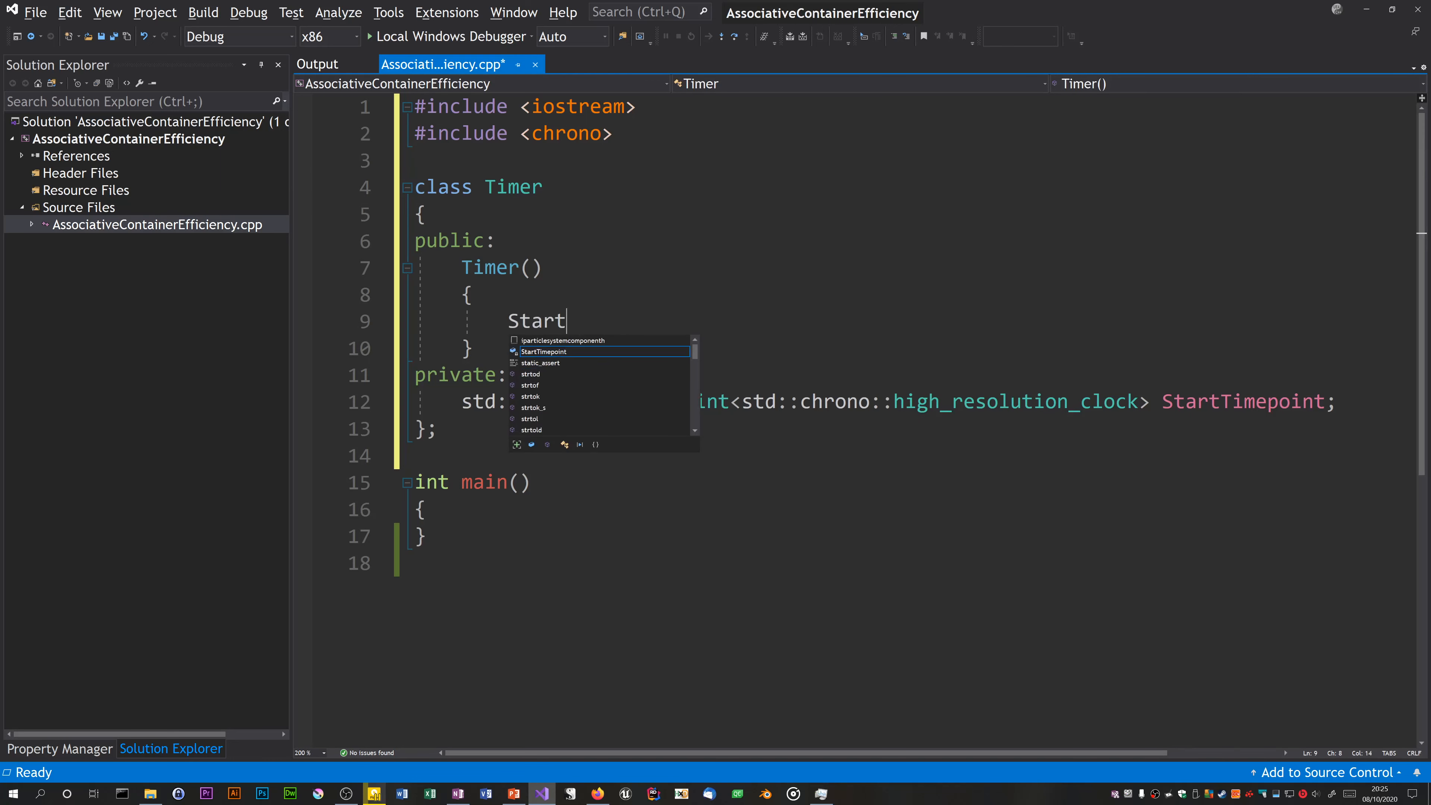
type("Time")
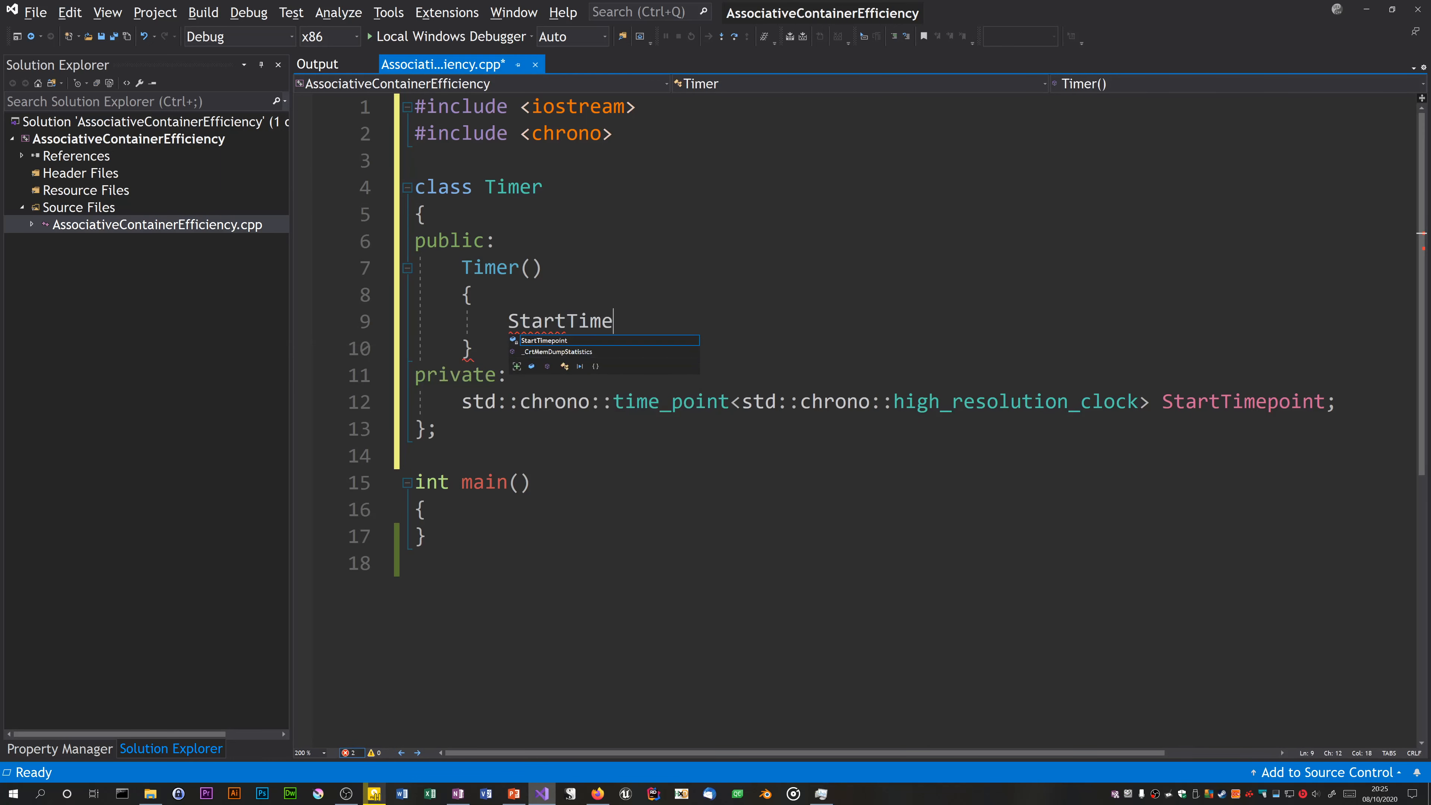
type("point =")
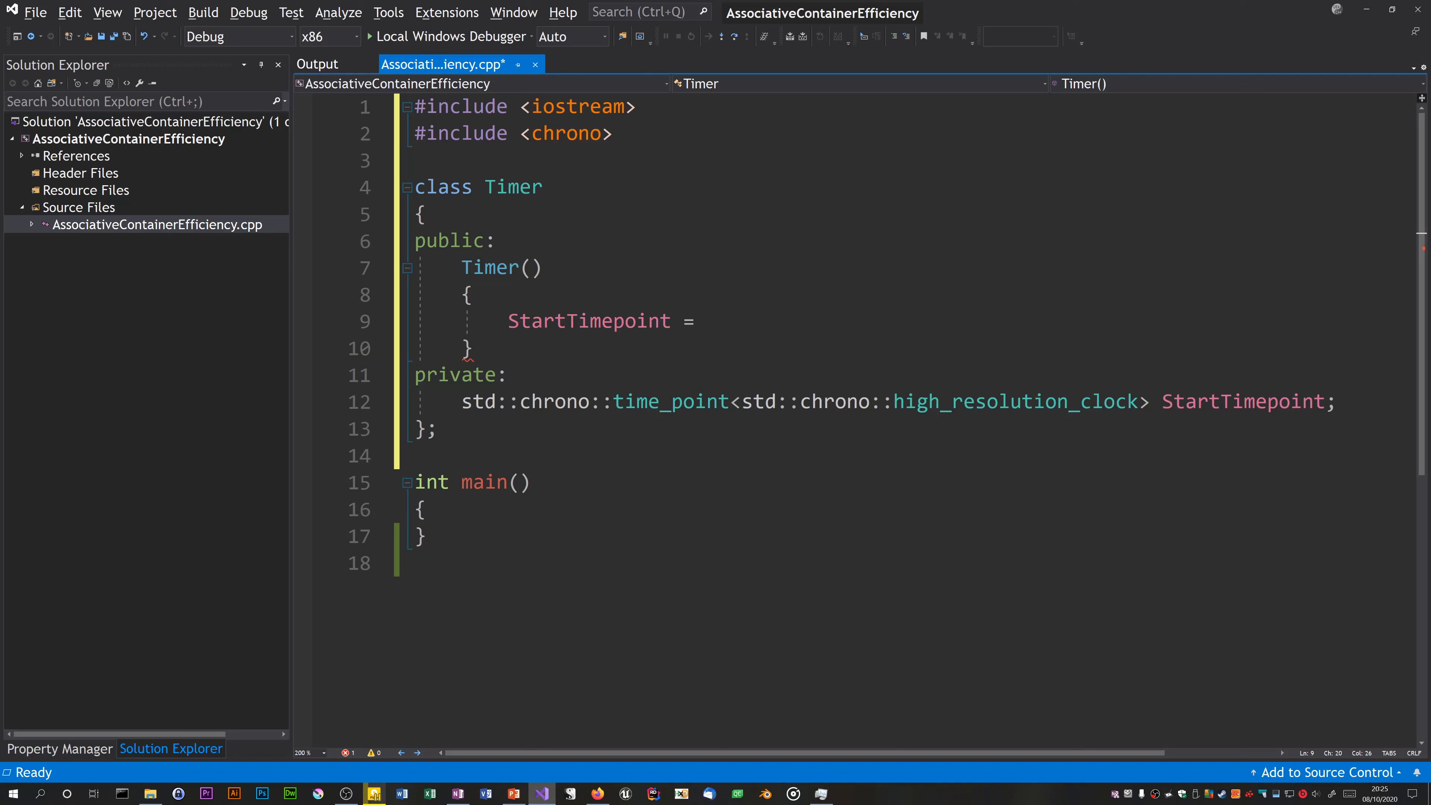
type("std::ch")
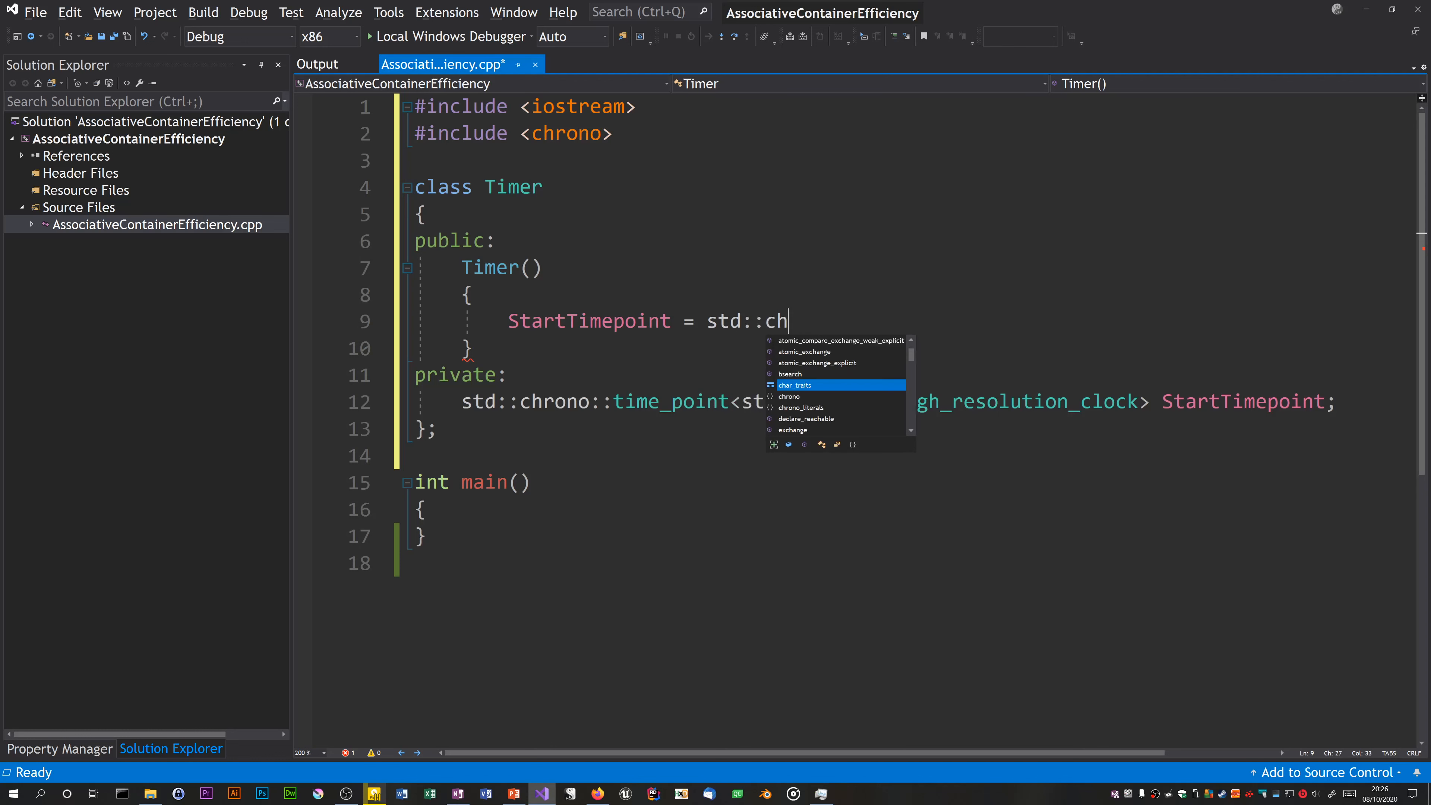
type("rono::")
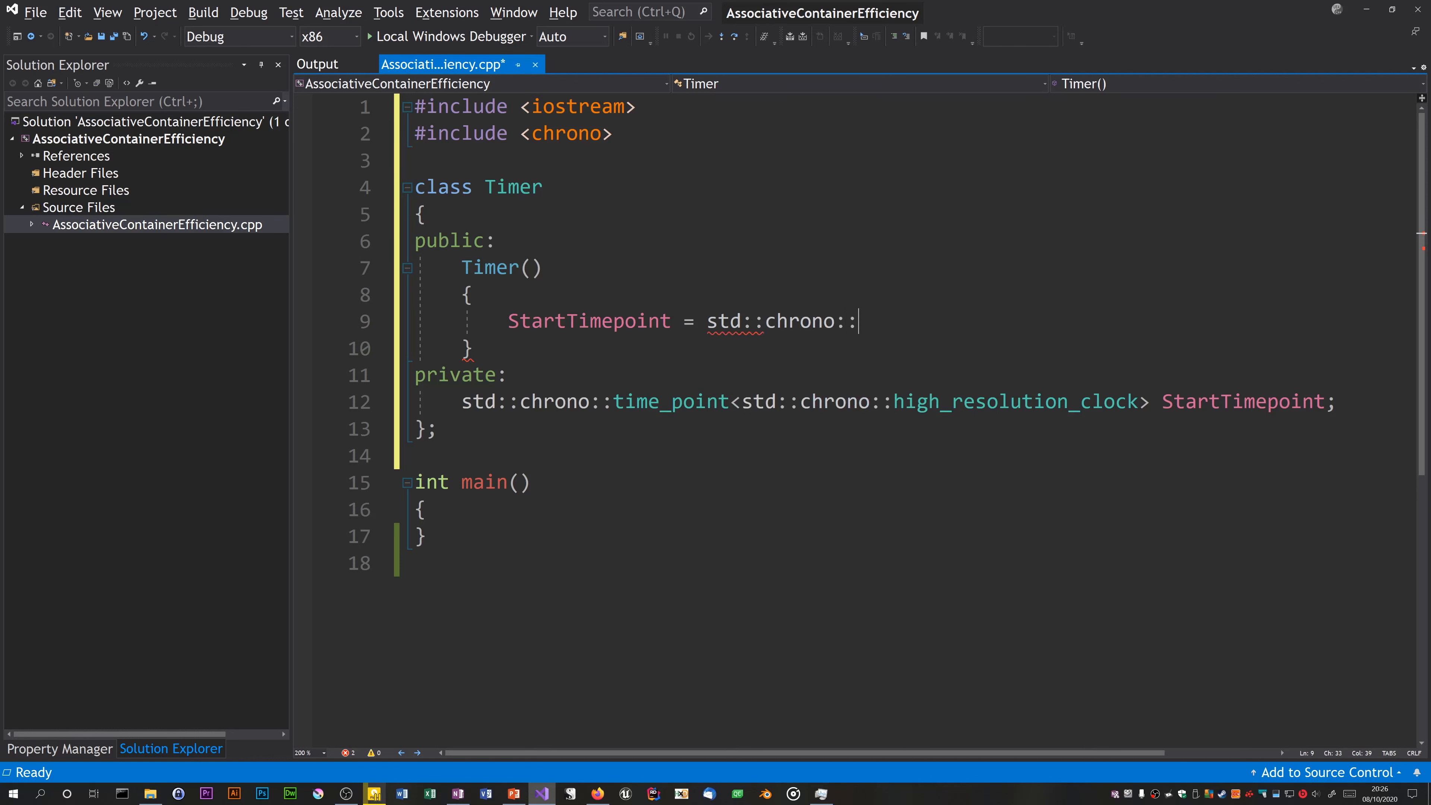
type("hih")
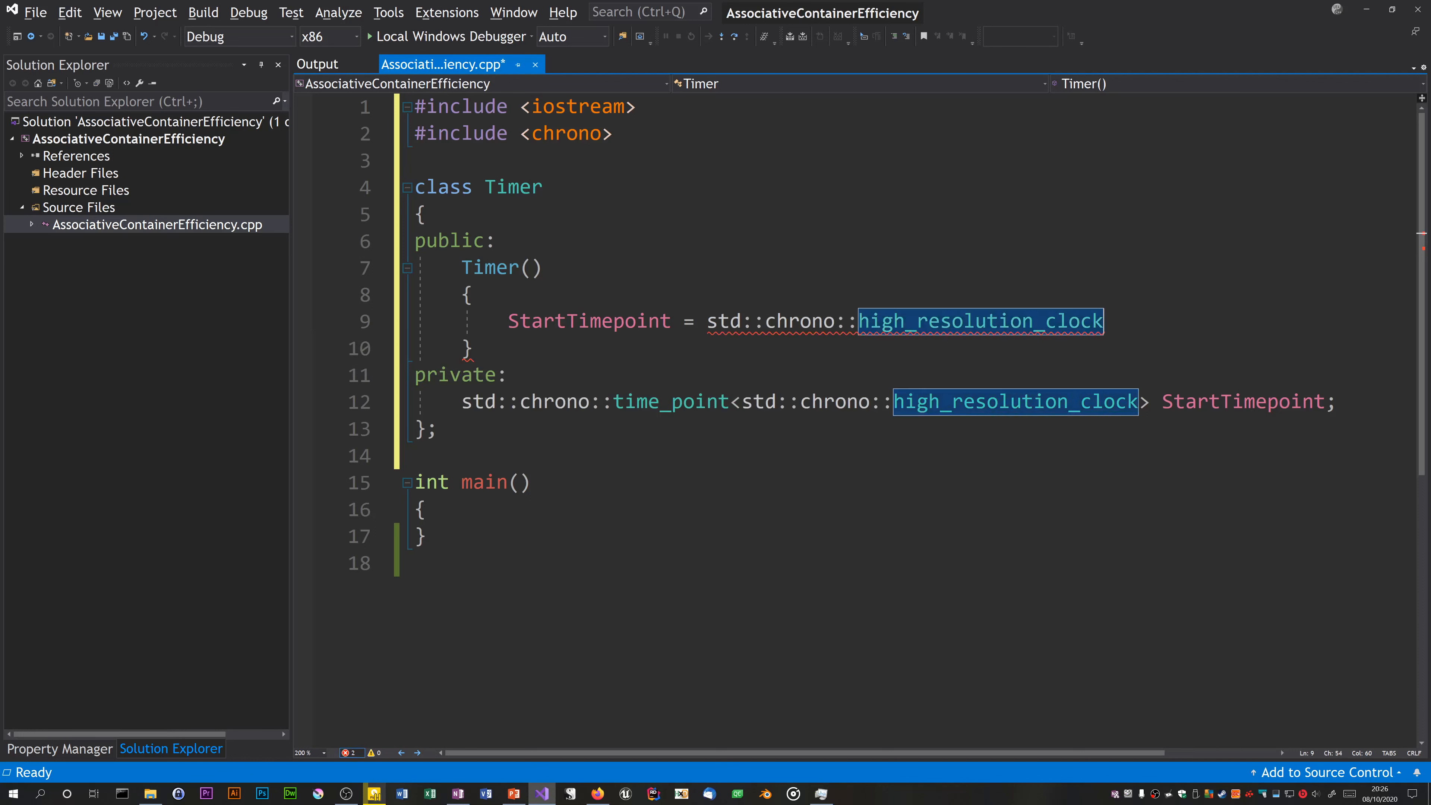
type("::now")
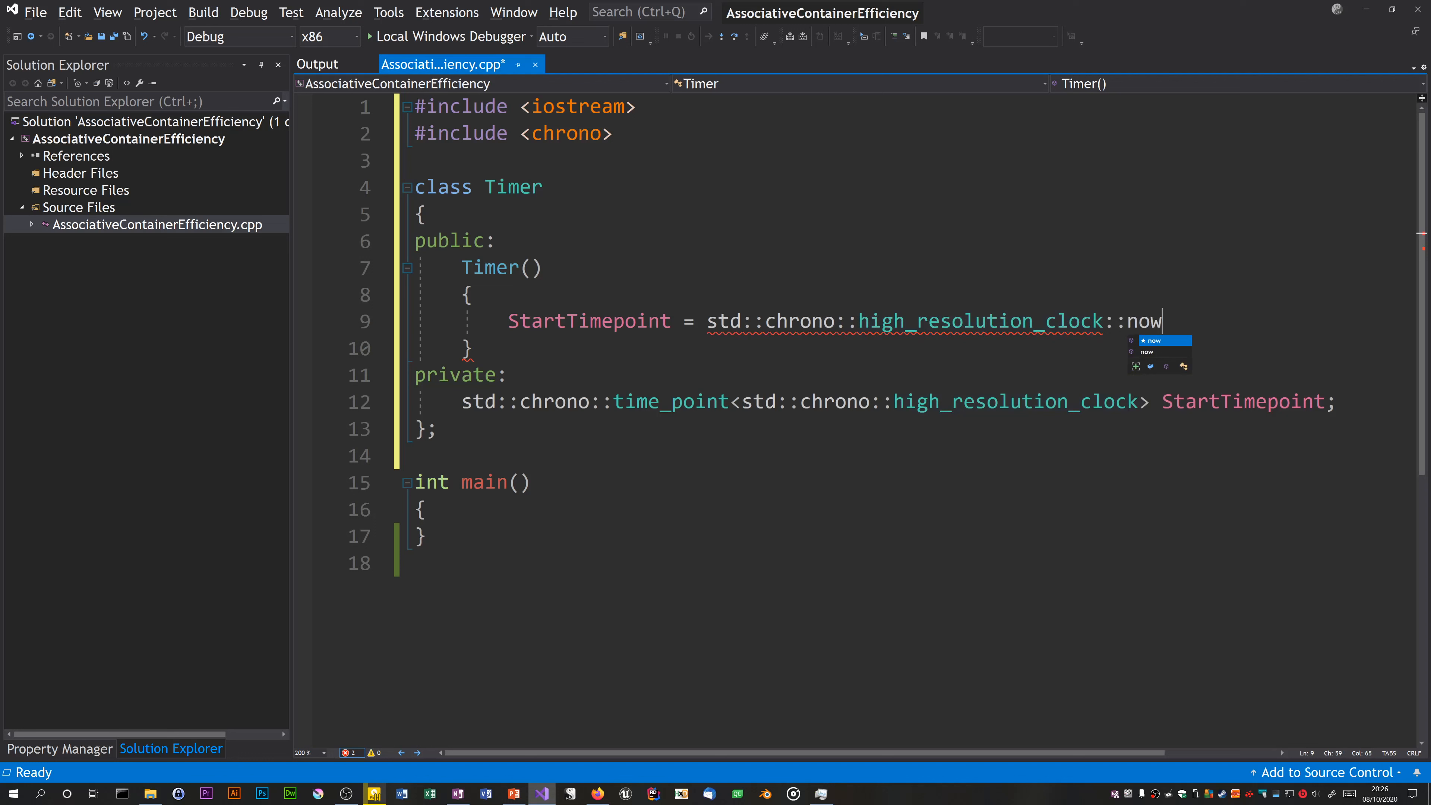
type("();")
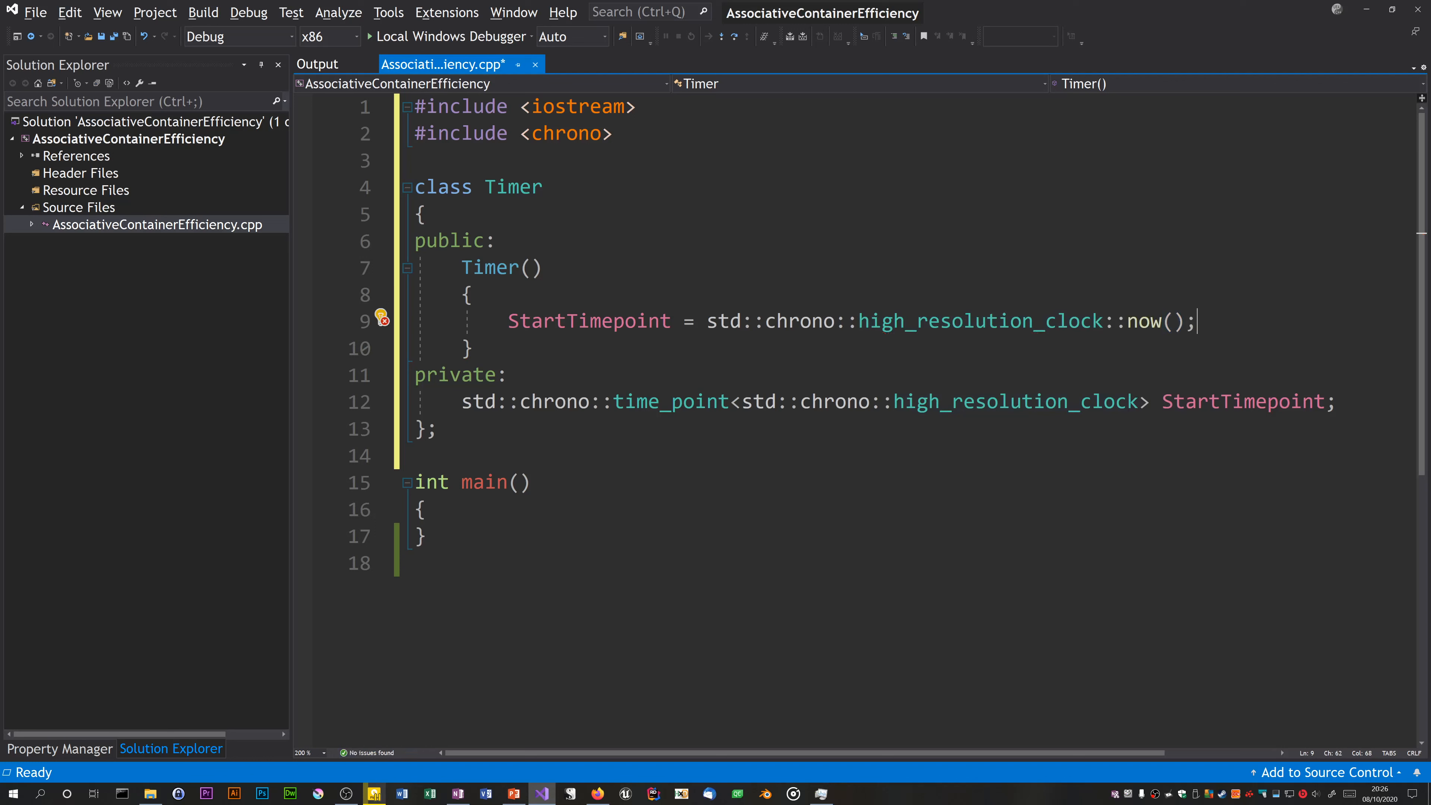
mouse_move(1078, 468)
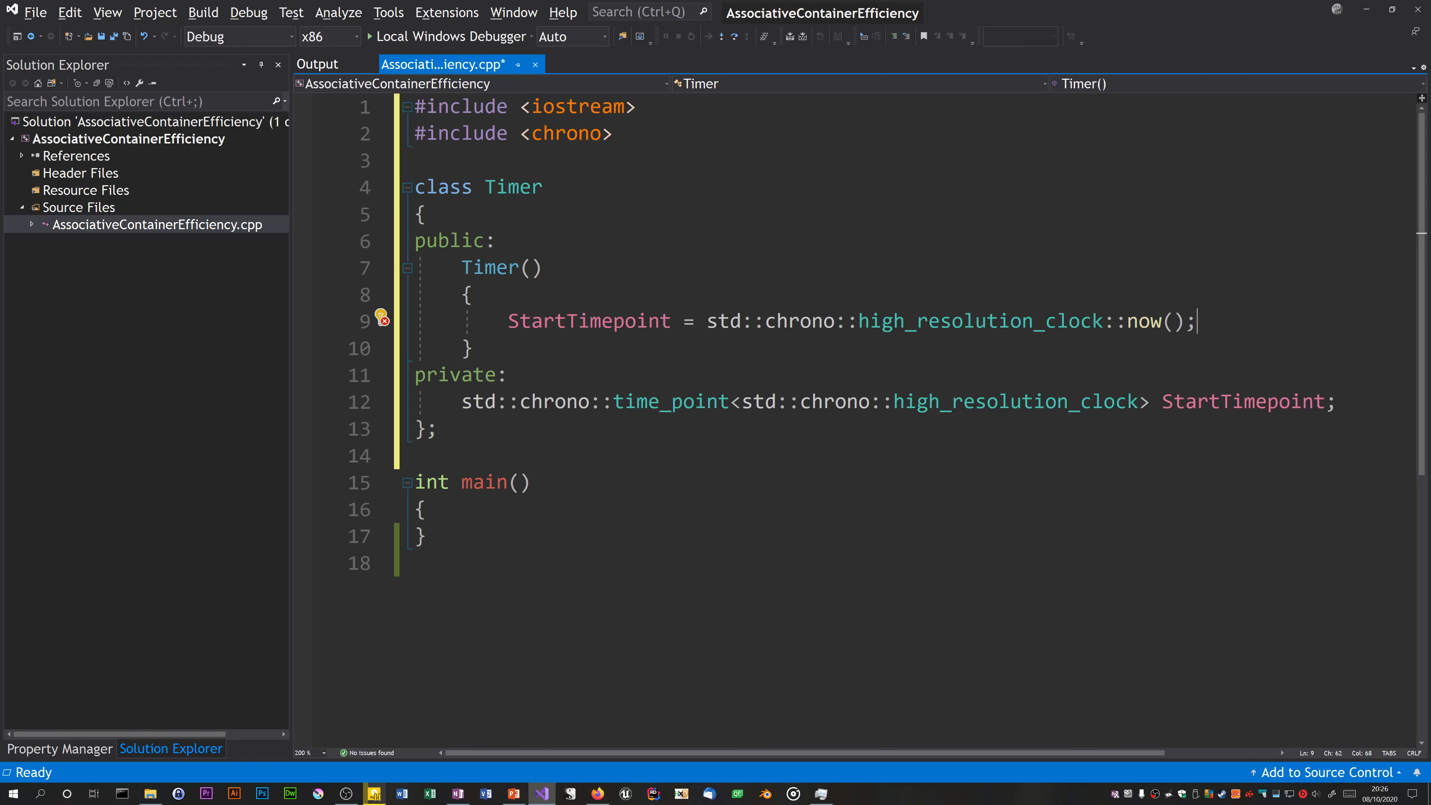
Step: Add a ~Timer() destructor whose body calls Stop();
key("Enter")
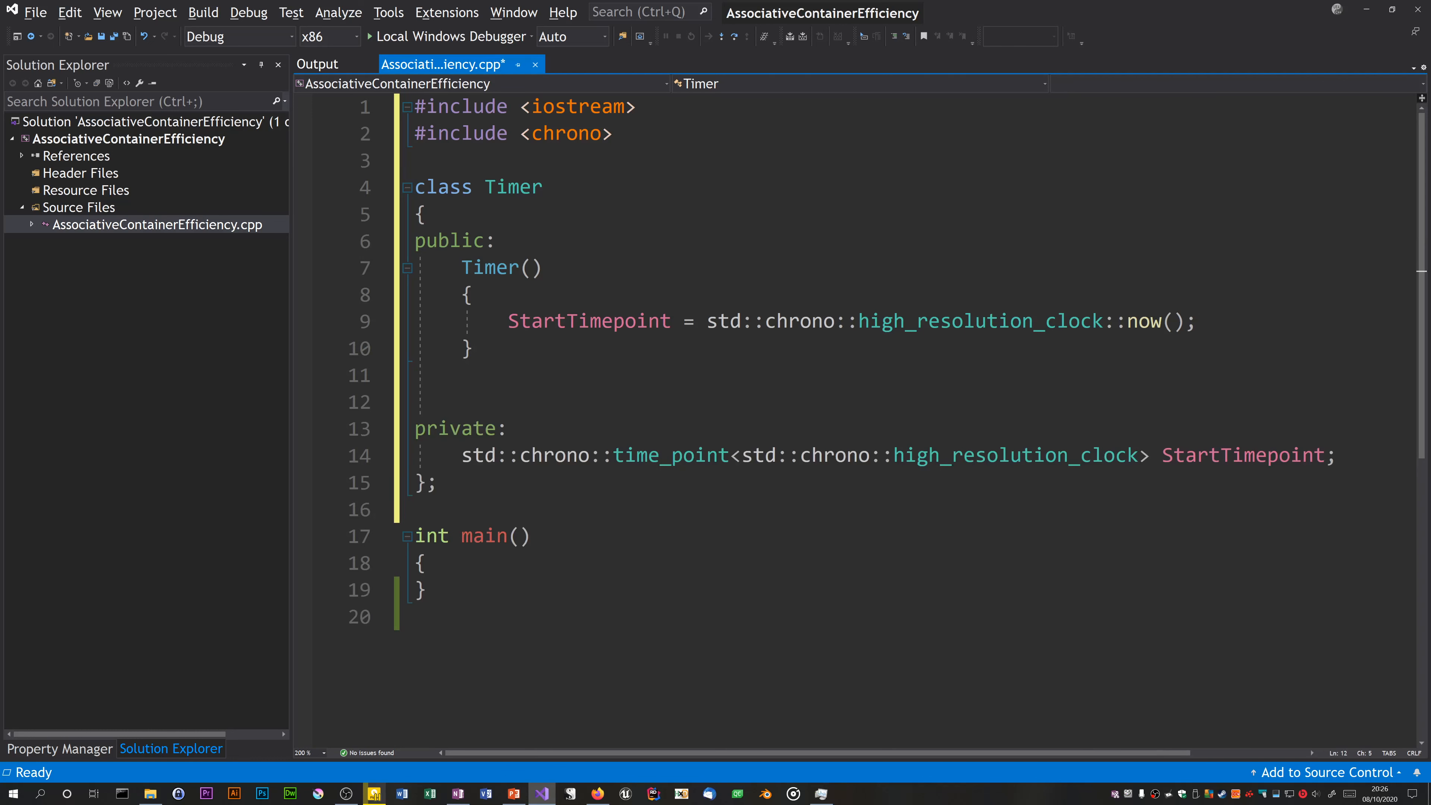
type("~Timer")
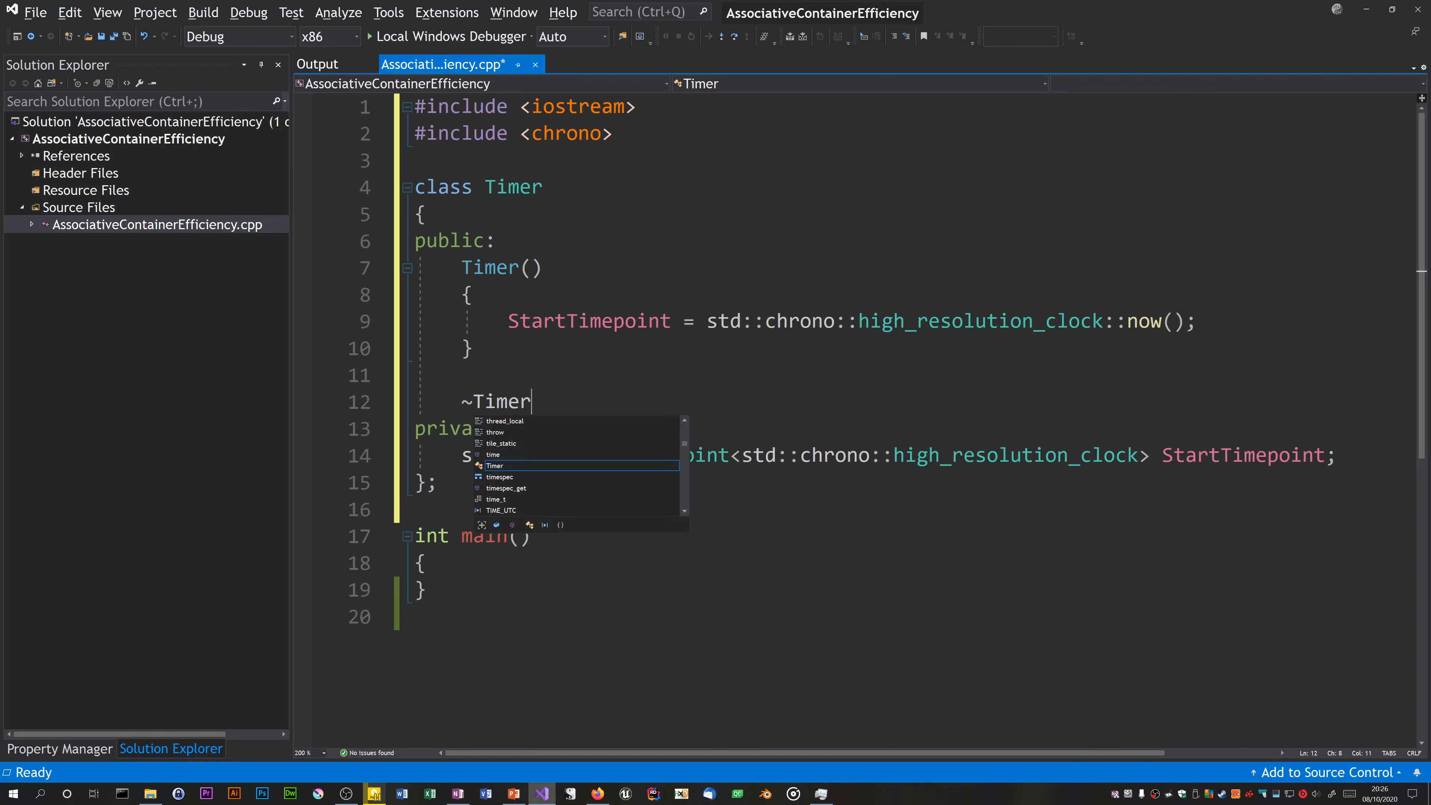
type("()")
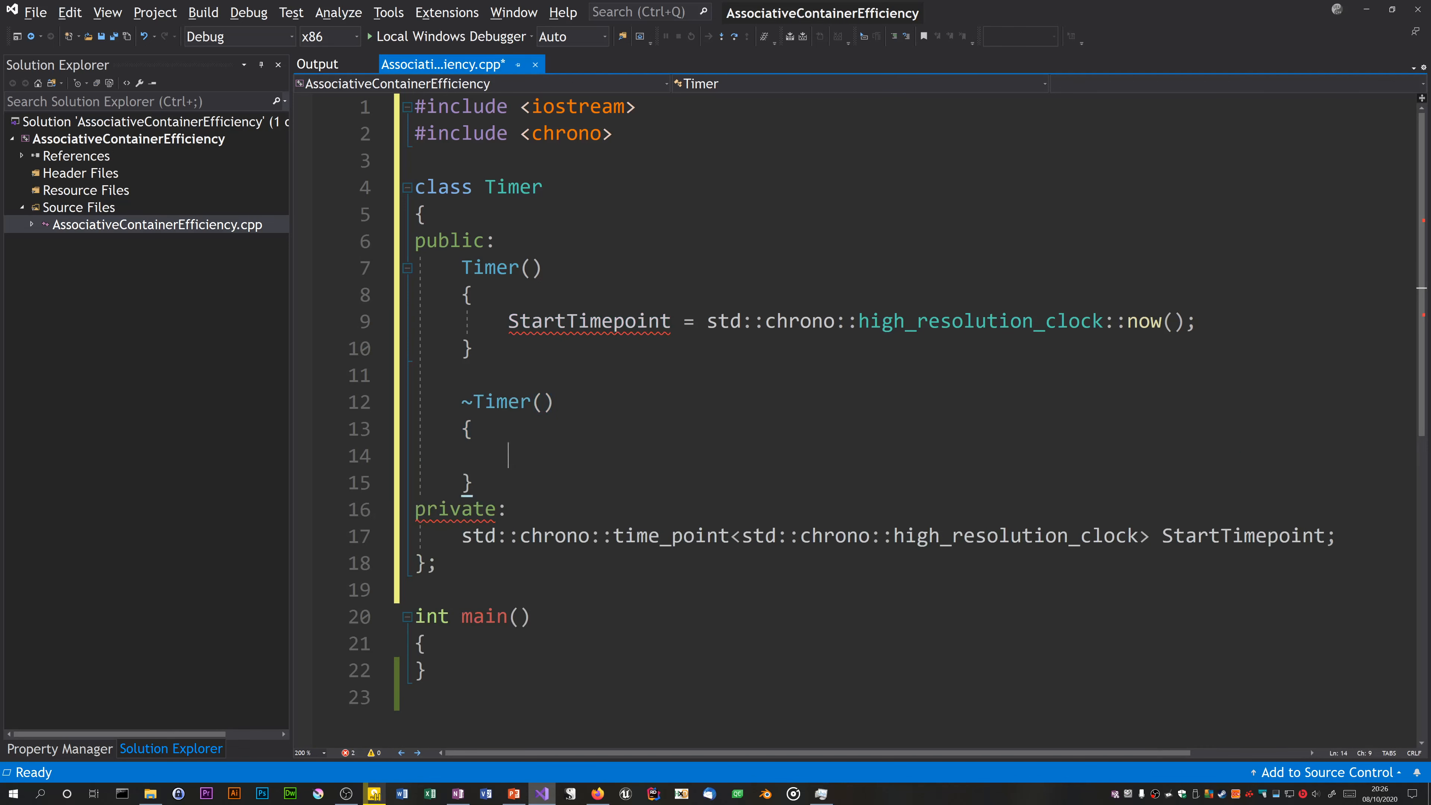
type("Stop();")
type("void")
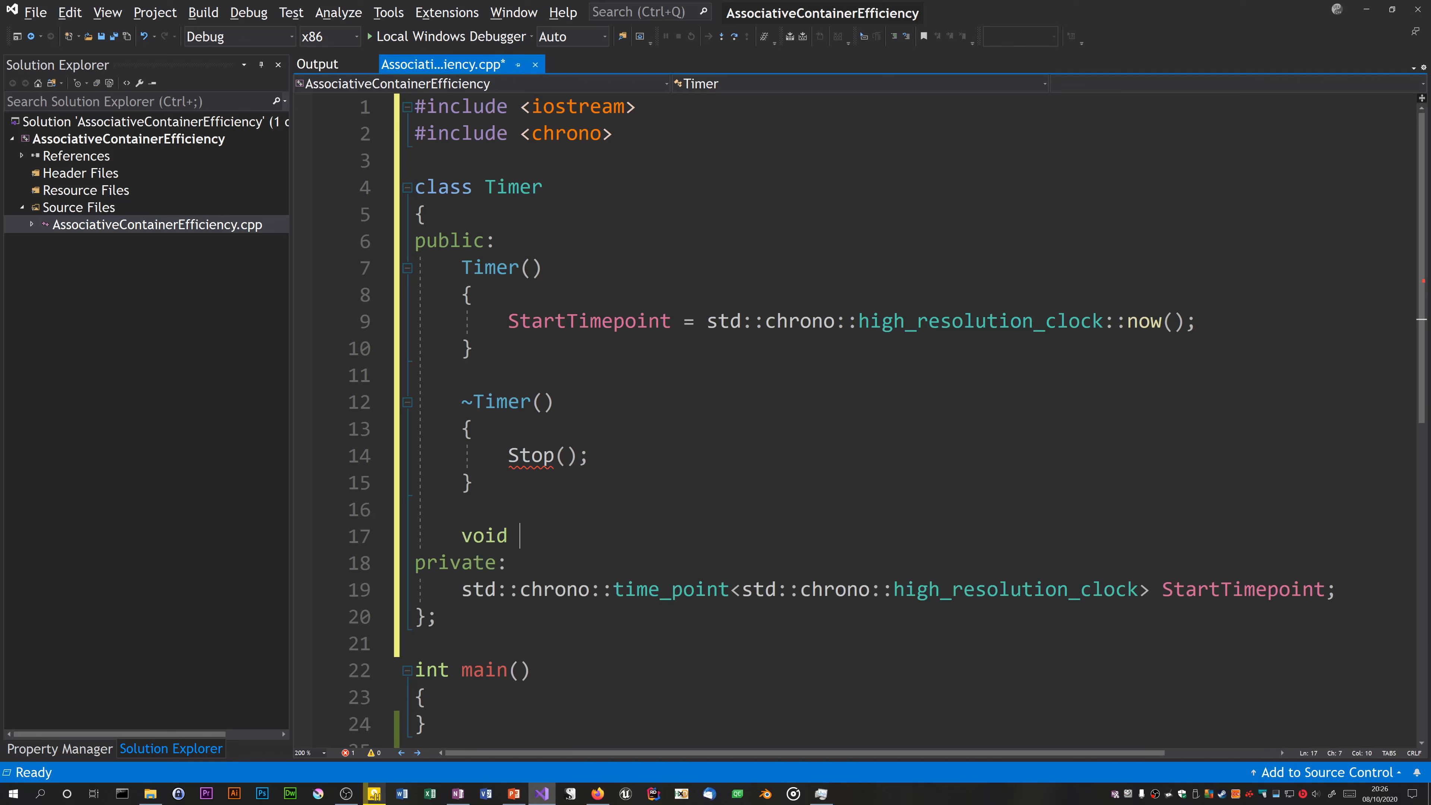
Step: Write void Stop() capturing auto EndTimepoint = std::chrono::high_resolution_clock::now();
type("Stop()")
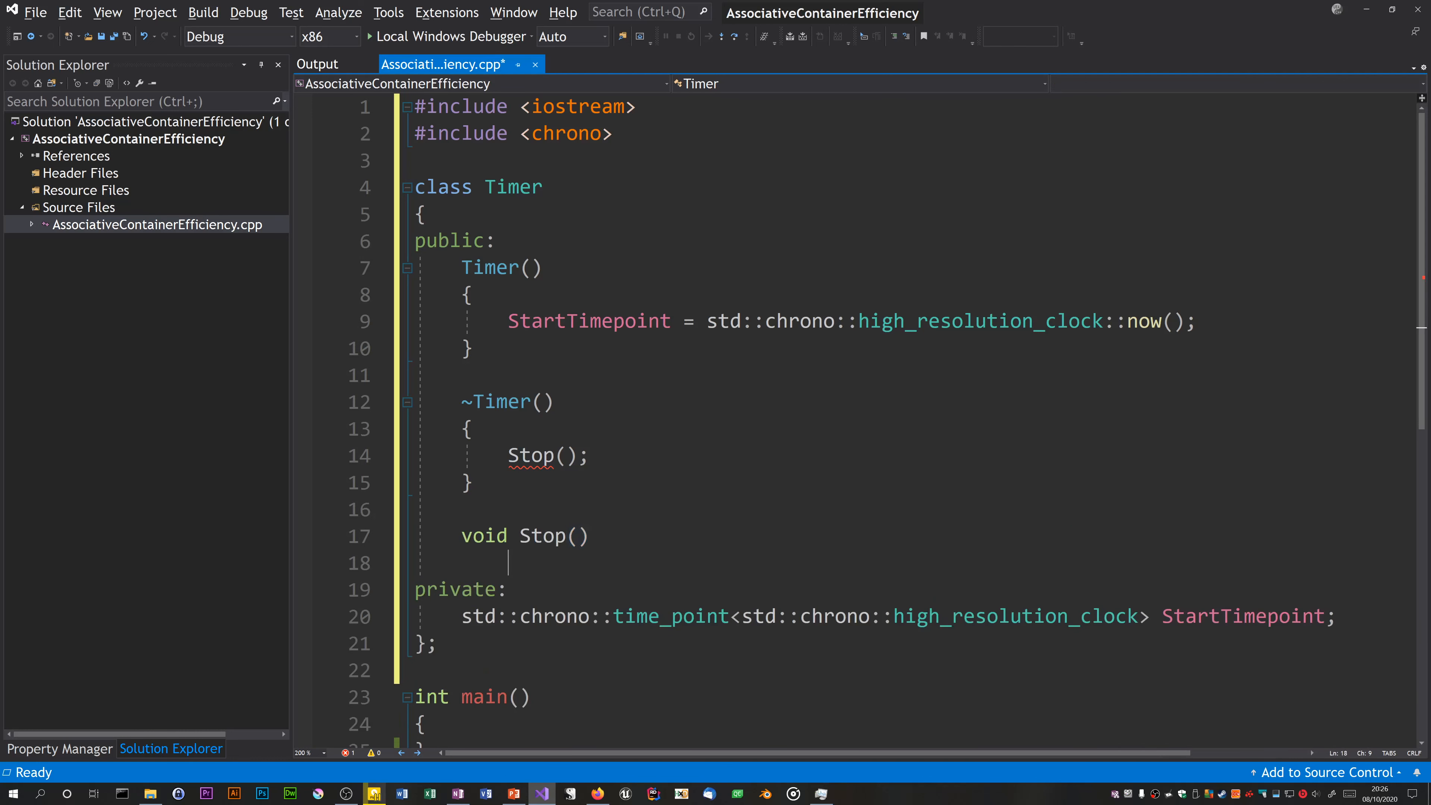
type("{")
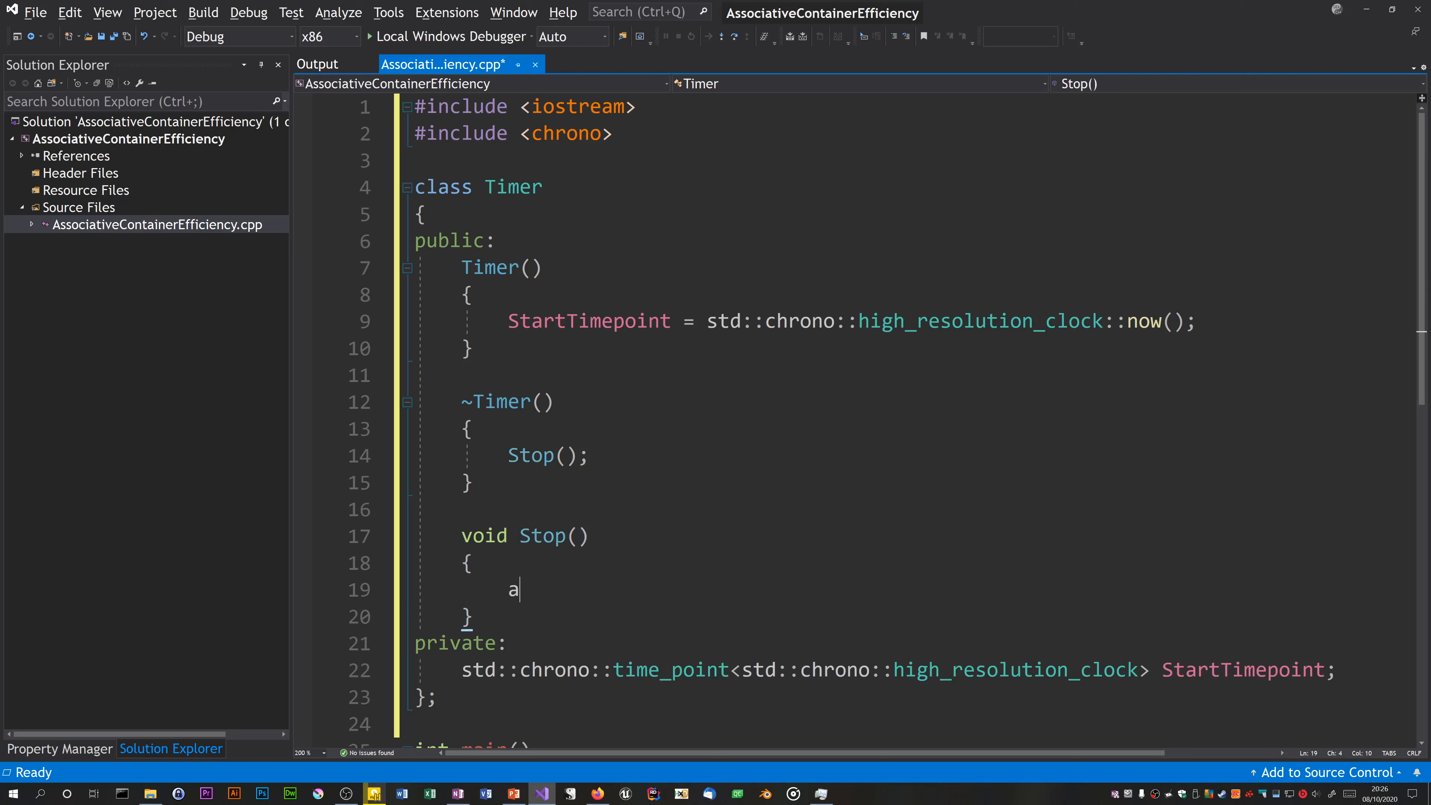
type("uto EndTimepoint =")
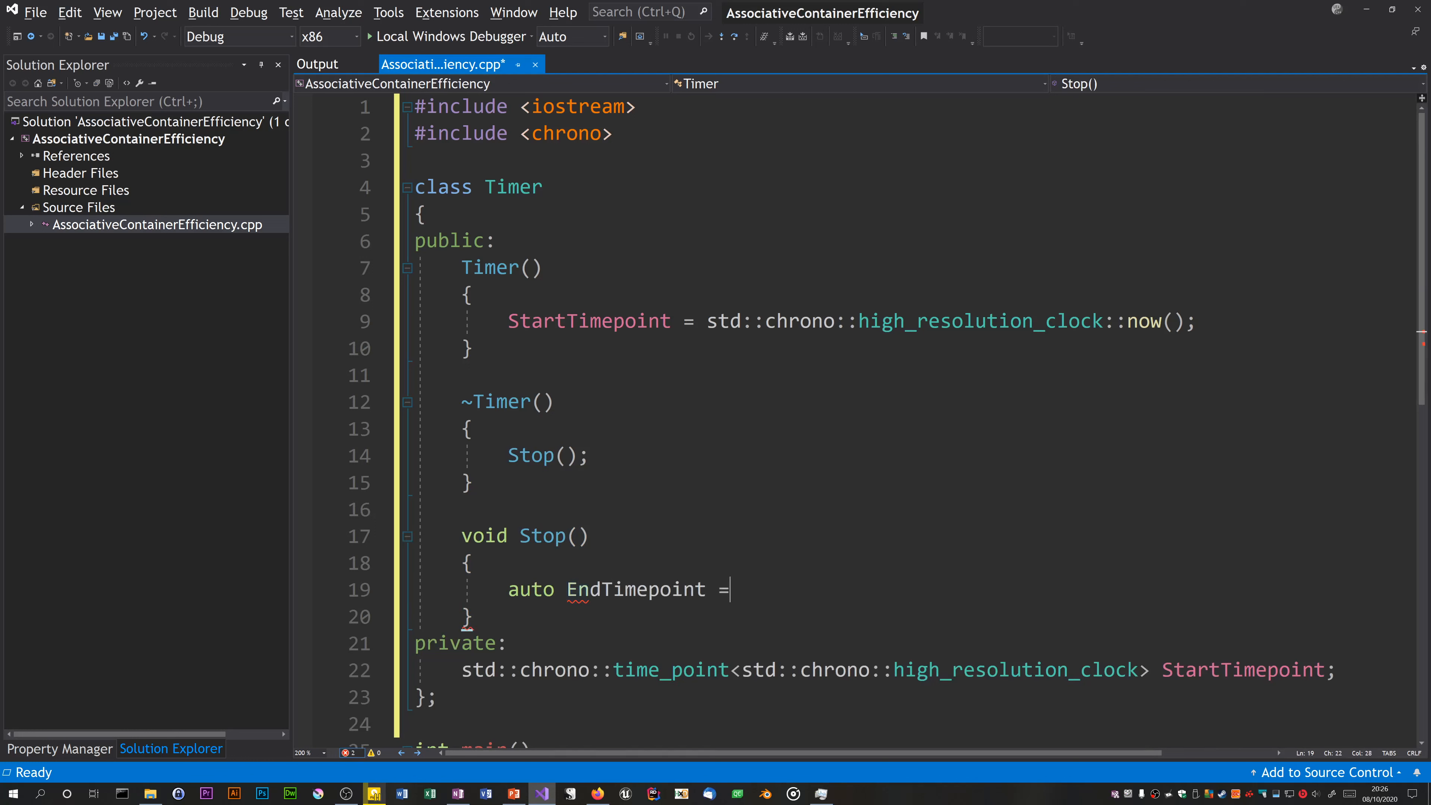
type("std::chrono::high_")
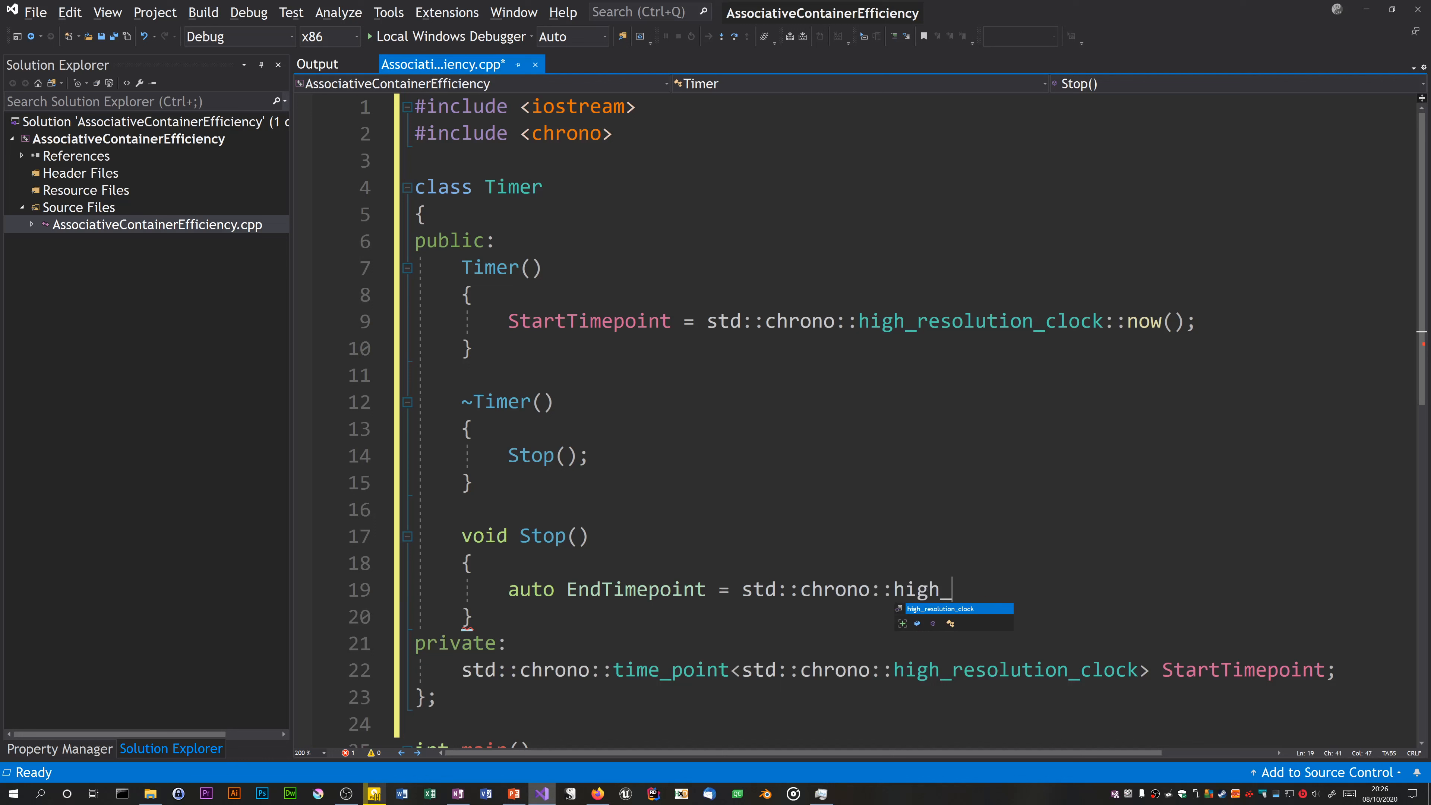
type("resolution_clock::now()")
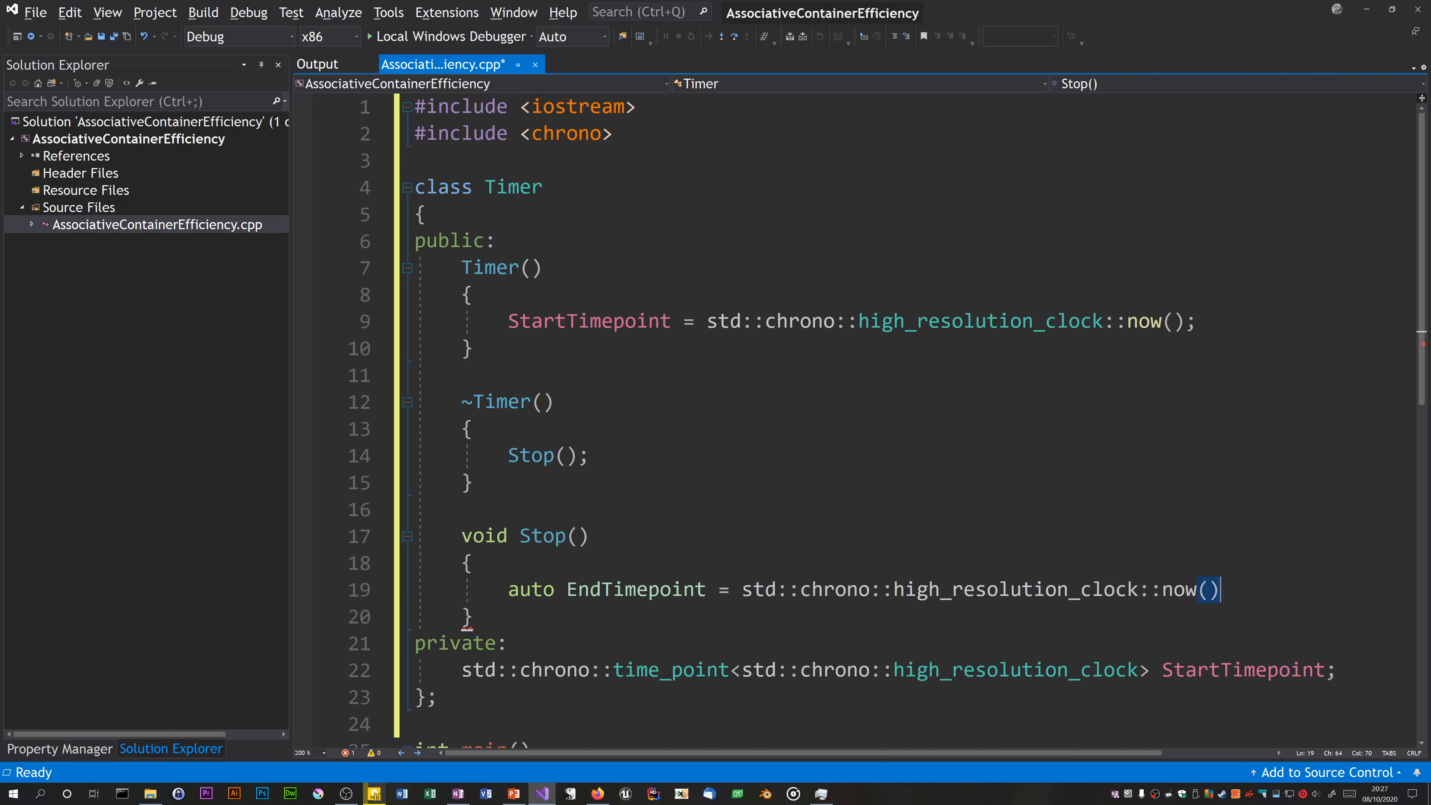
type(";")
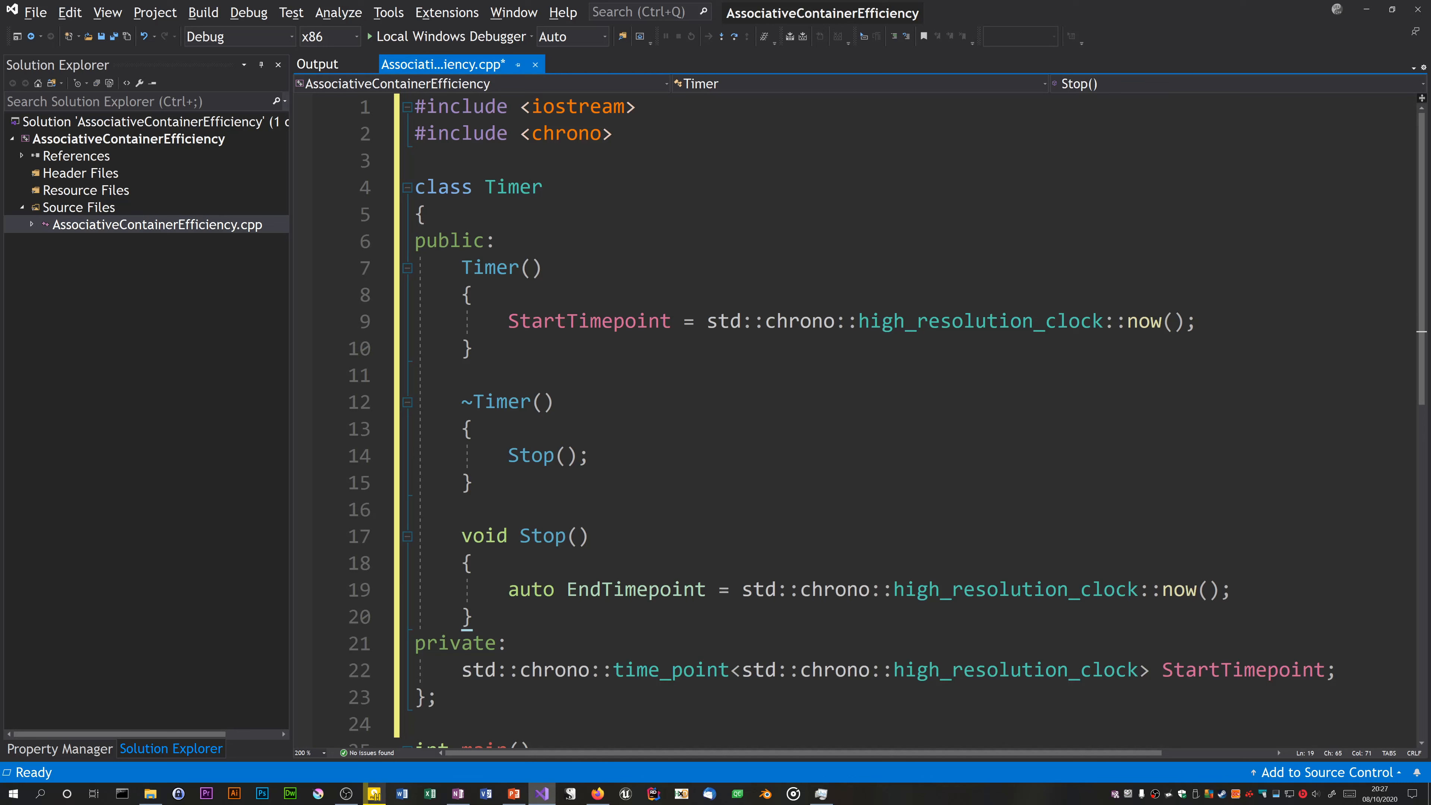
key("Enter")
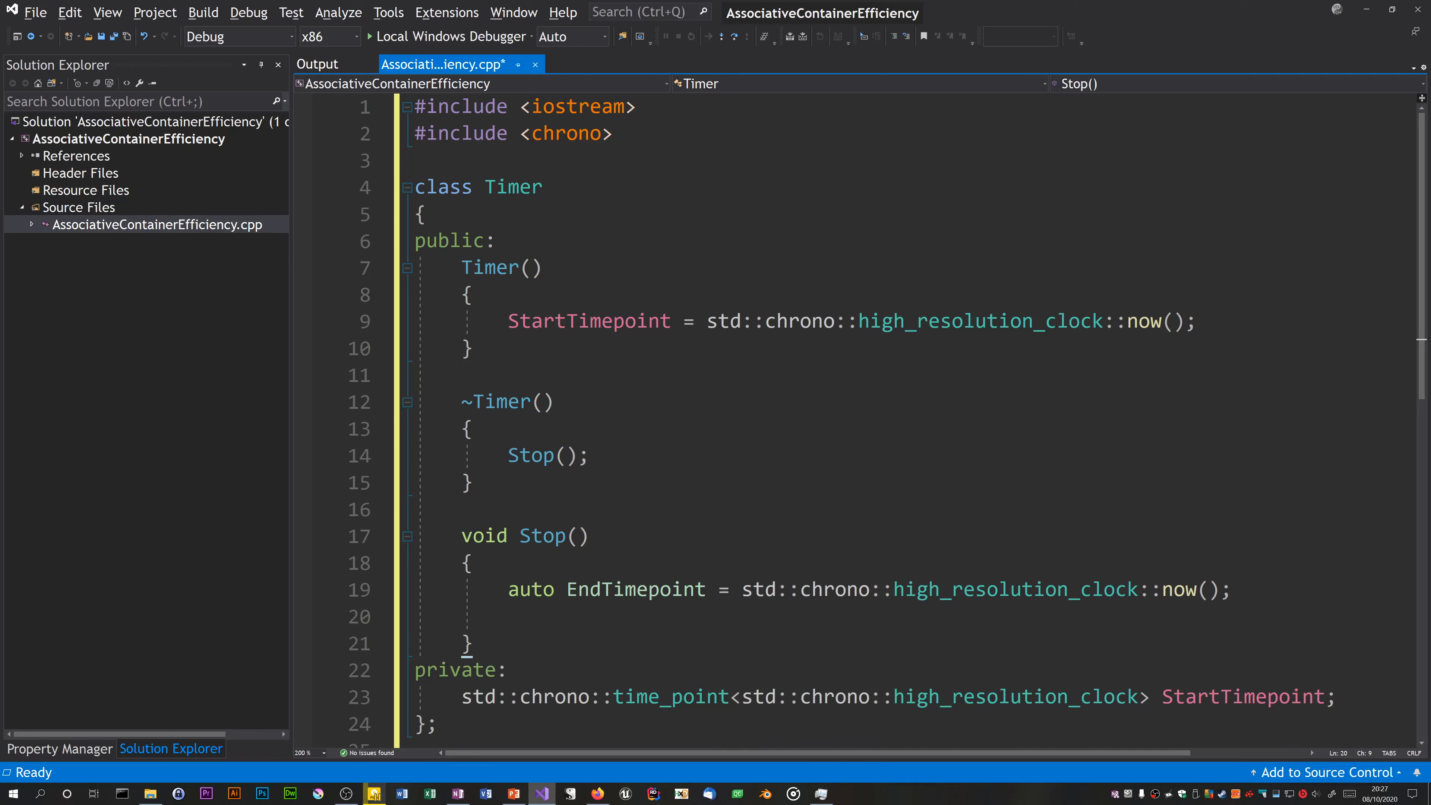
Step: Compute auto start as time_point_cast<microseconds>(StartTimepoint).time_since_epoch().count()
type("auto start = s")
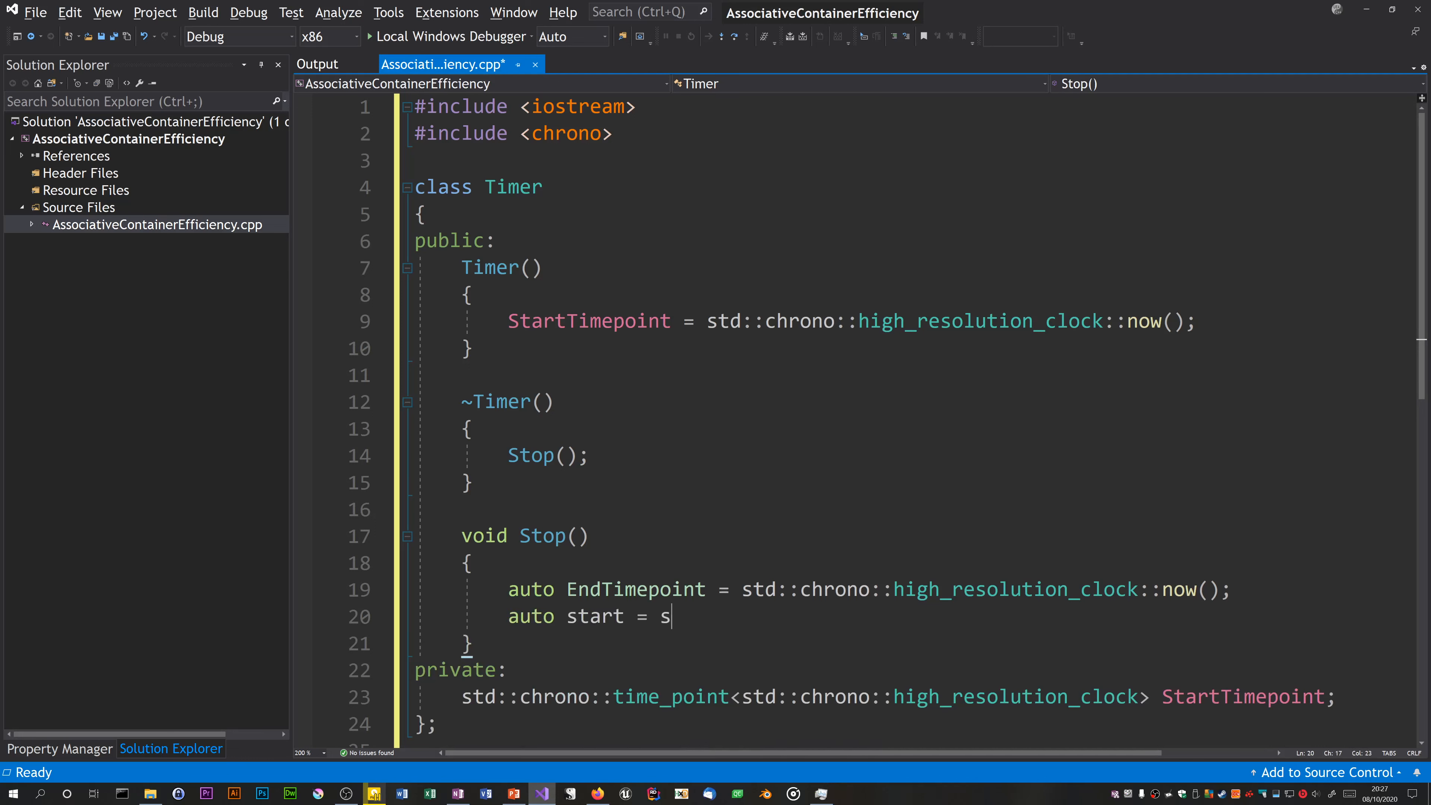
type("td::")
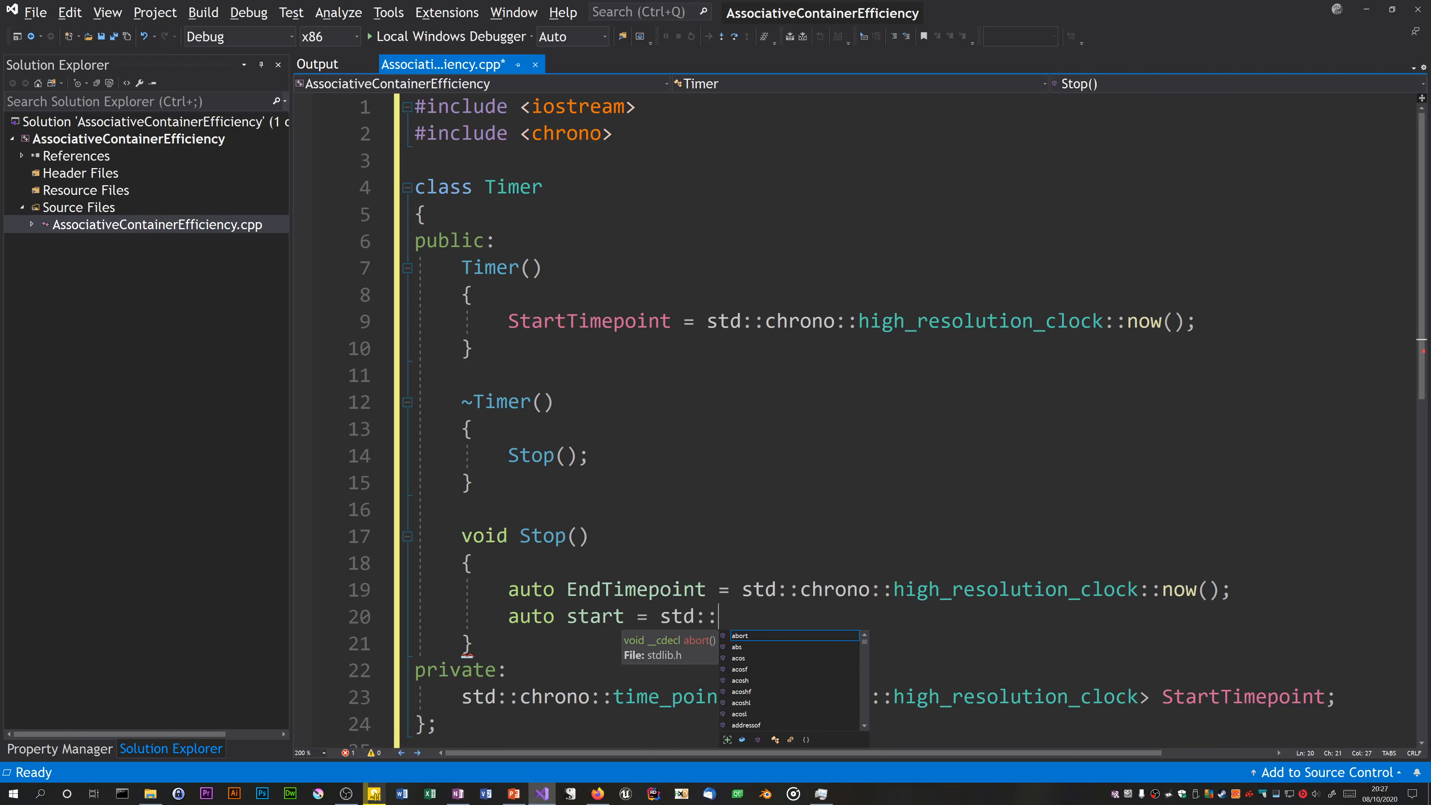
type("c")
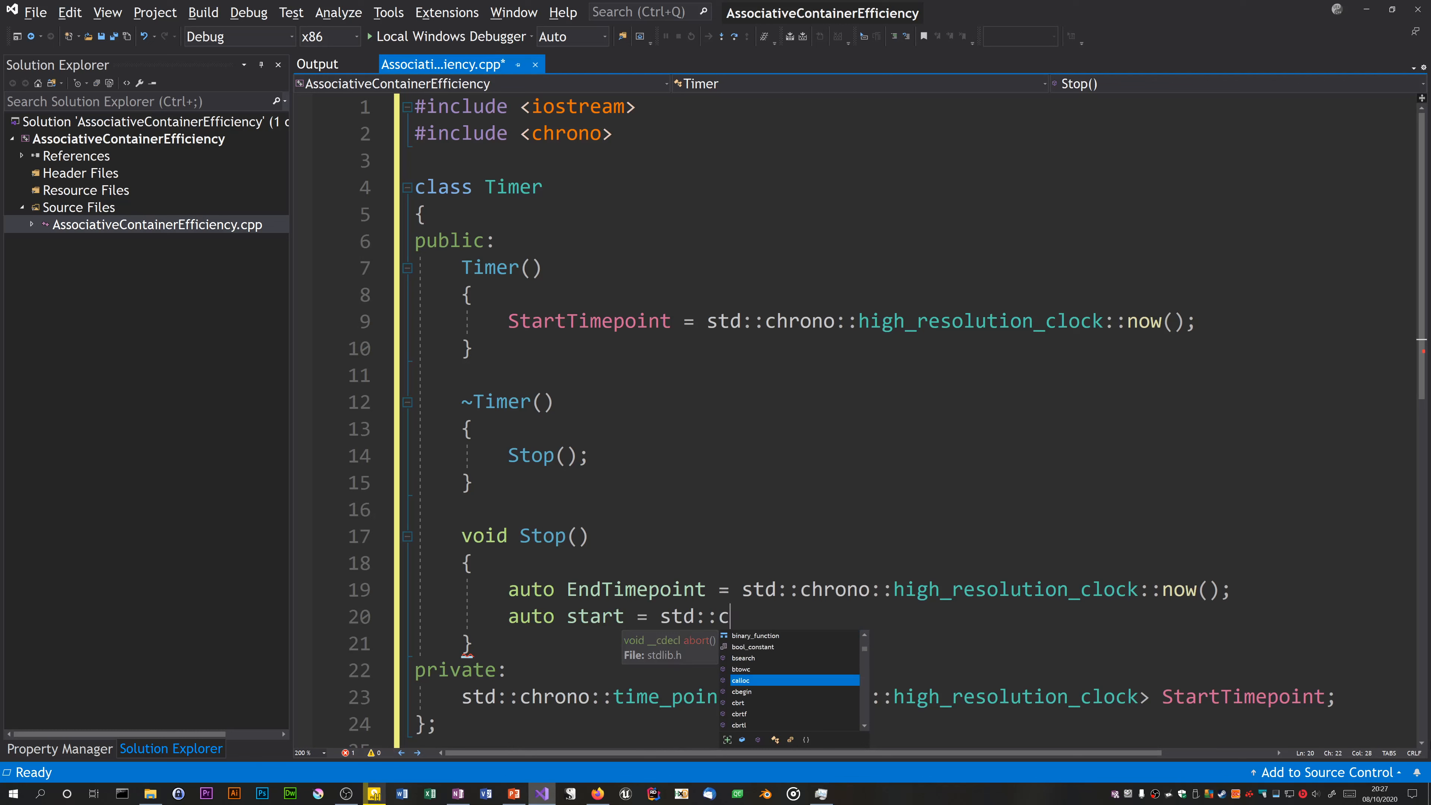
type("hrono::")
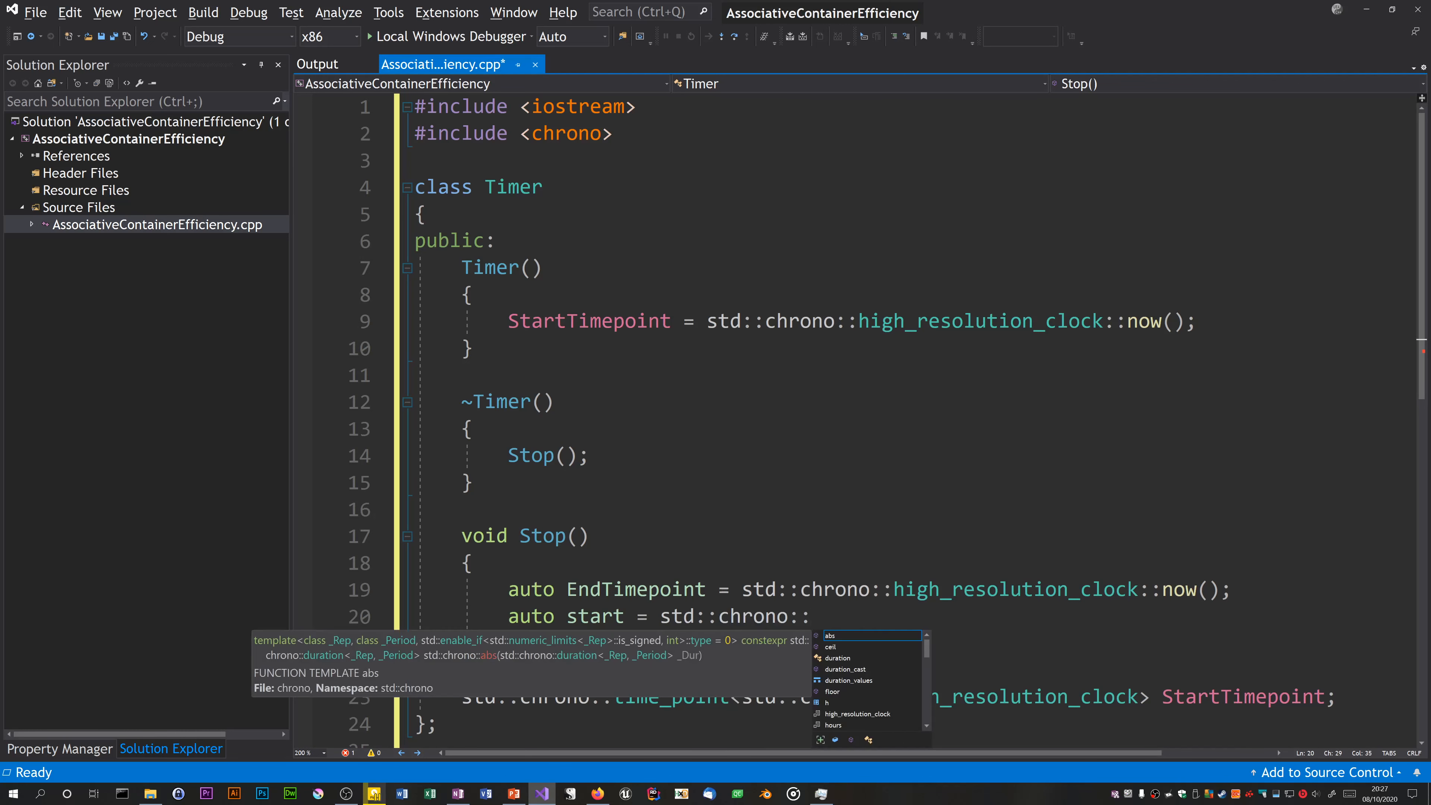
type("time_point_cast<std::chrono::")
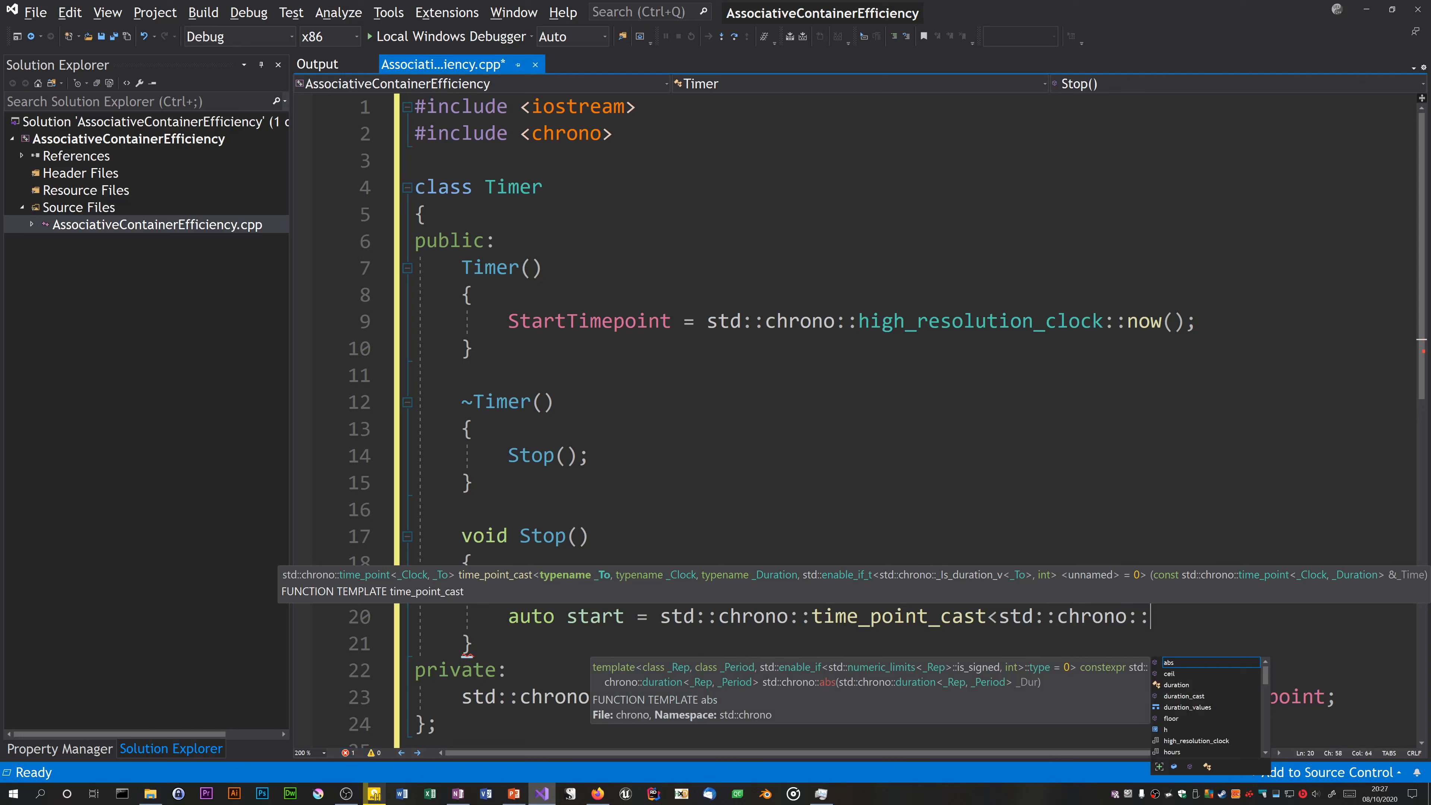
type("microseconds>")
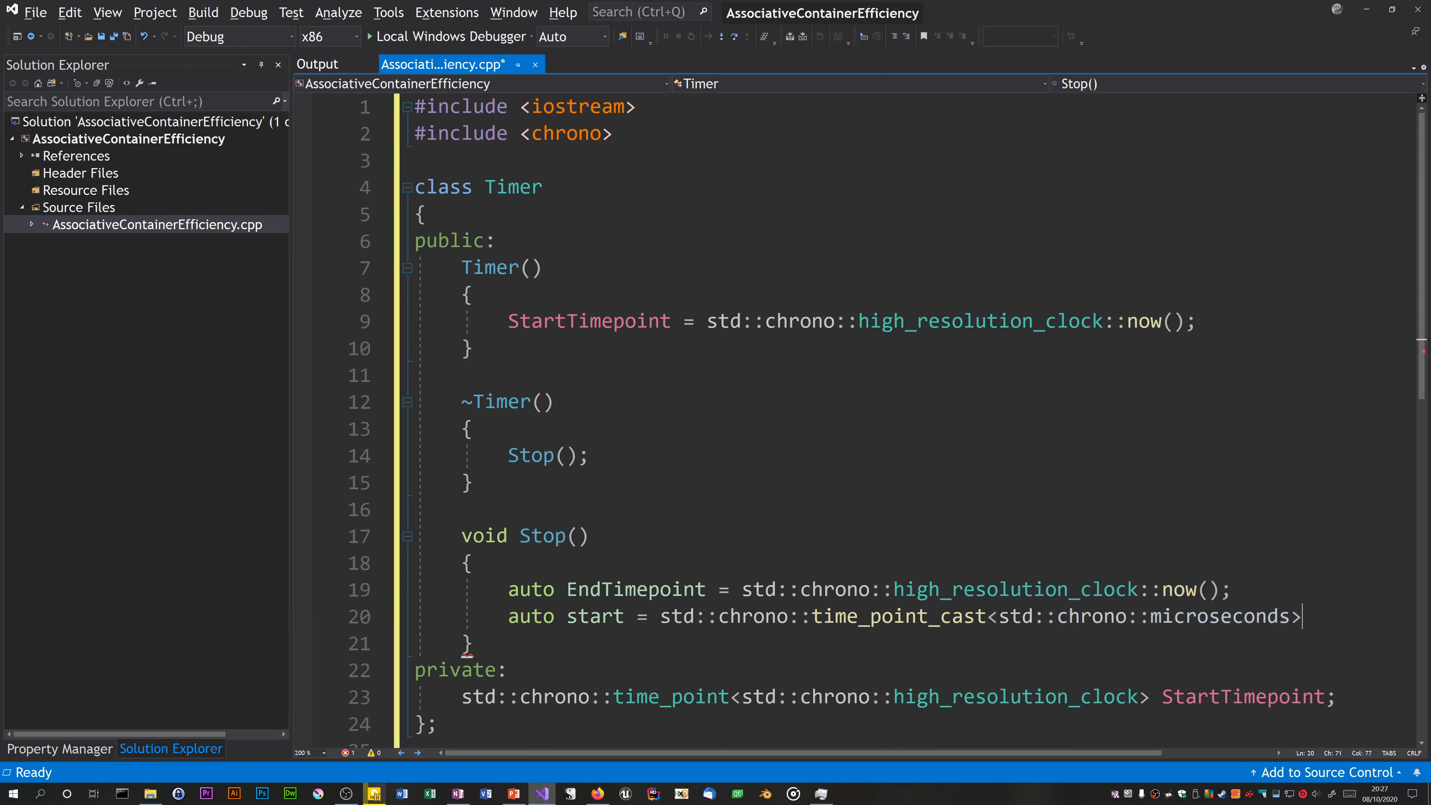
type("(StartTimepoint")
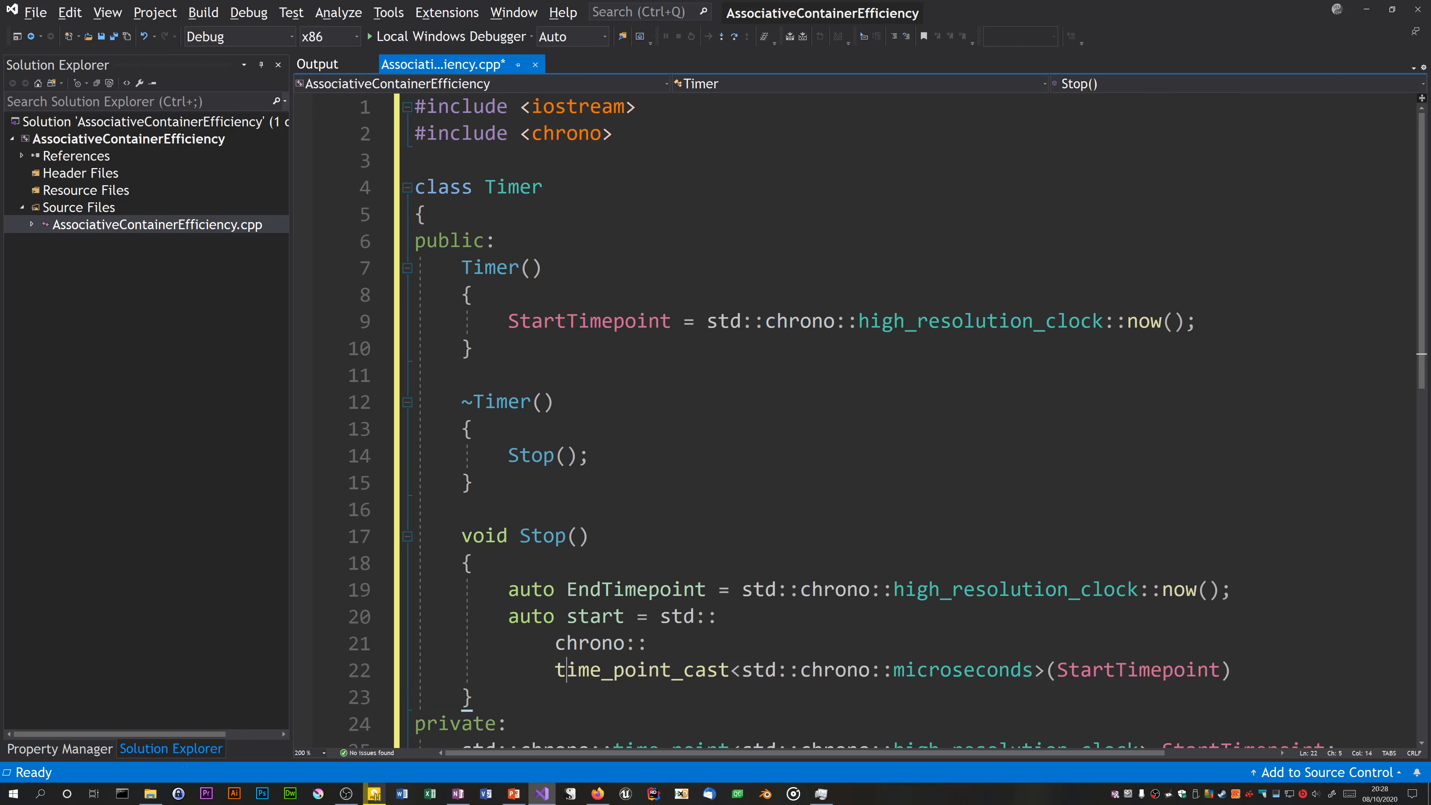
double_click(961, 669)
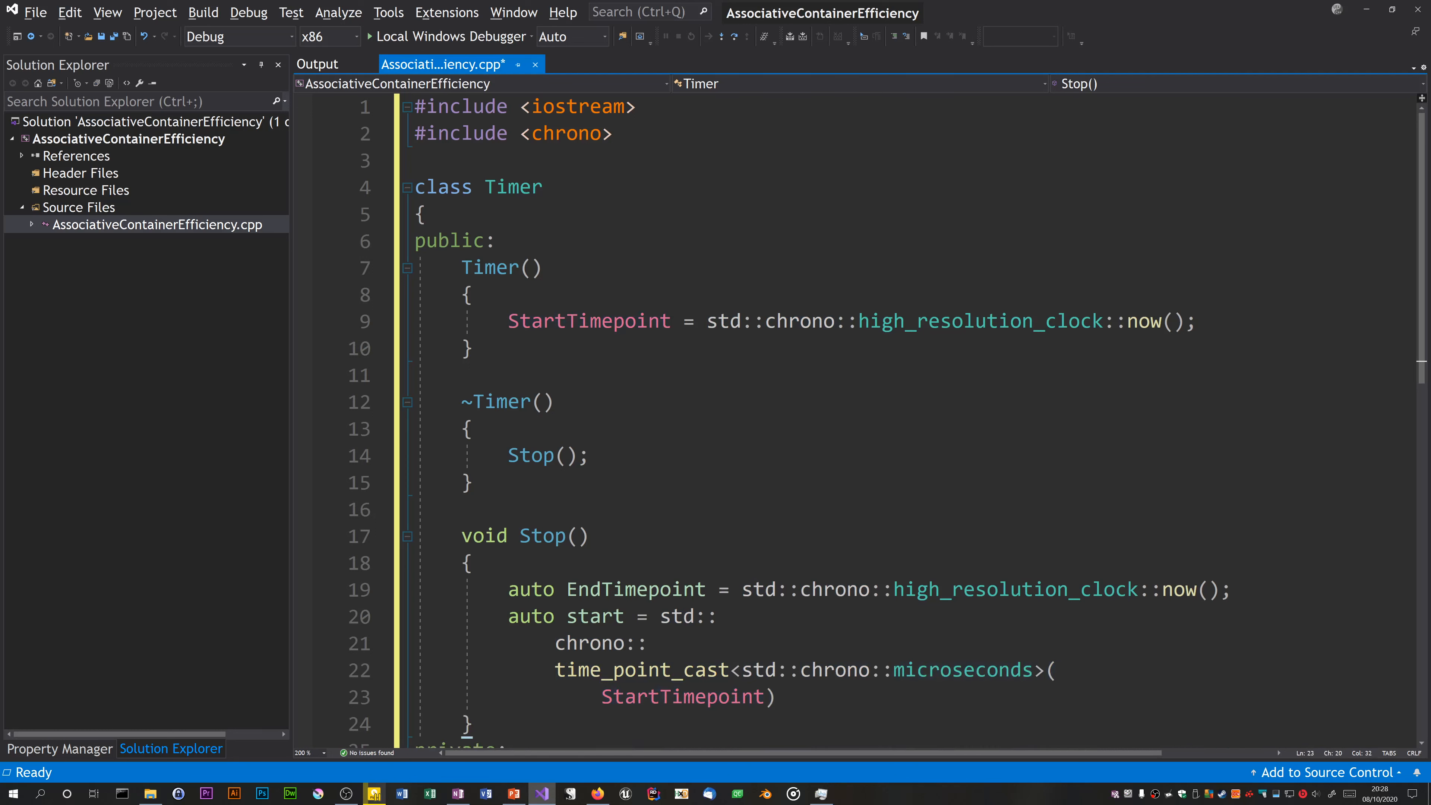
type(".time_since_epoch().count();")
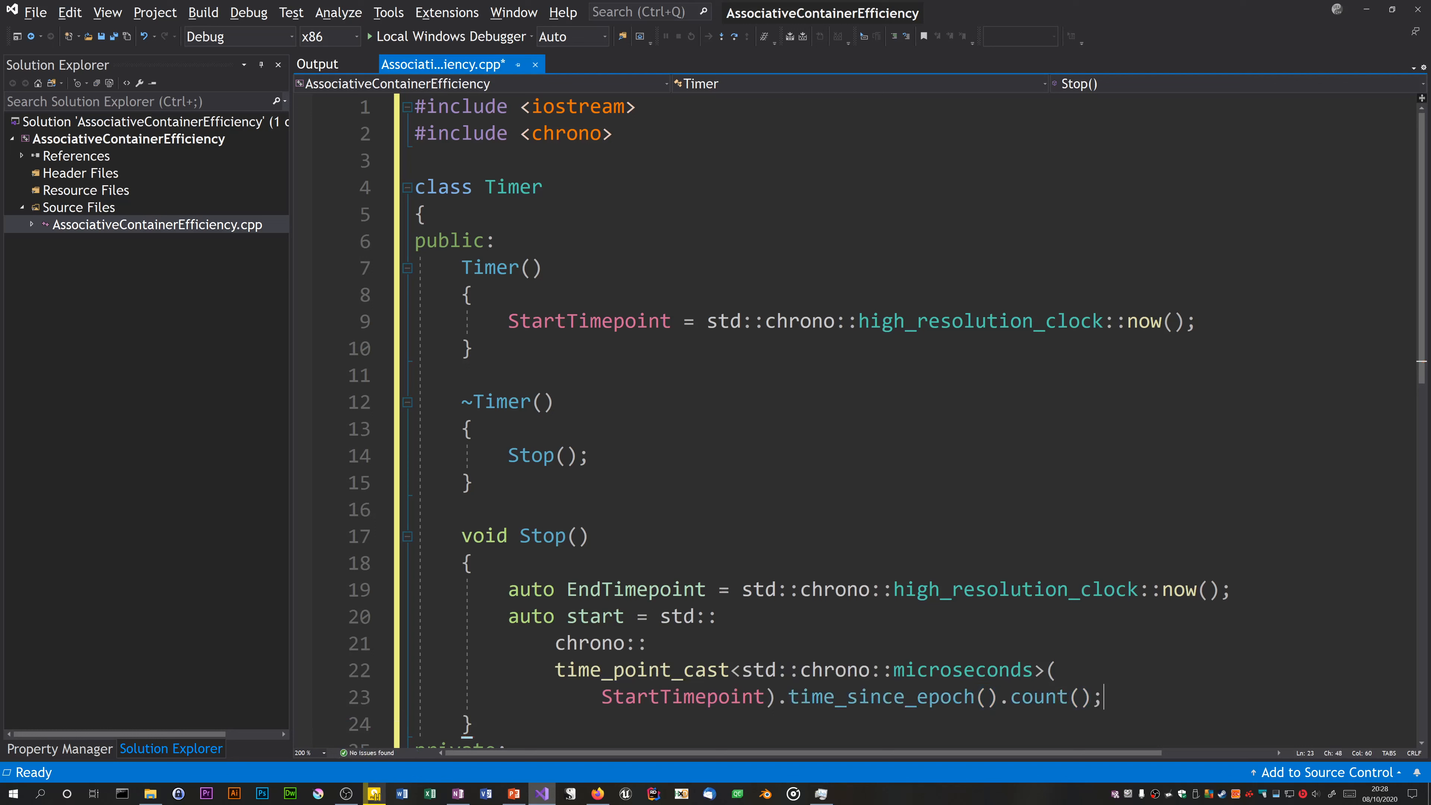
mouse_move(965, 669)
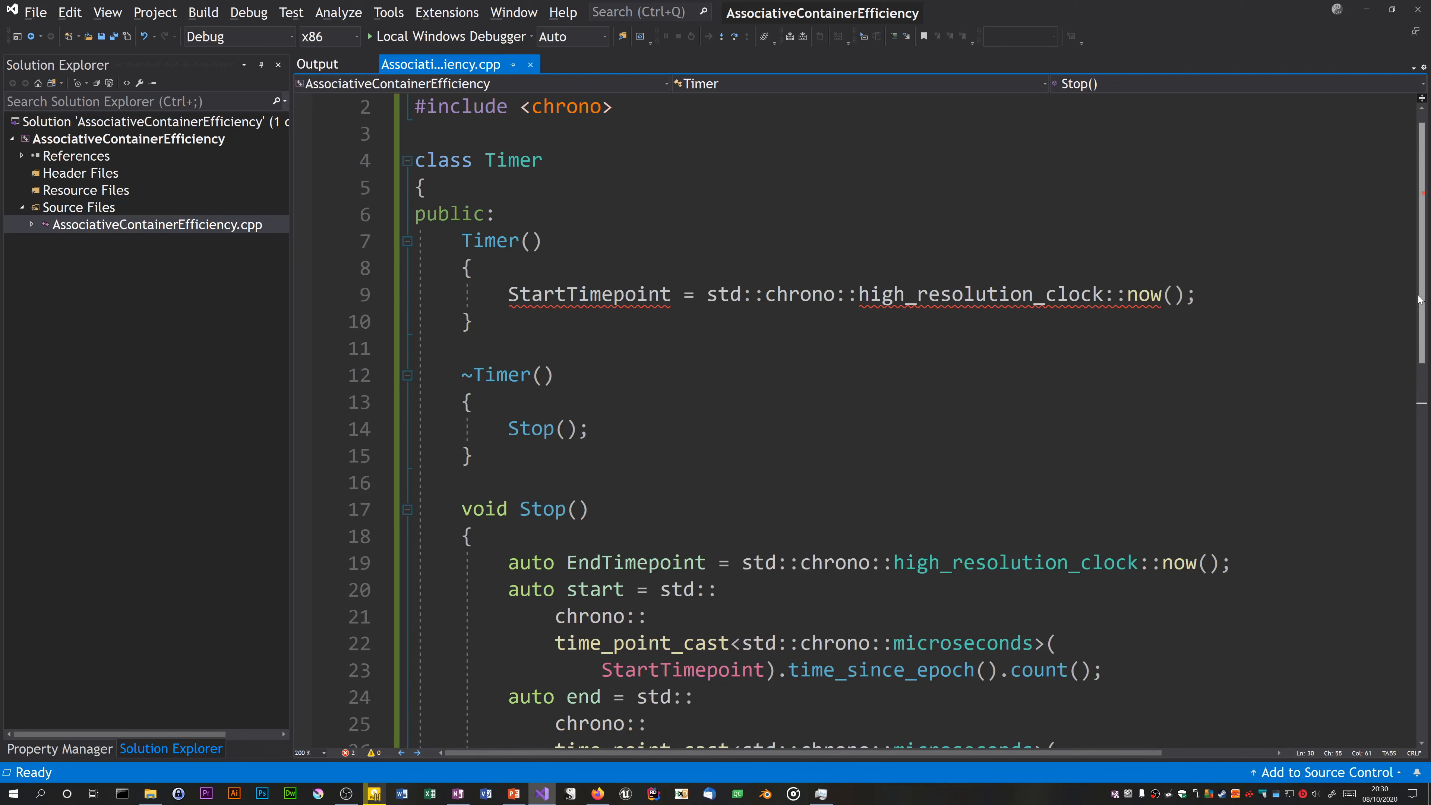
Step: Add #include <set> and #include <algorithm> under the existing iostream and chrono includes
scroll("down", 3)
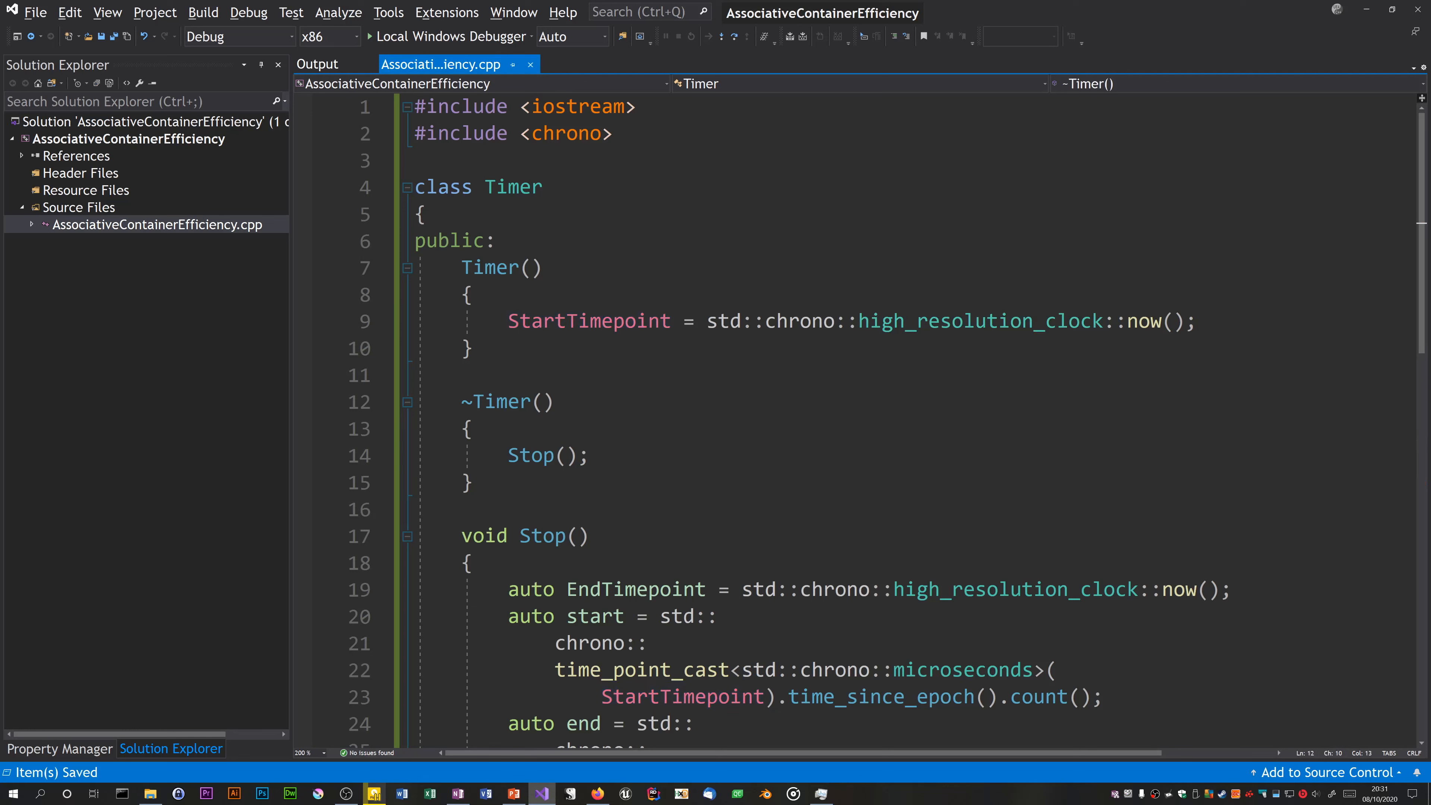
key("Enter")
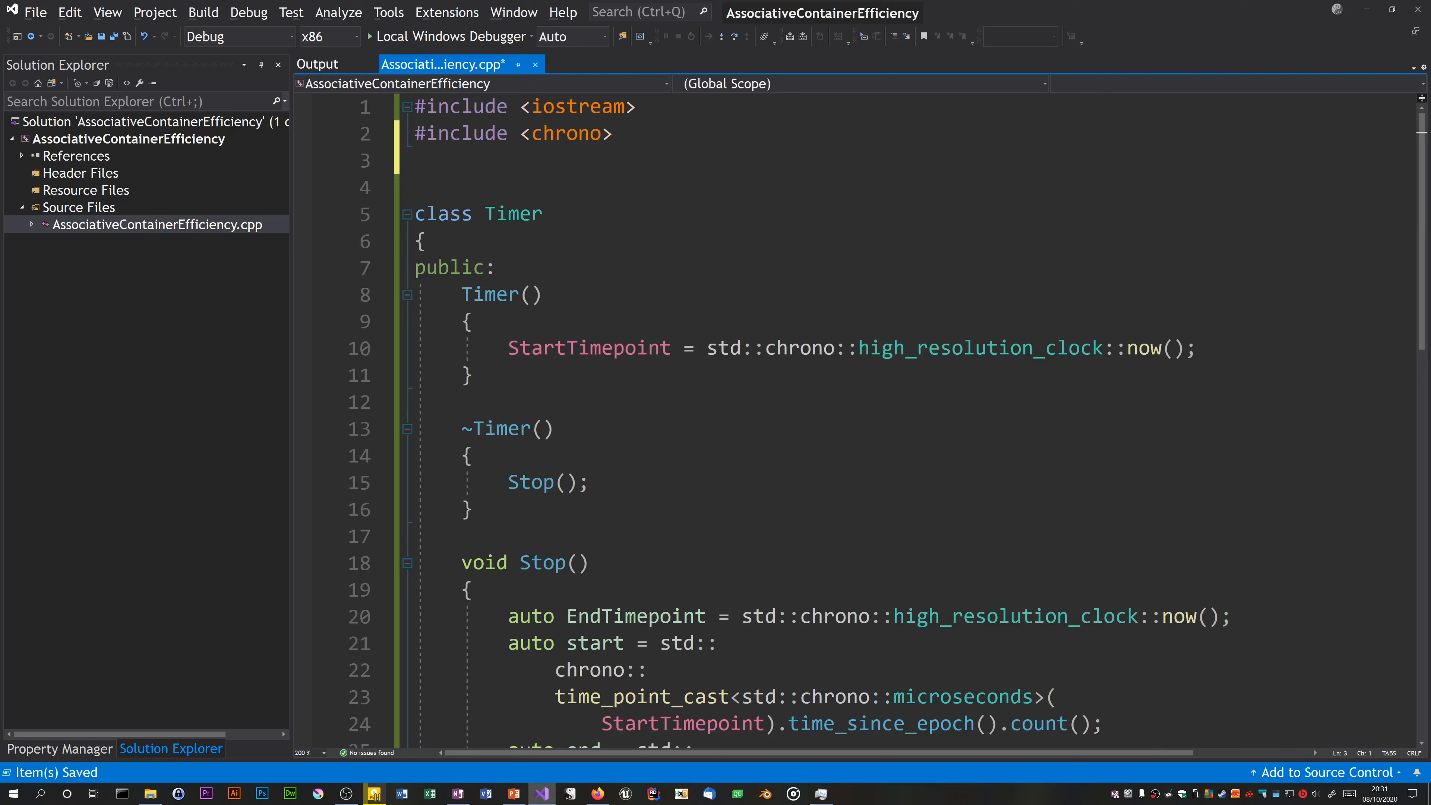
type("#include")
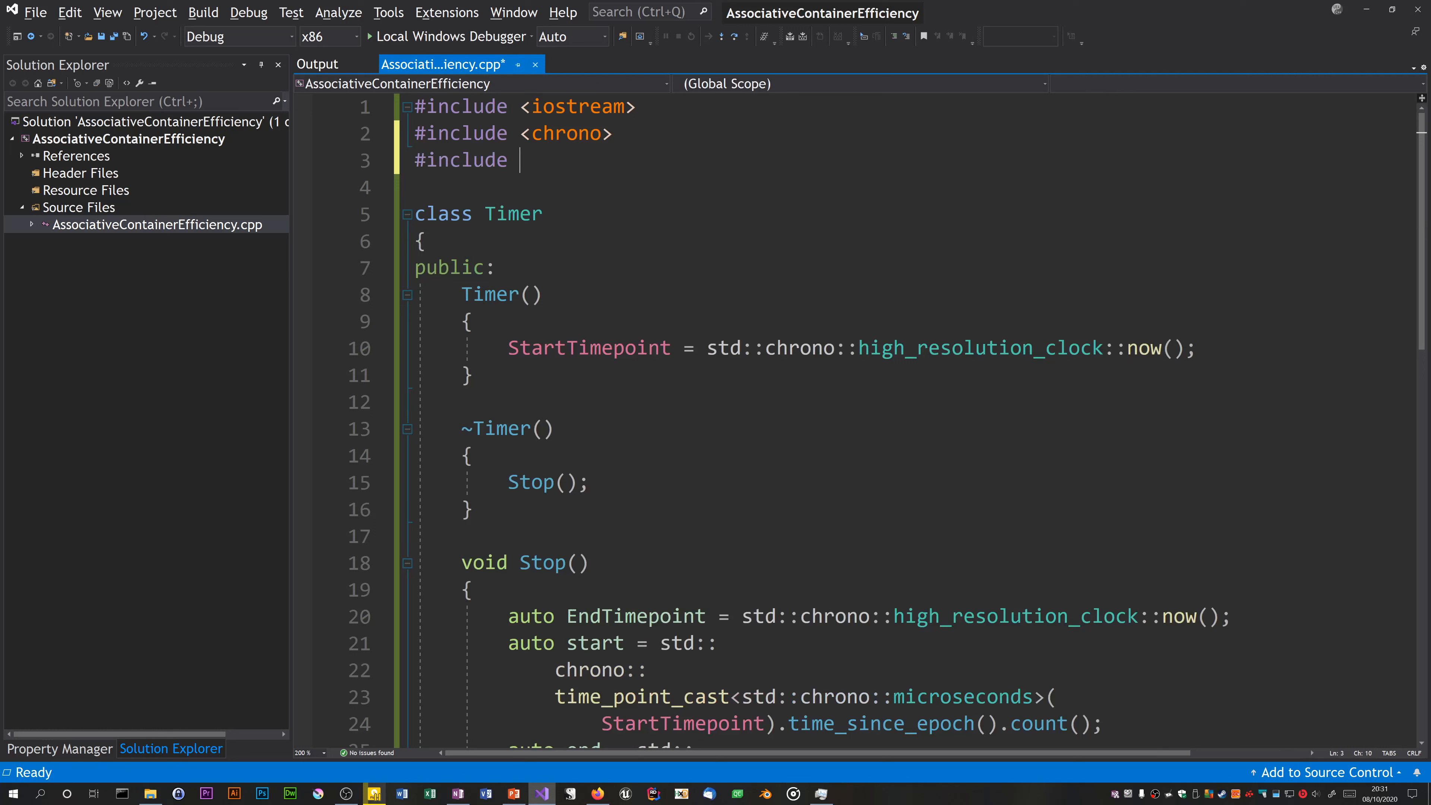
type("<set>")
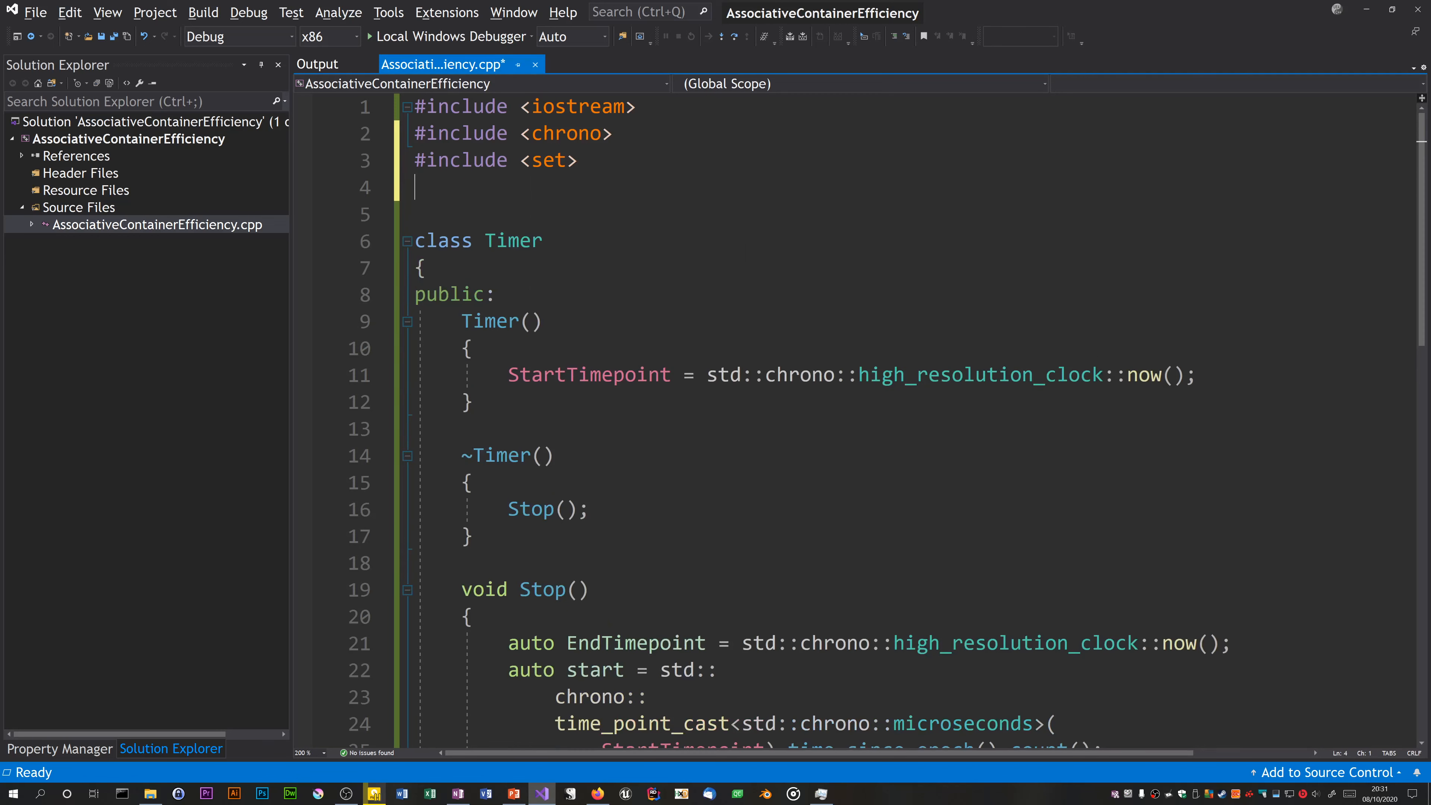
type("#i")
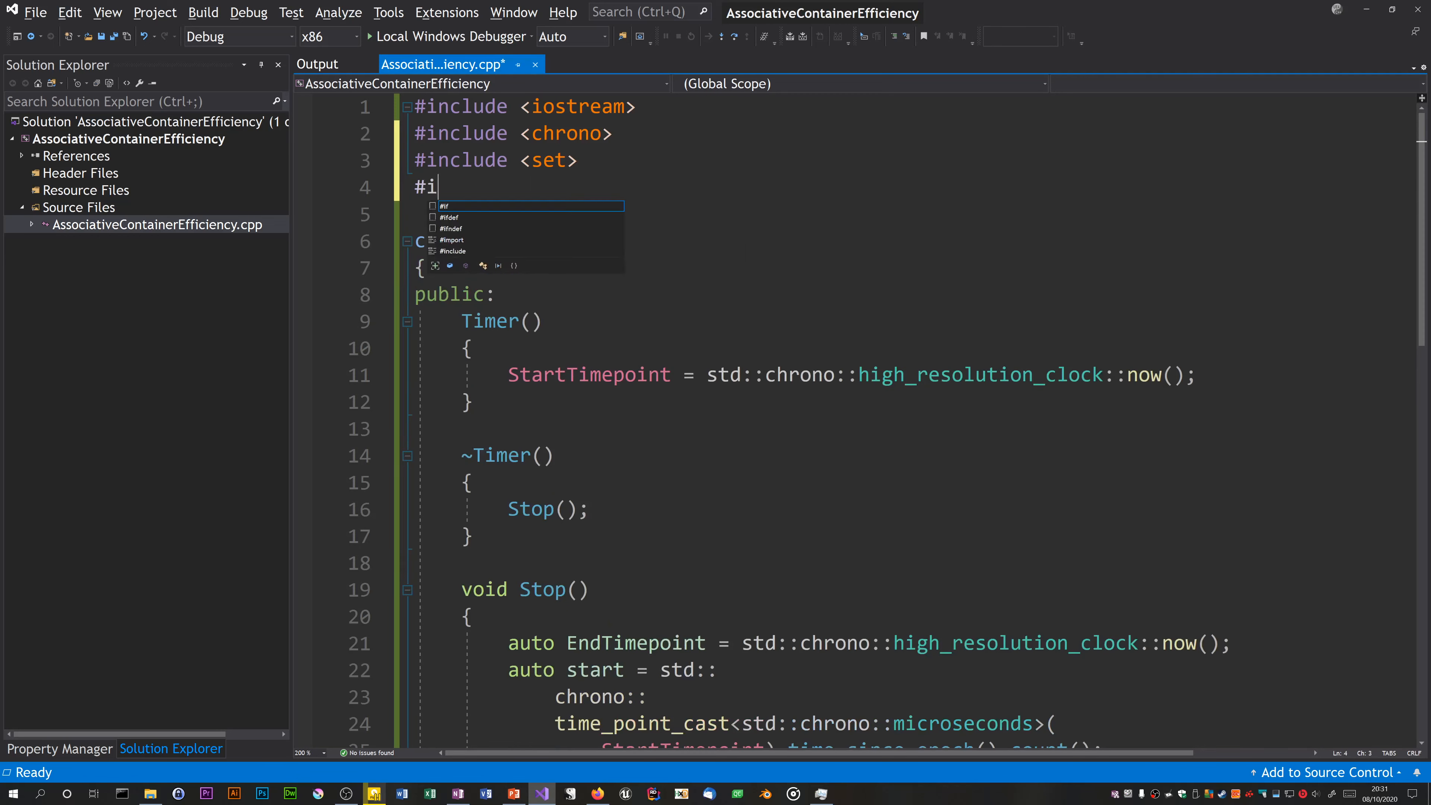
type("nclude <>")
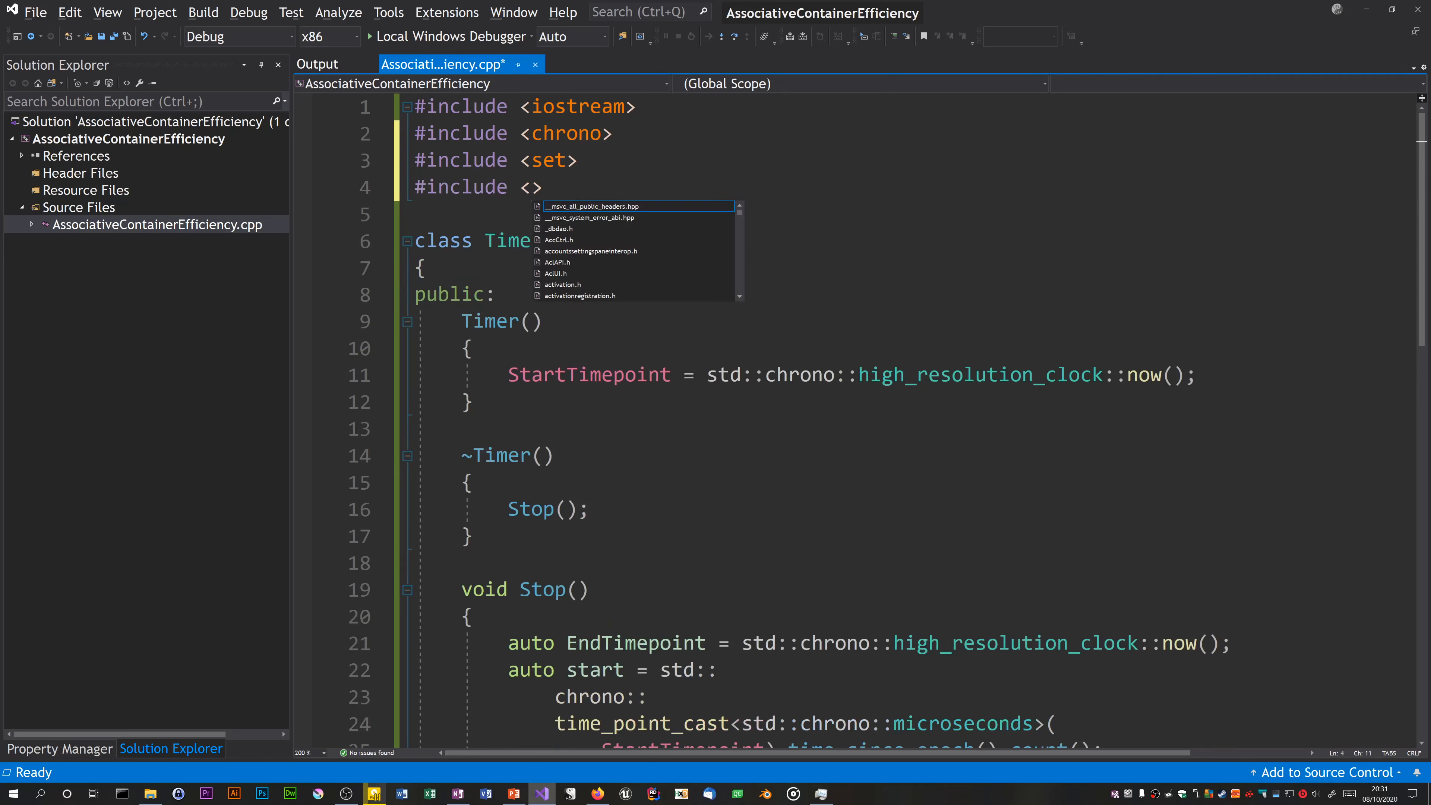
type("algorithm")
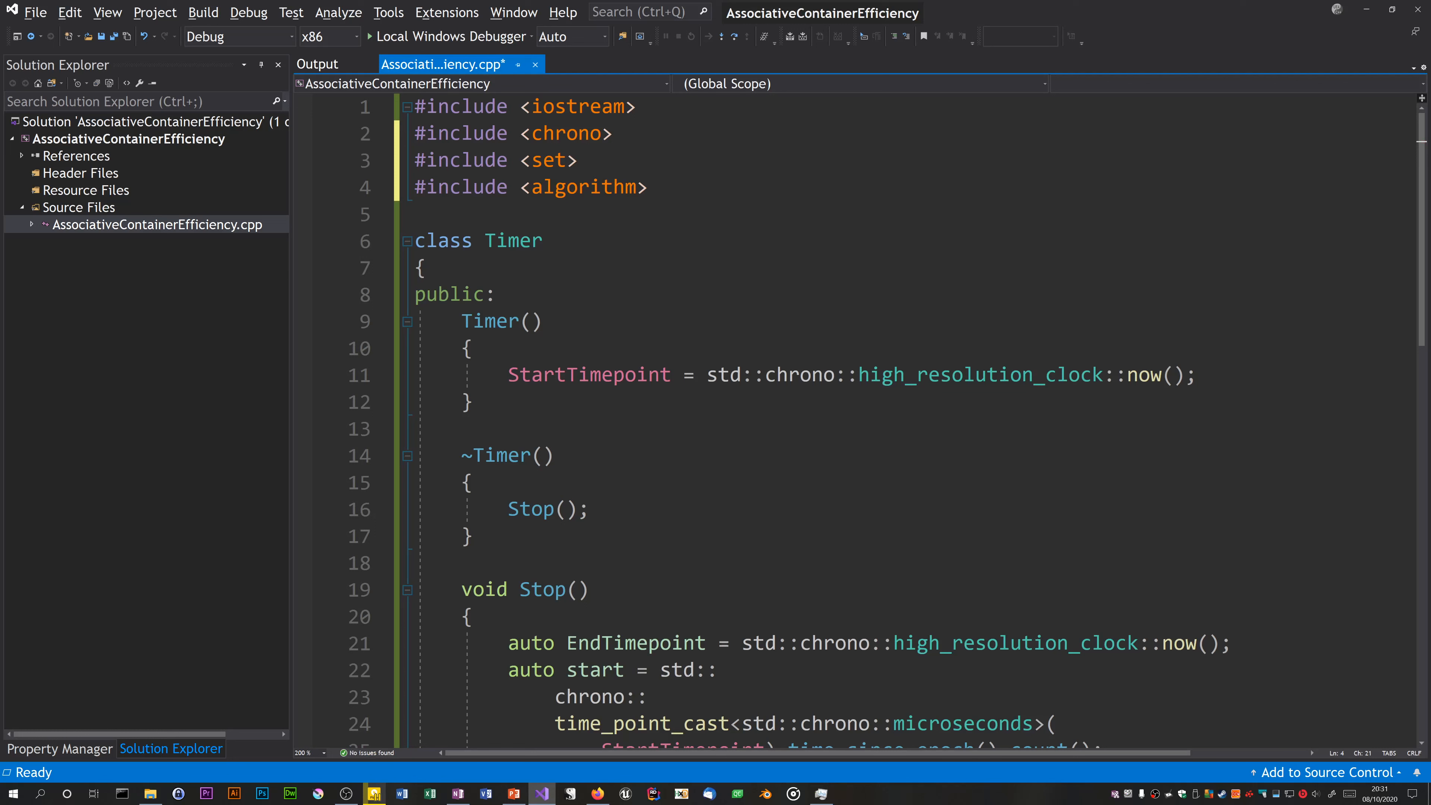
scroll("down", 3)
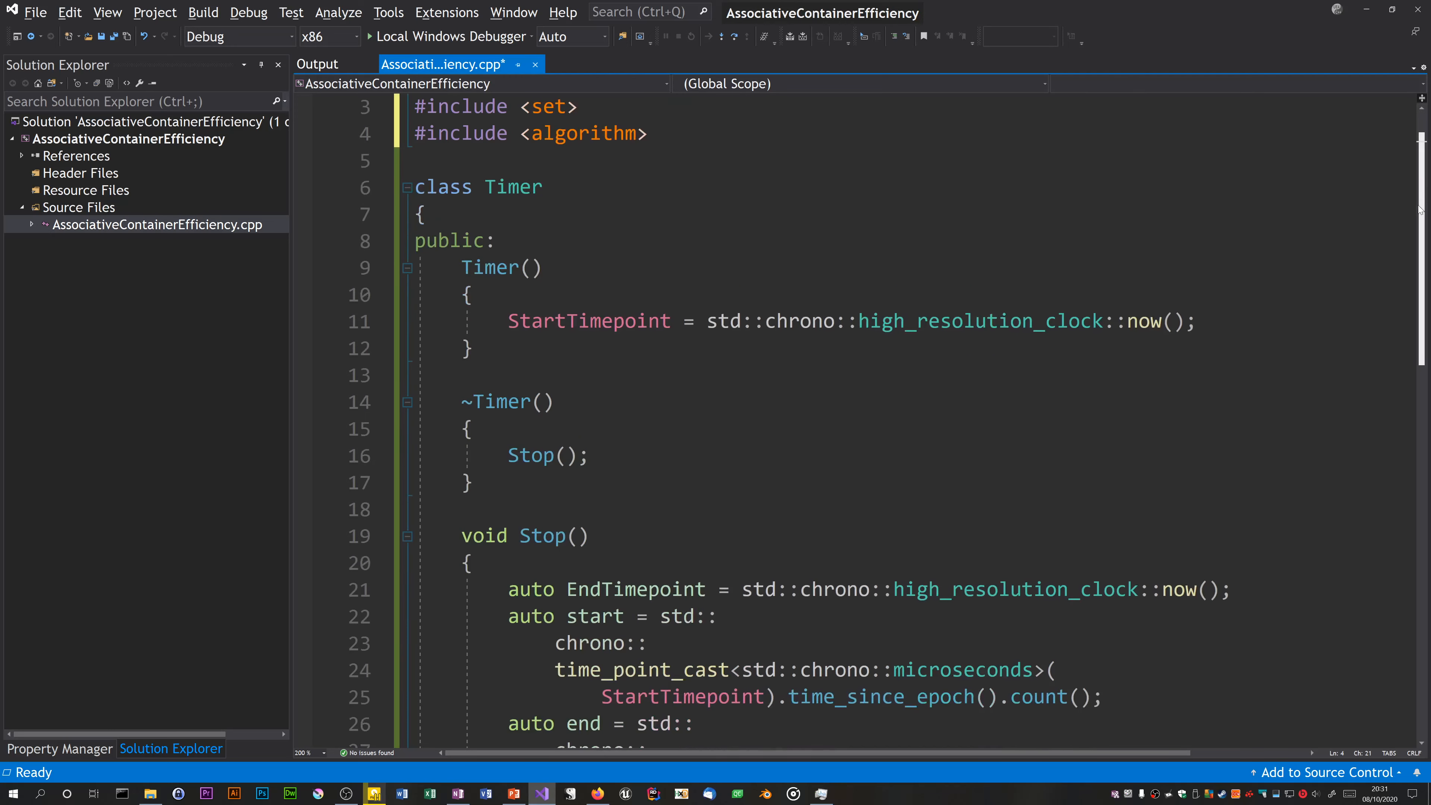
scroll("down", 3)
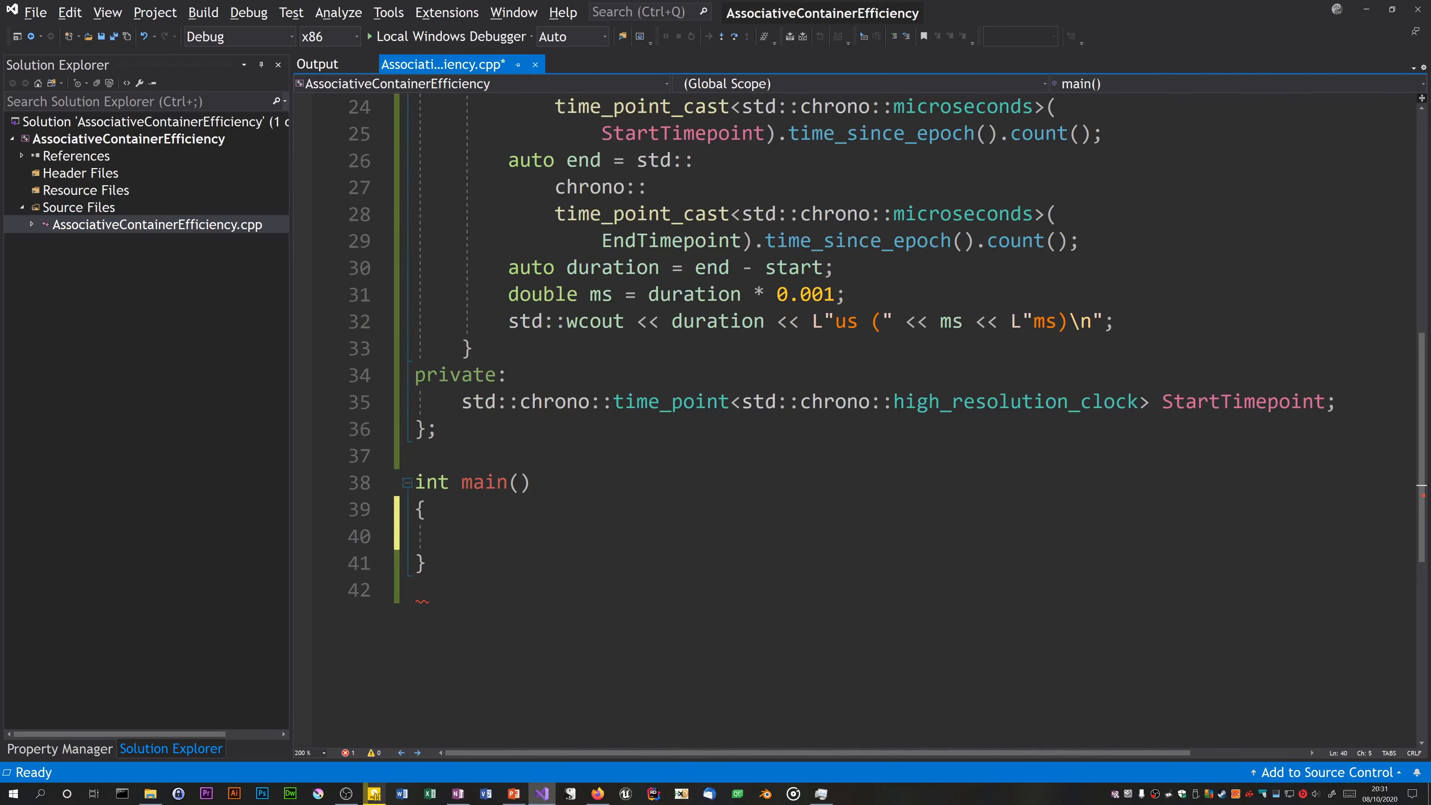
Step: End main() with return 0; and build the project
type("return 0")
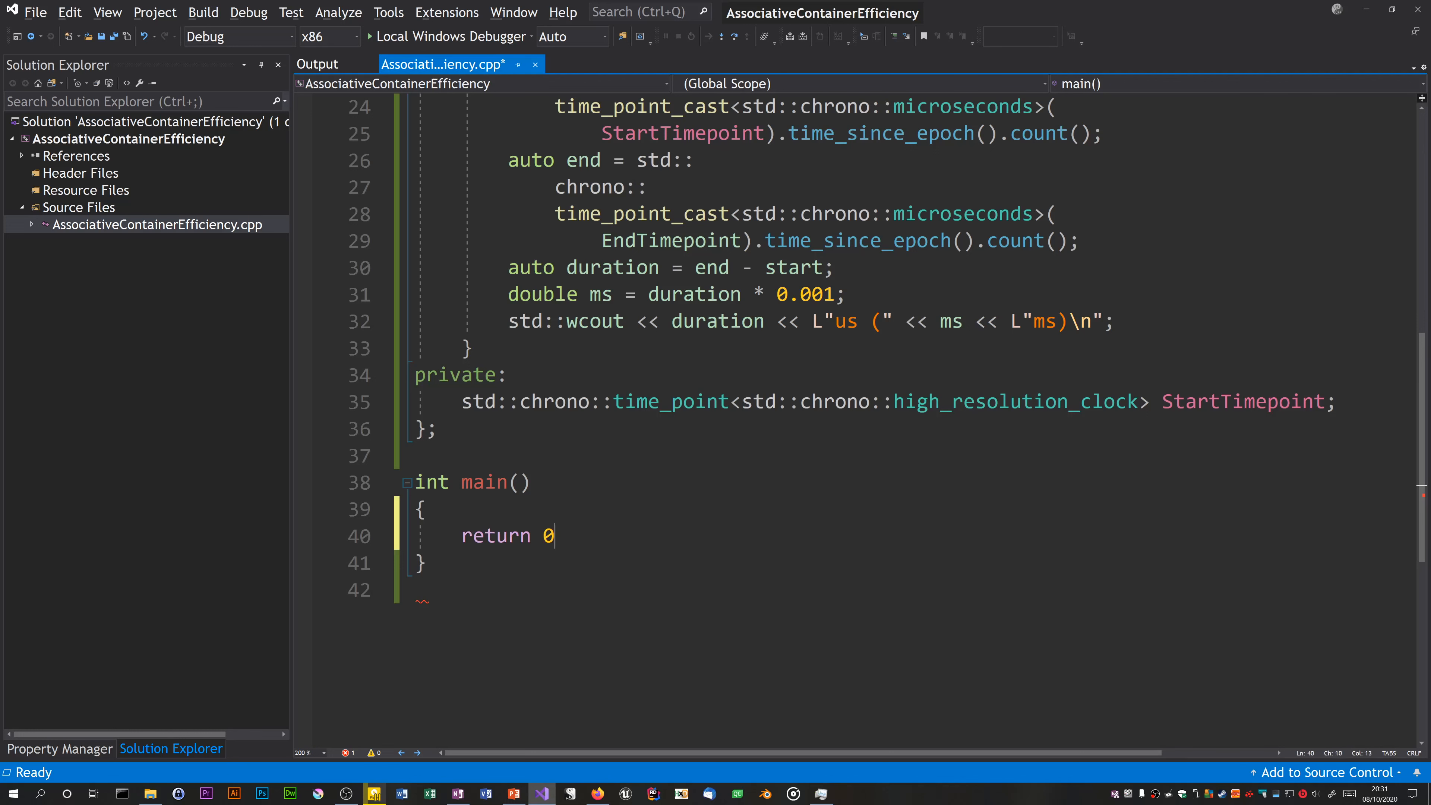
type(";")
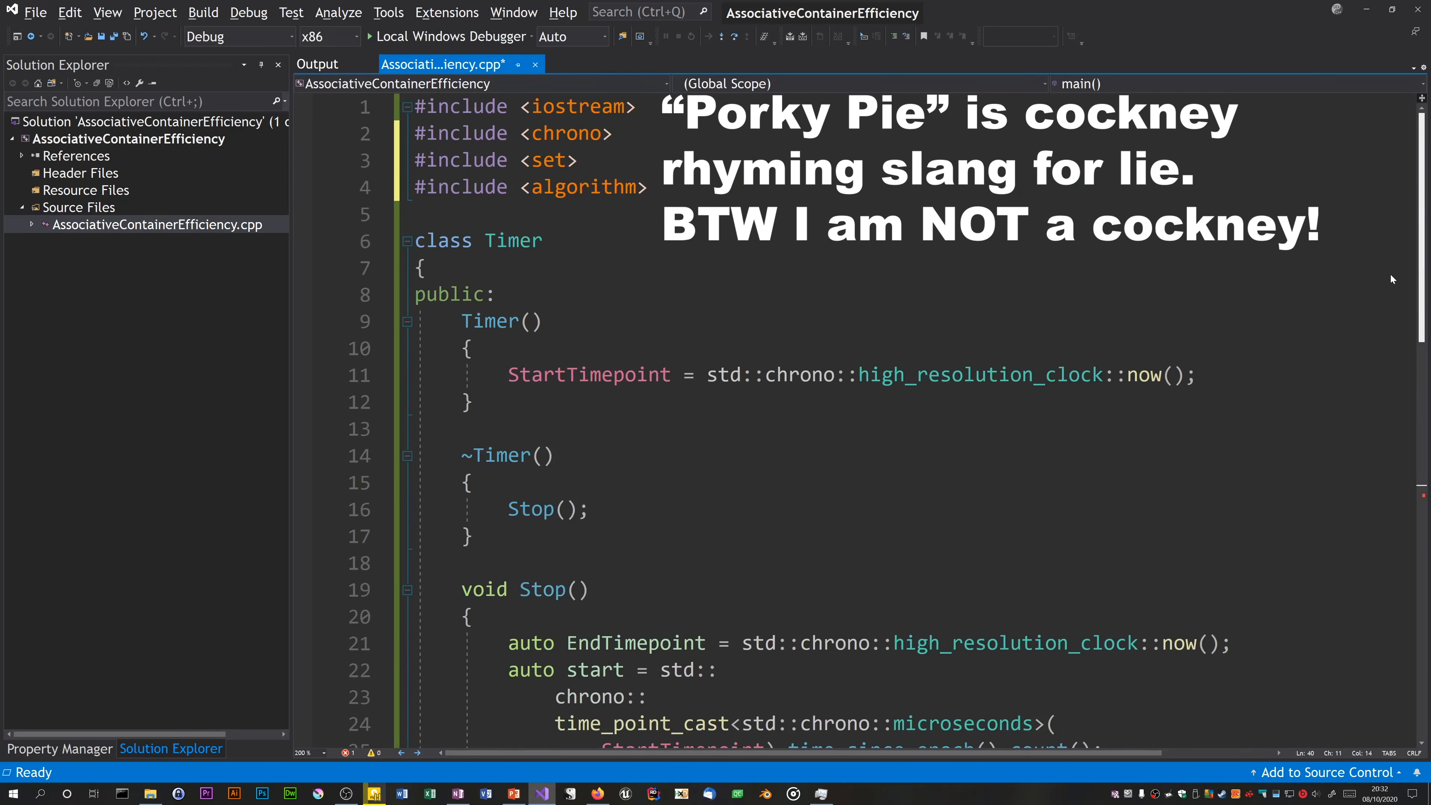
scroll("down", 3)
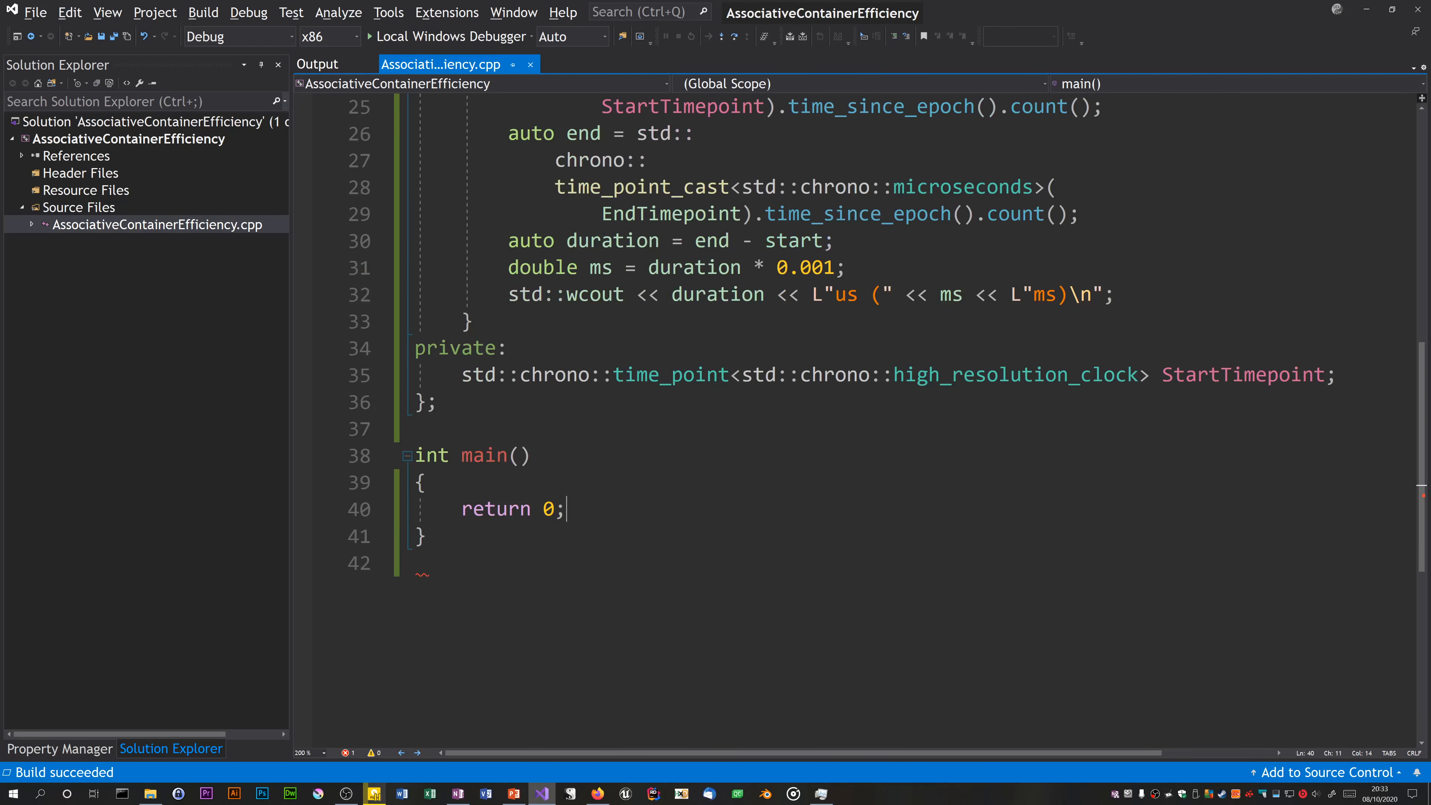
Step: Declare std::set<int> IntSet and fill it with a for loop calling IntSet.insert(x) up to 999999
key("Enter")
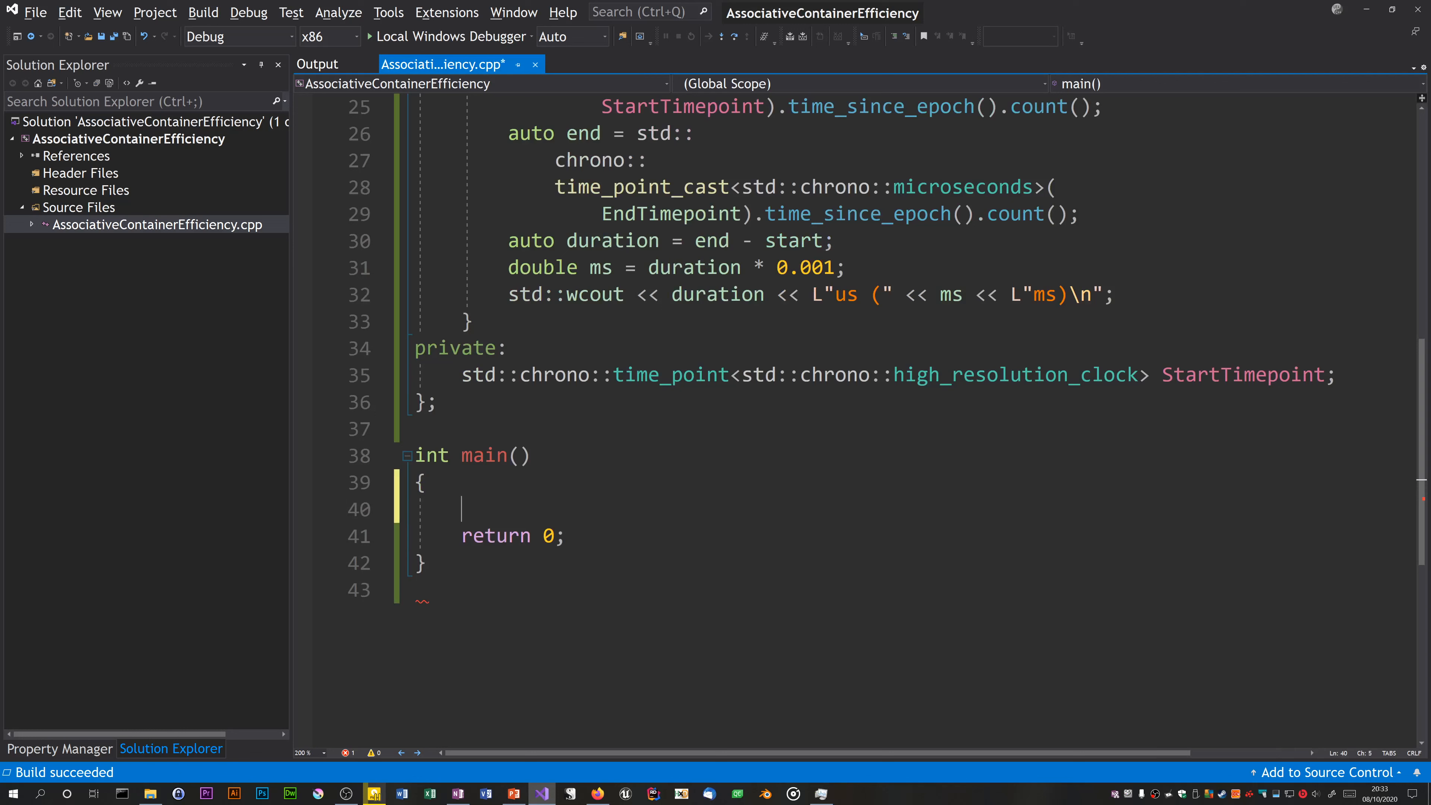
type("{}")
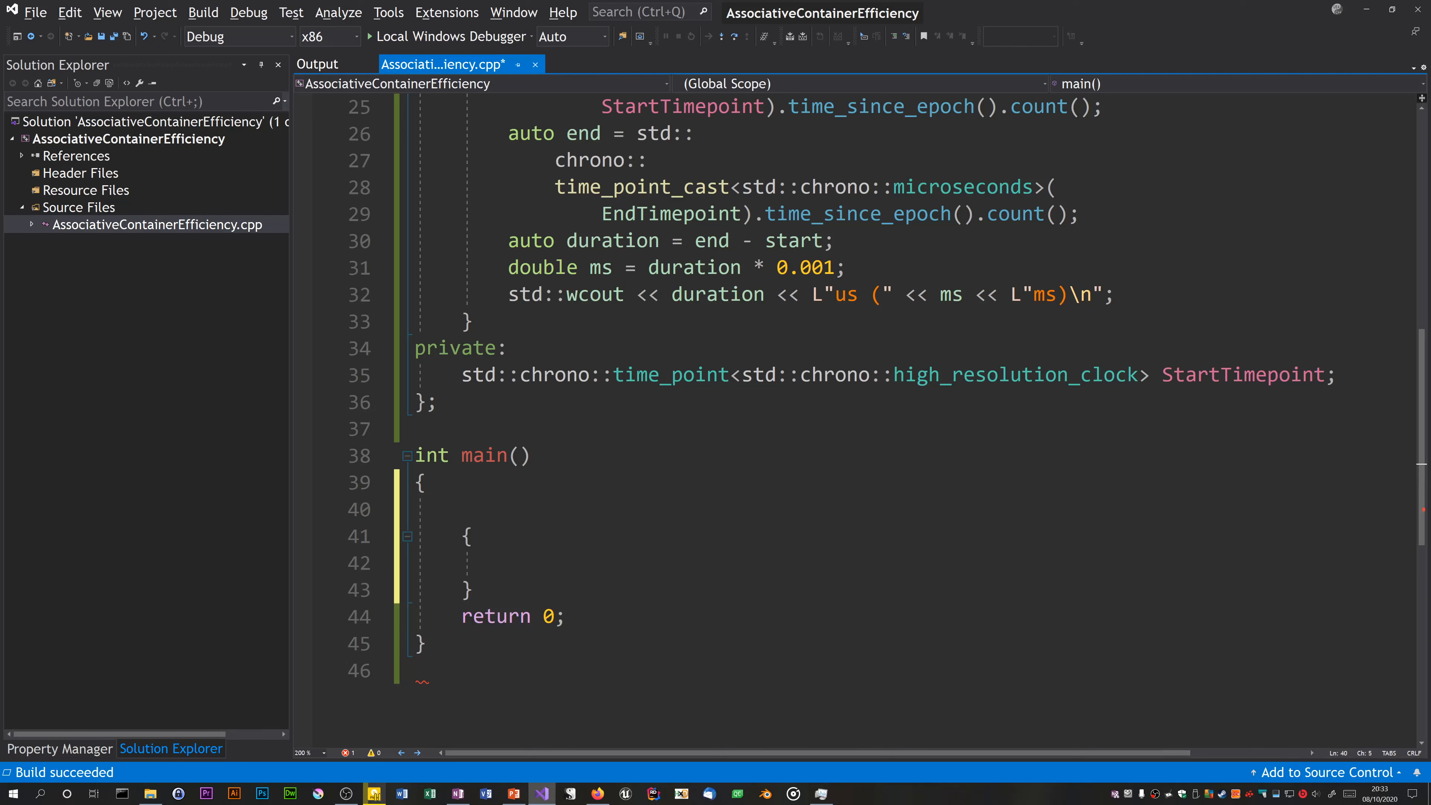
type("std:")
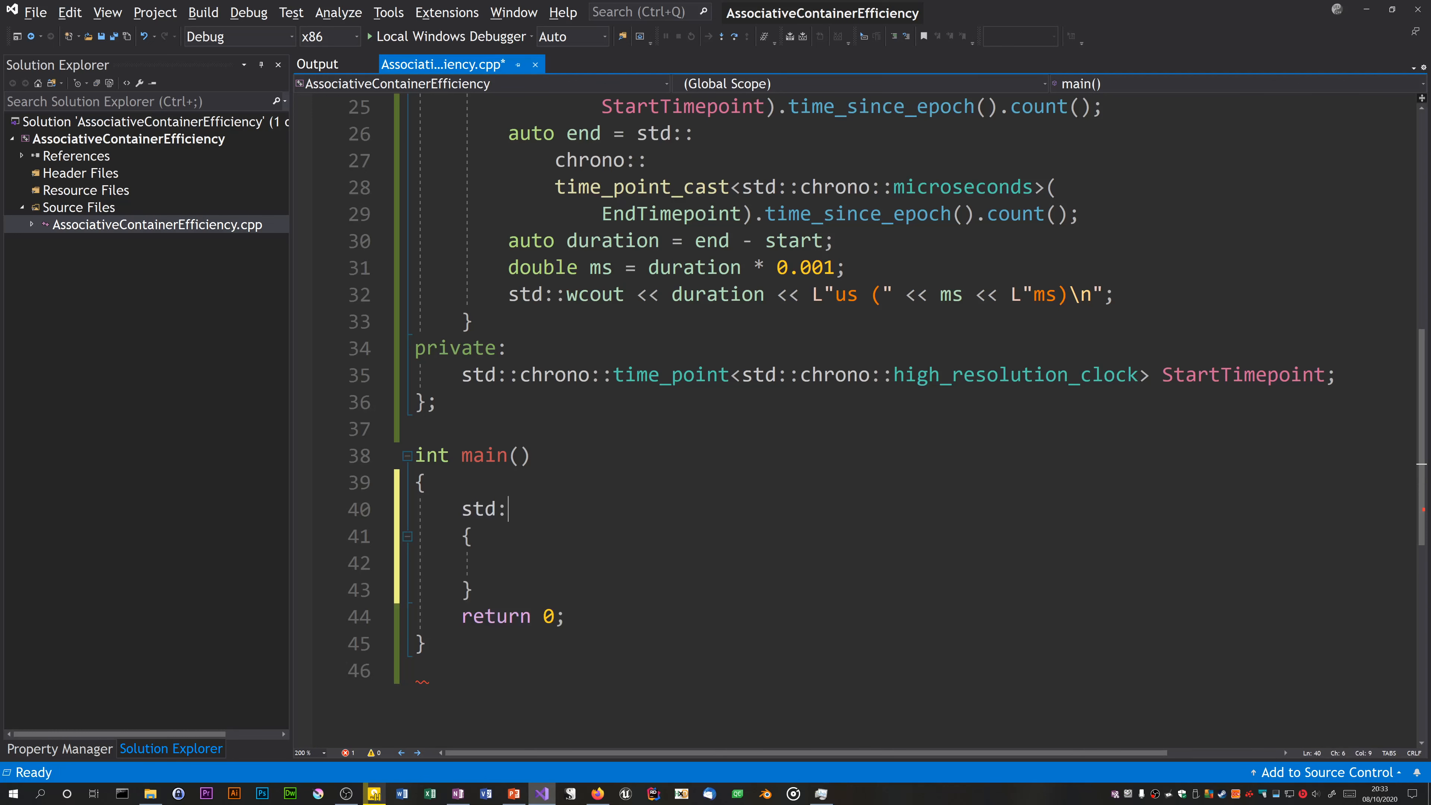
type(":set<int>")
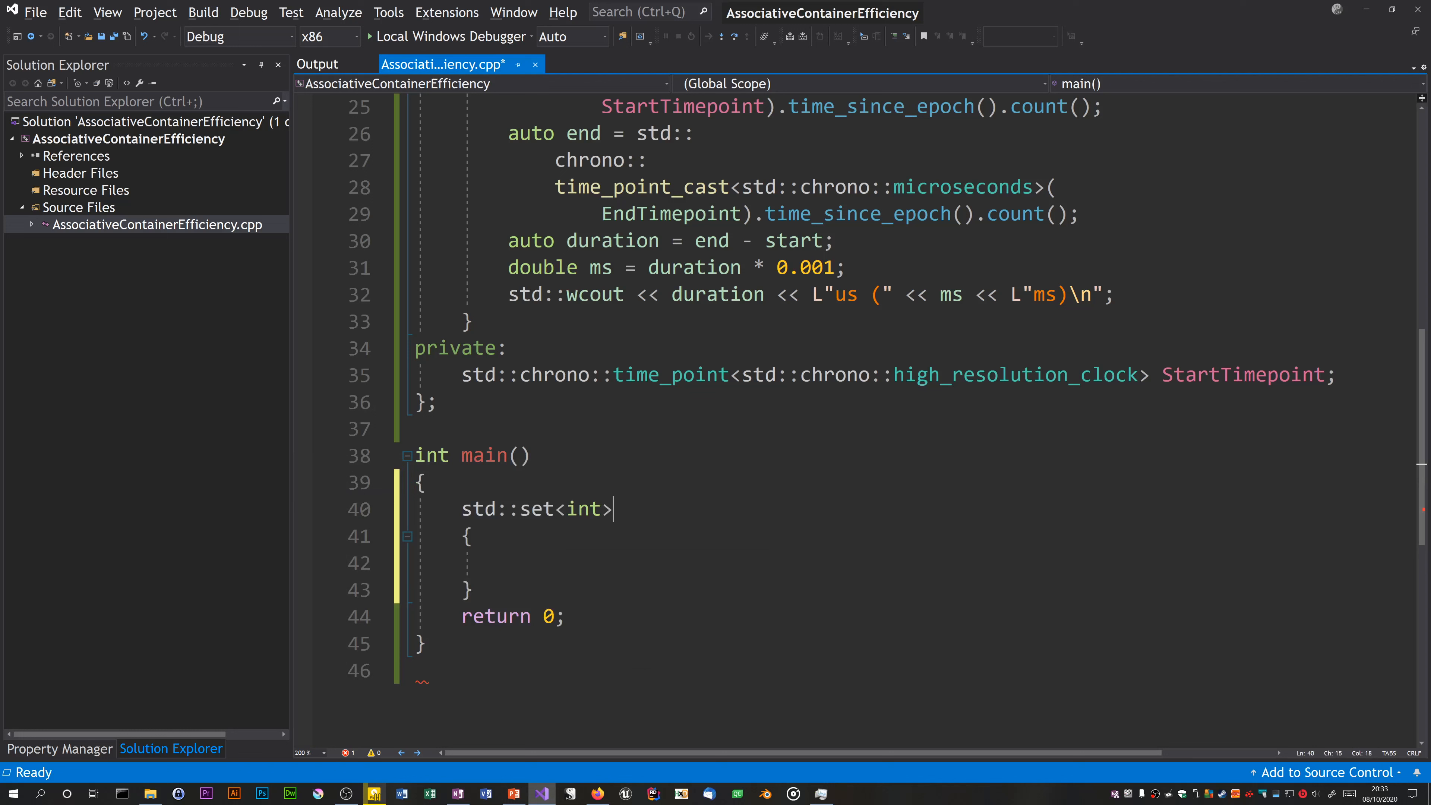
type("IntSet;")
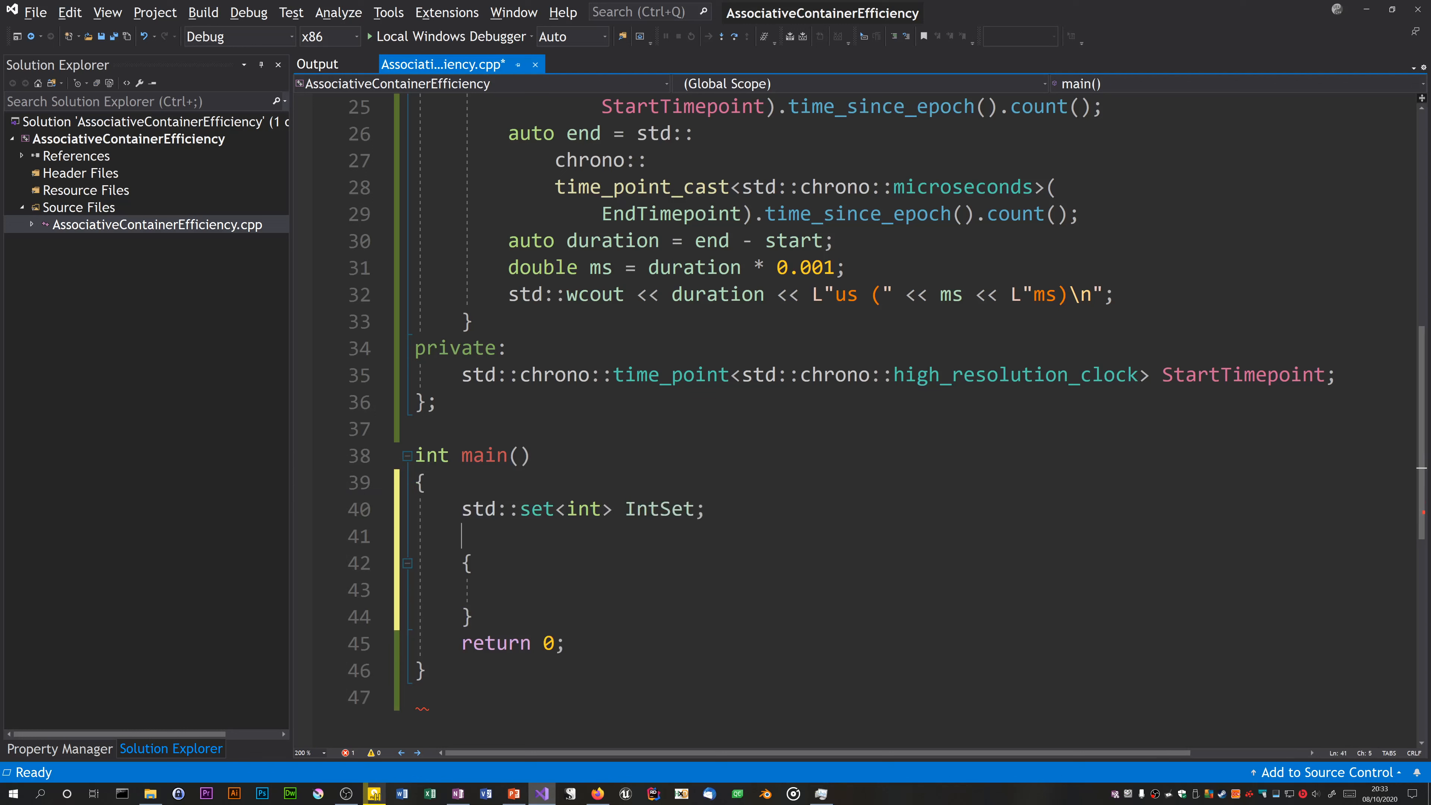
type("bfor")
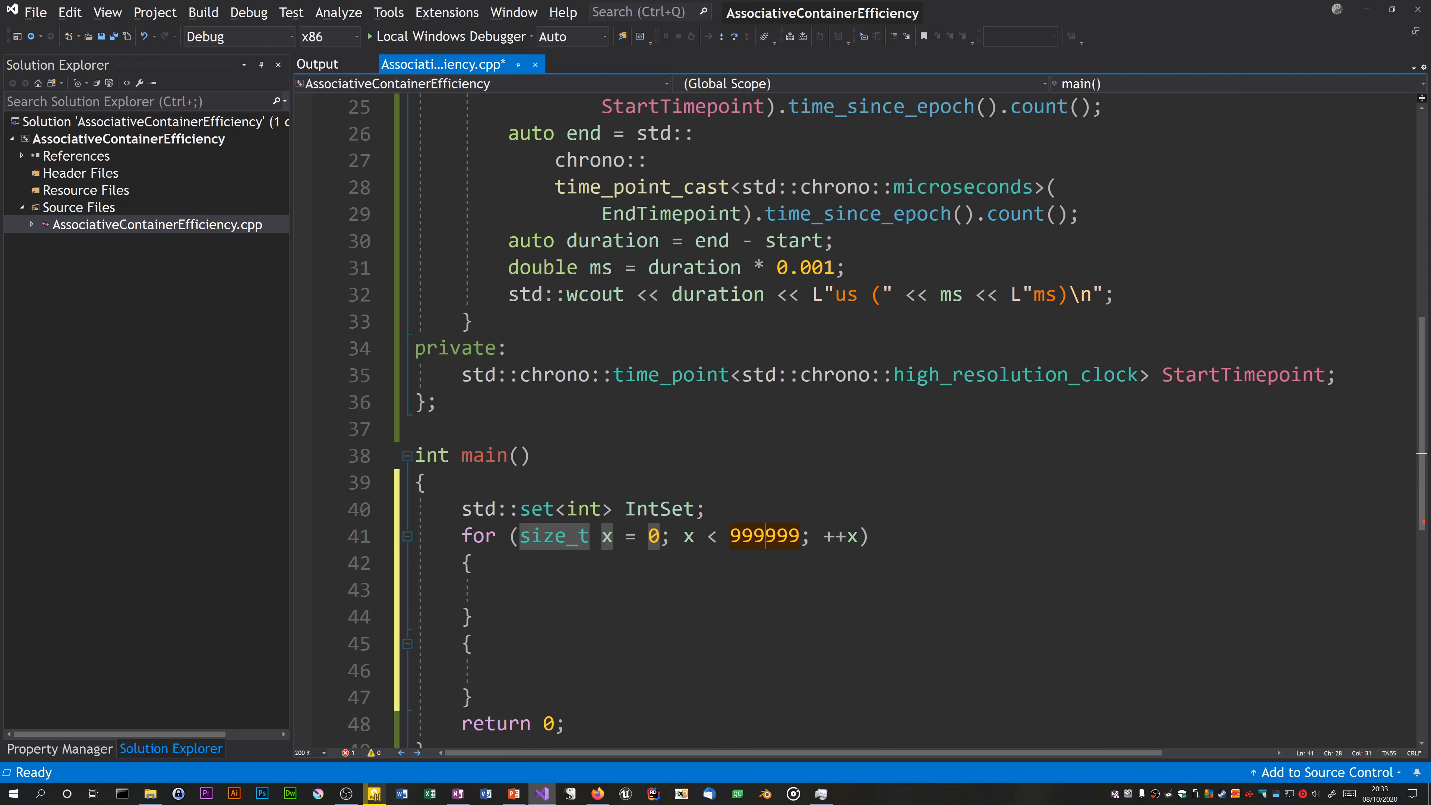
type("=")
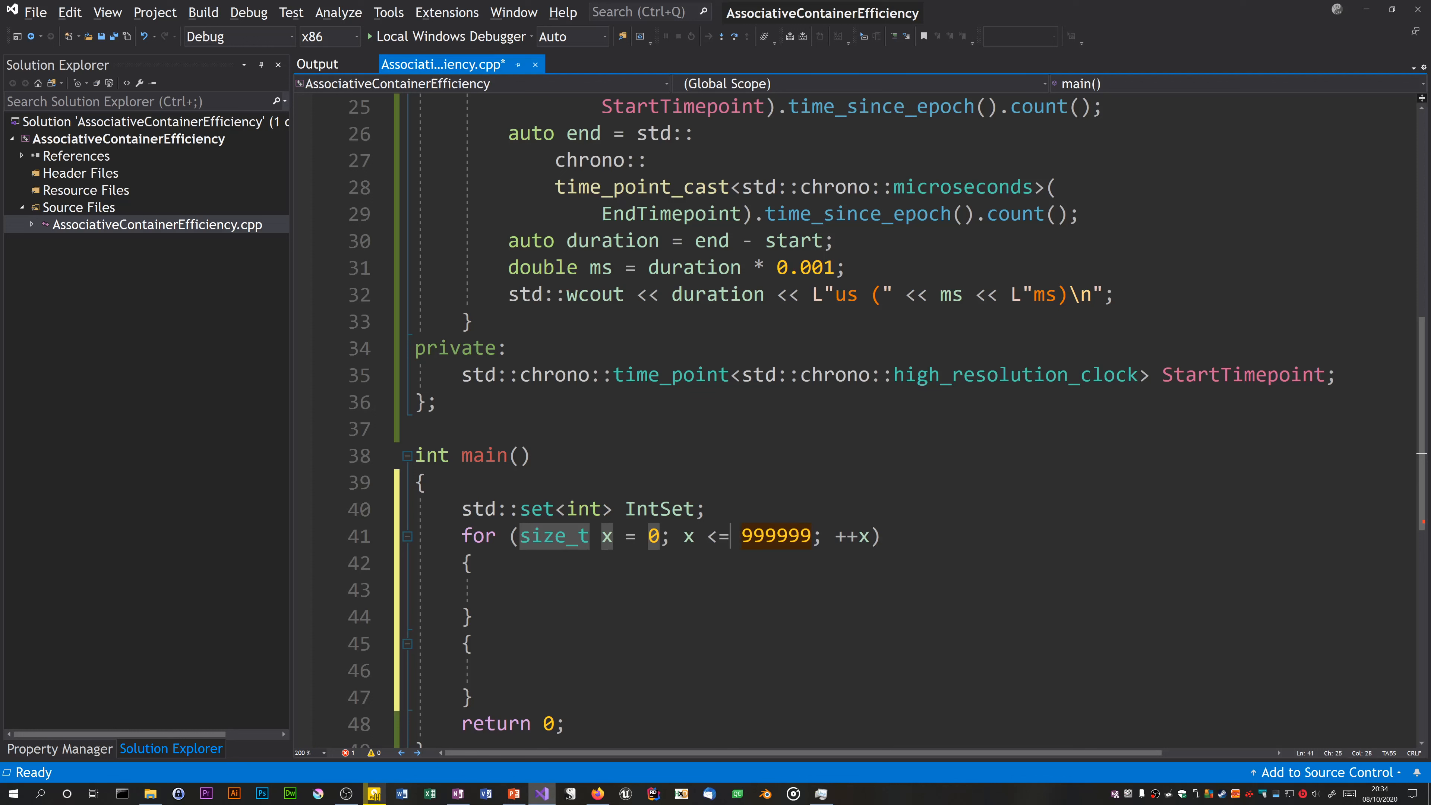
type("set.in")
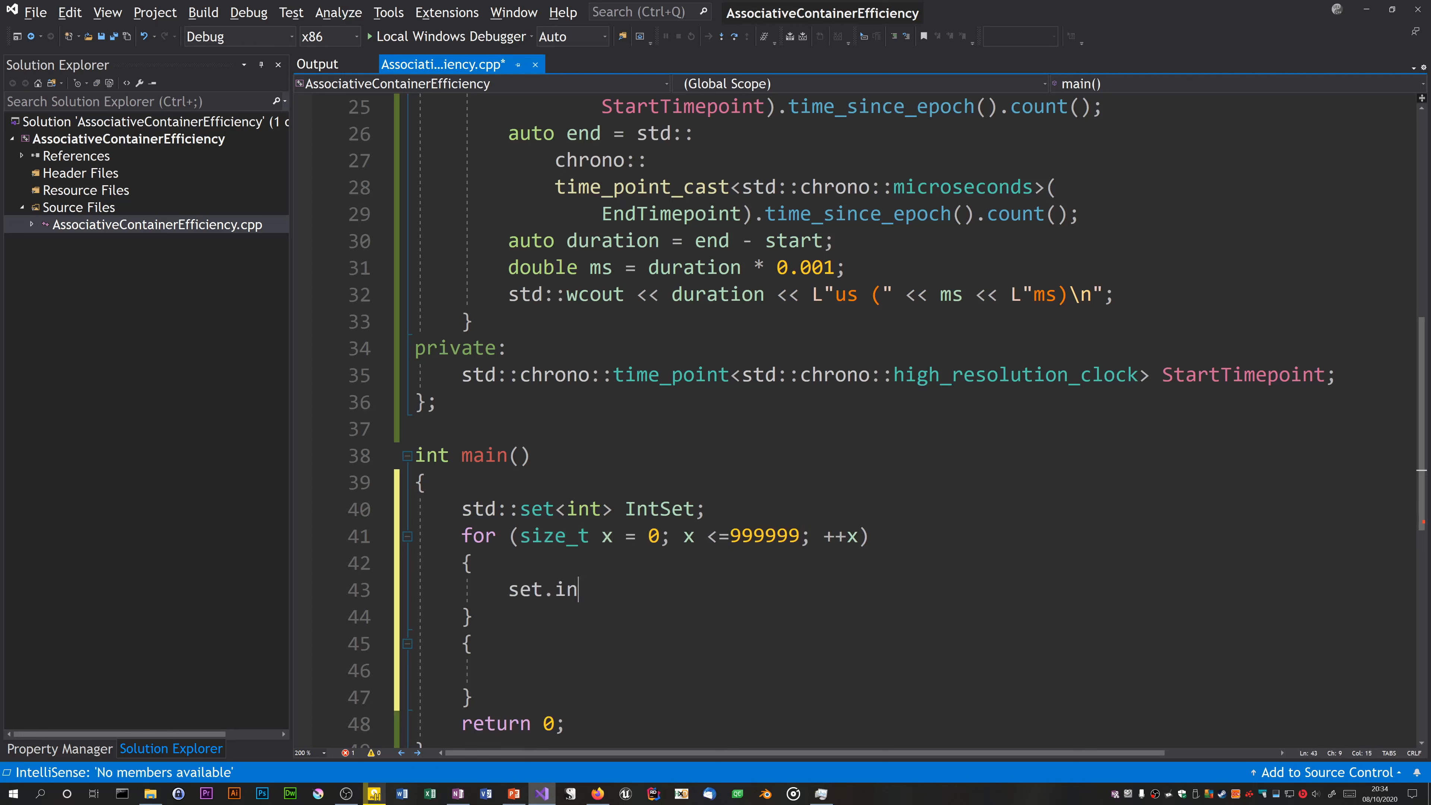
type("sert(x);")
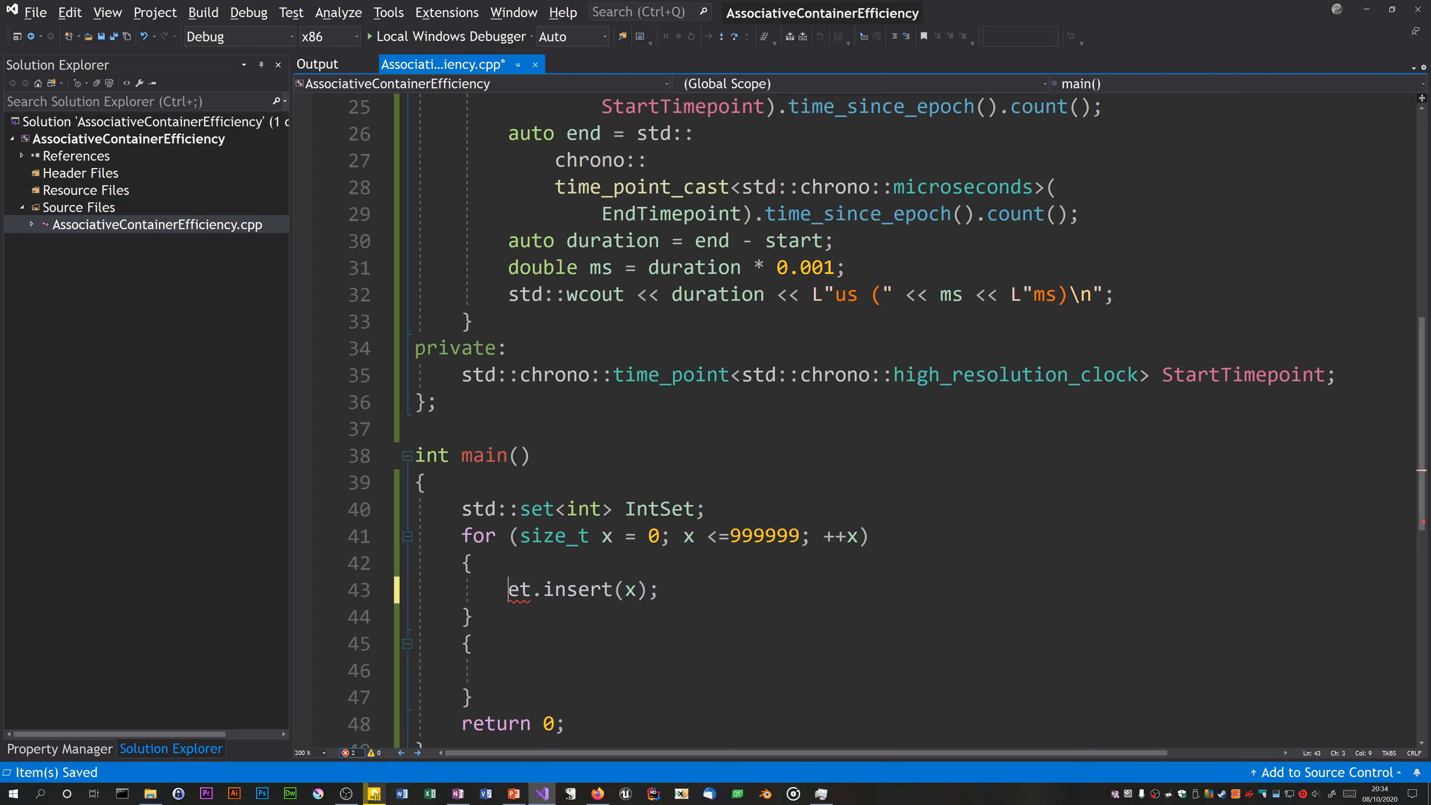
Step: Open a scoped block containing a Timer t; for the timed search
type("InSet")
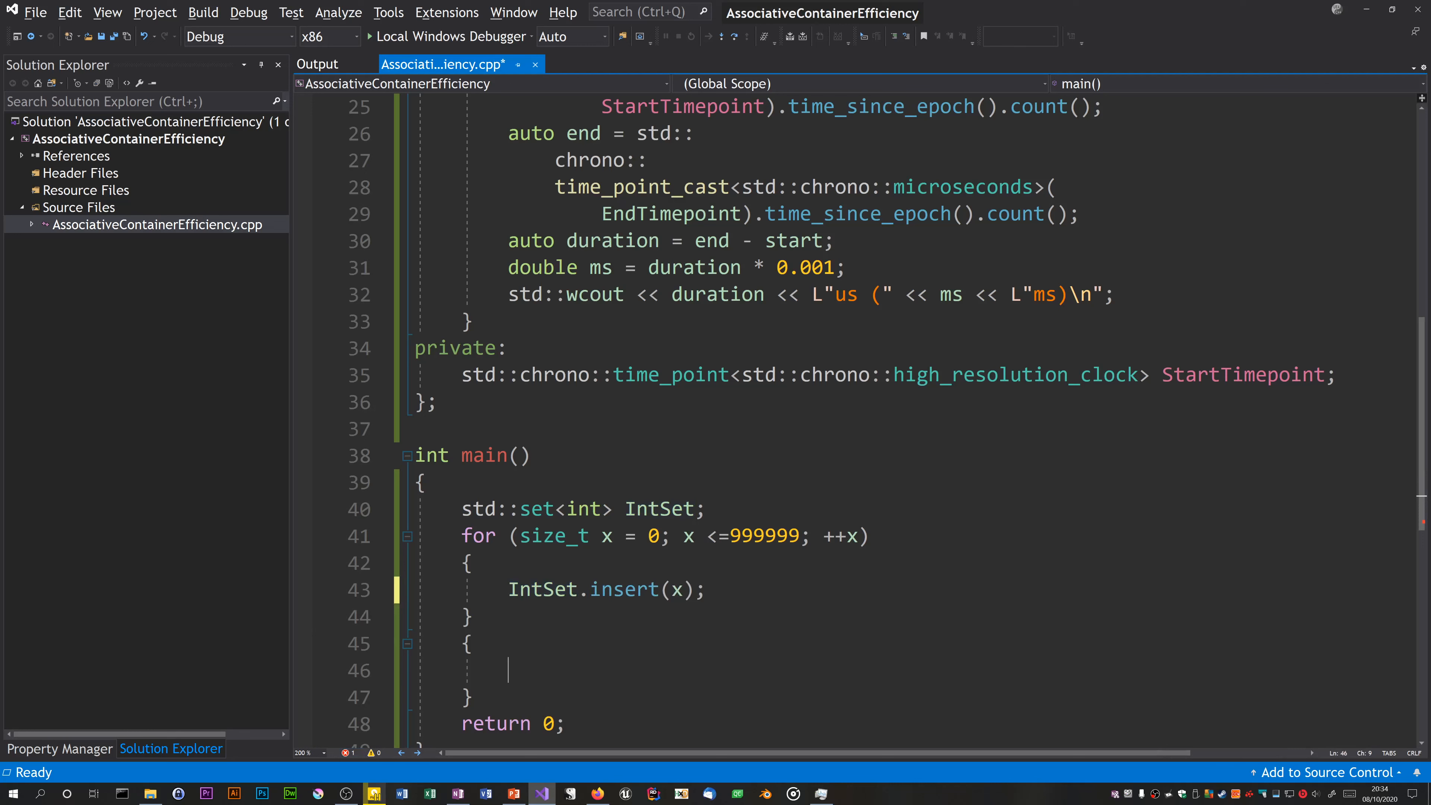
type("Timer t;")
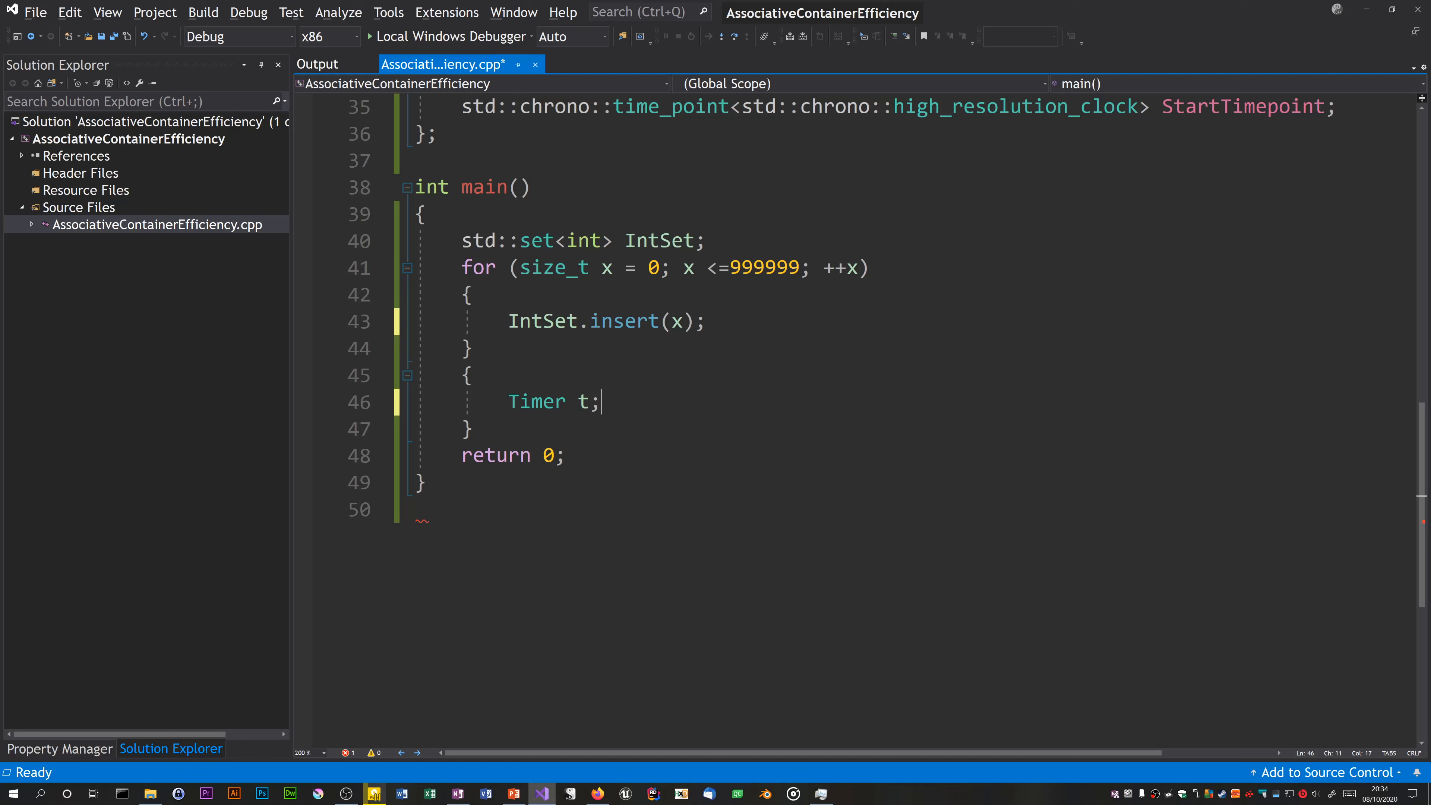
Step: Write auto x = std::find(IntSet.begin(), IntSet.end(), 999999); inside the Timer block
type("auto")
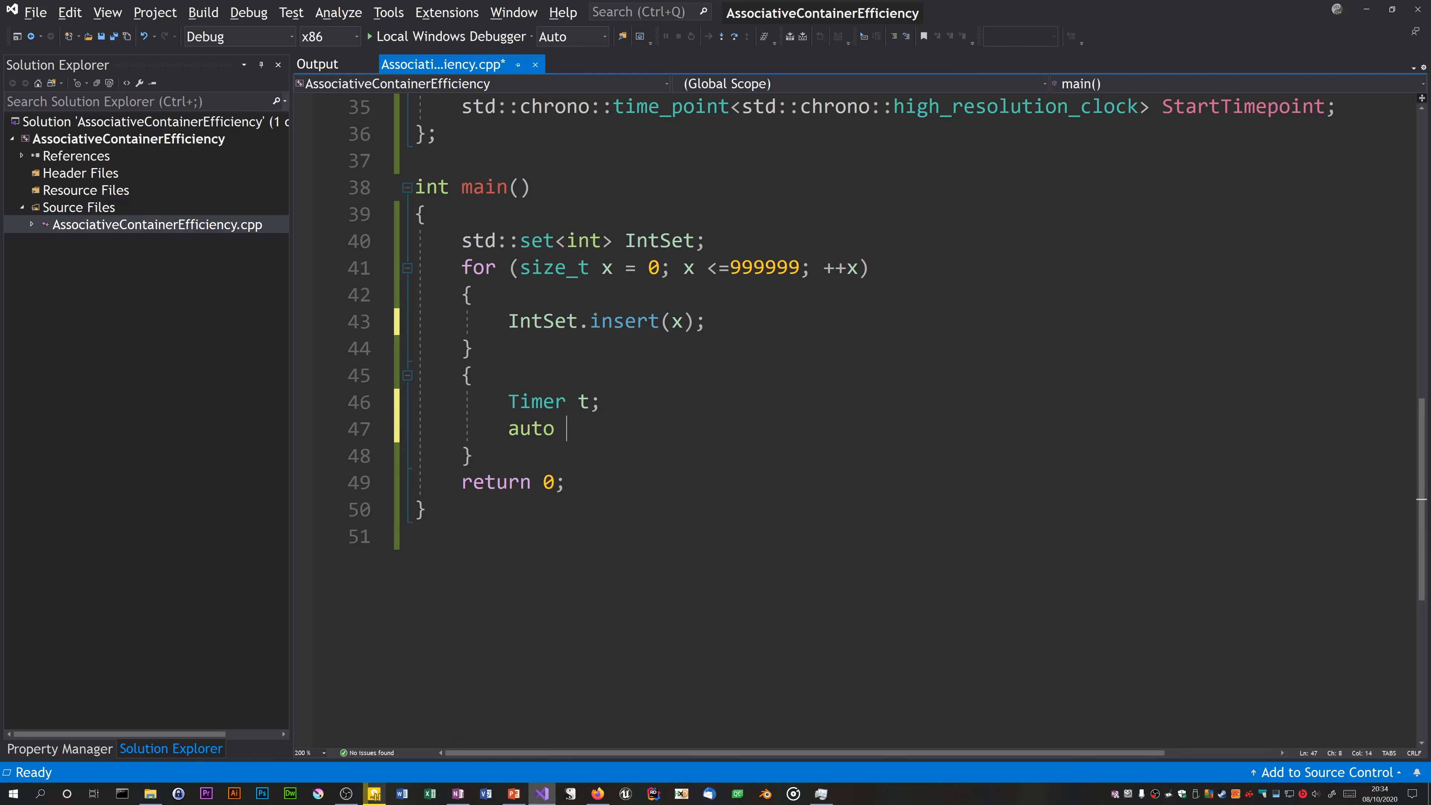
type("x = std::")
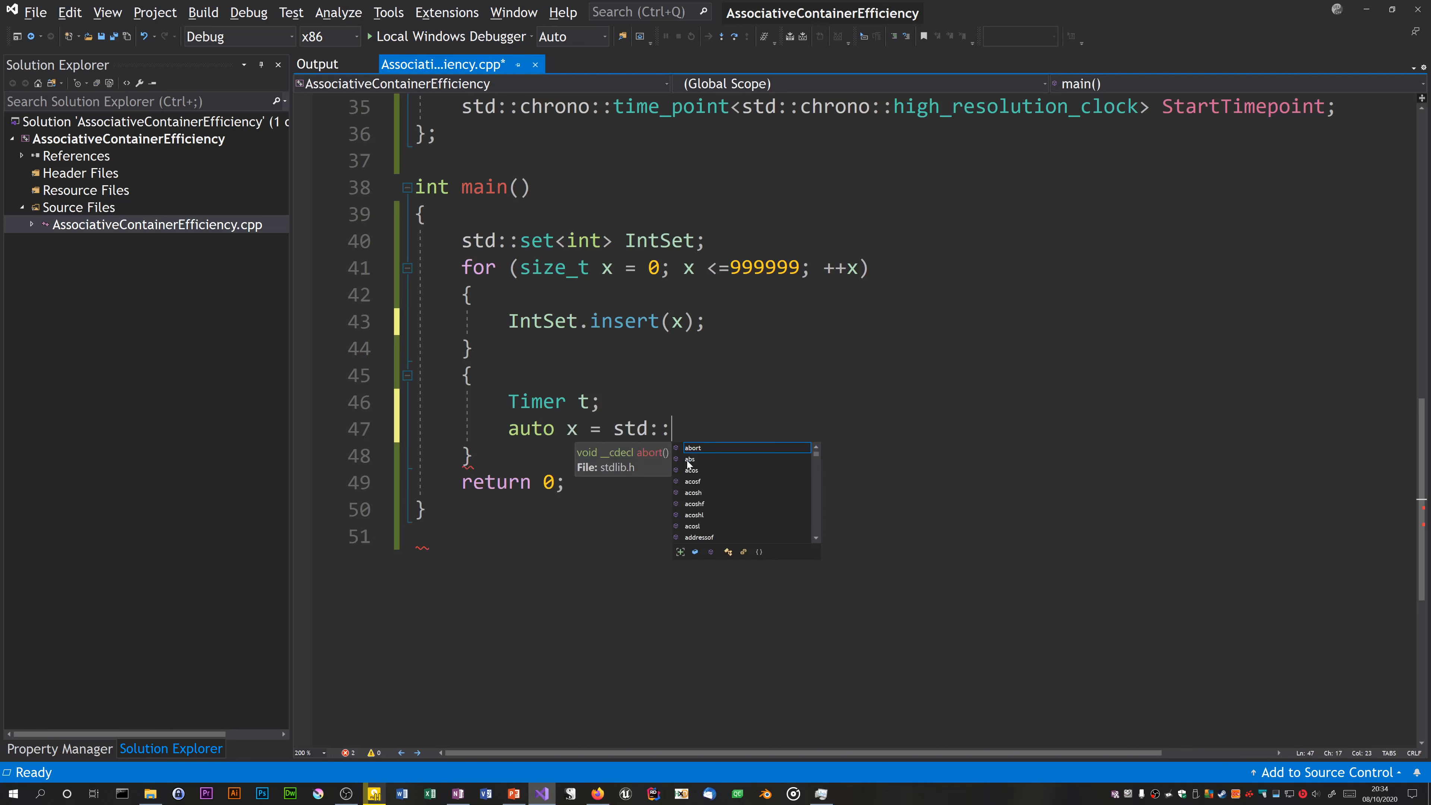
type("find()")
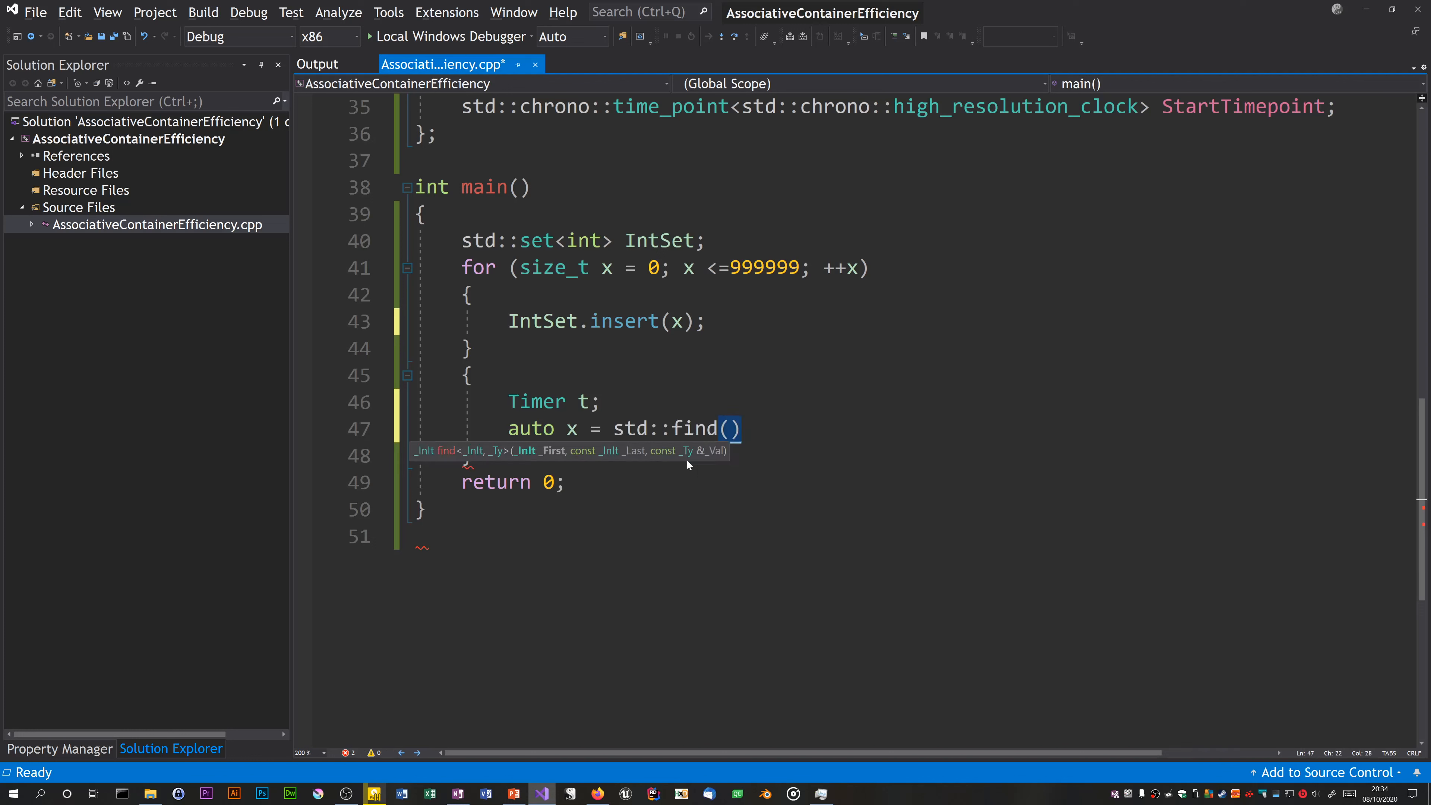
type("IntSet")
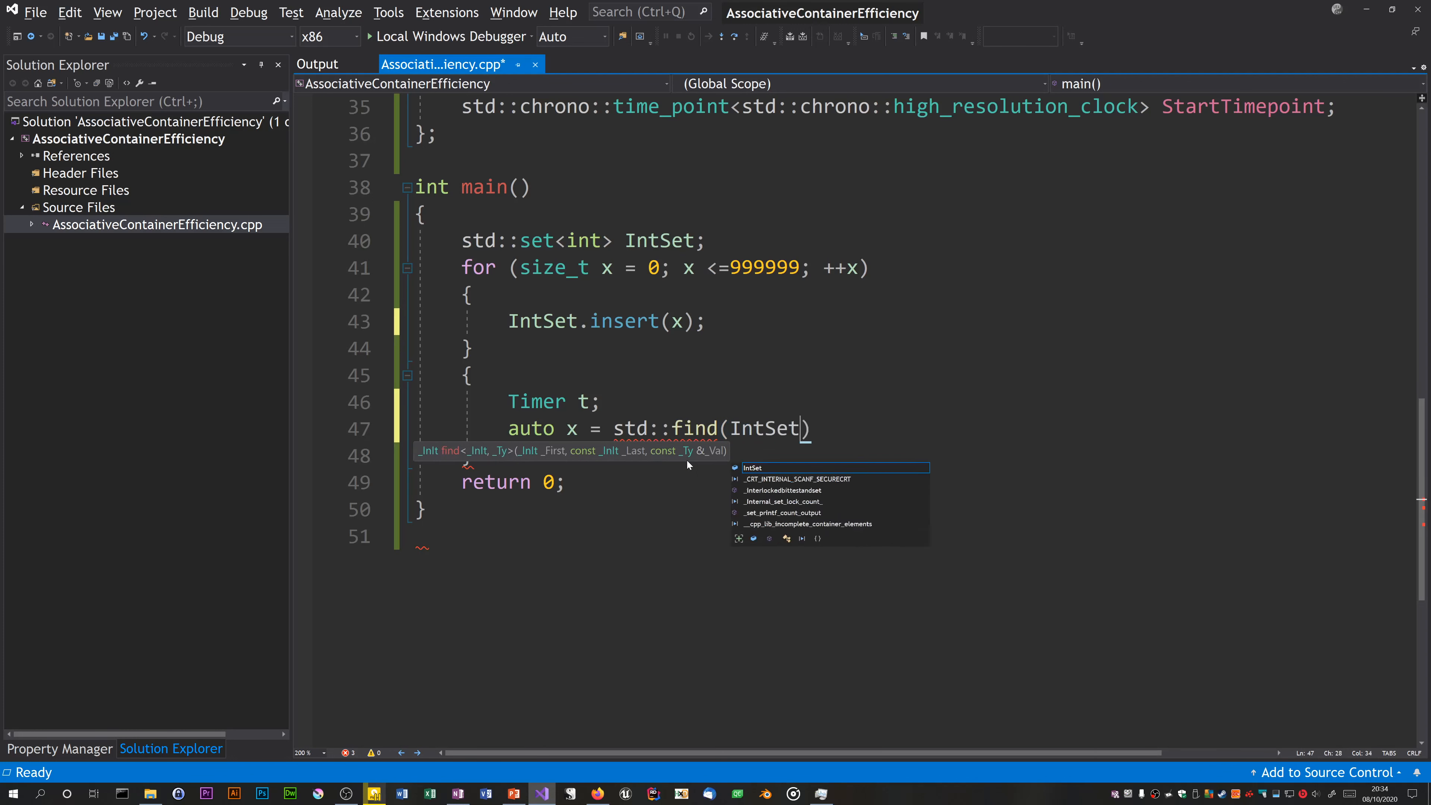
type(".begin(), )")
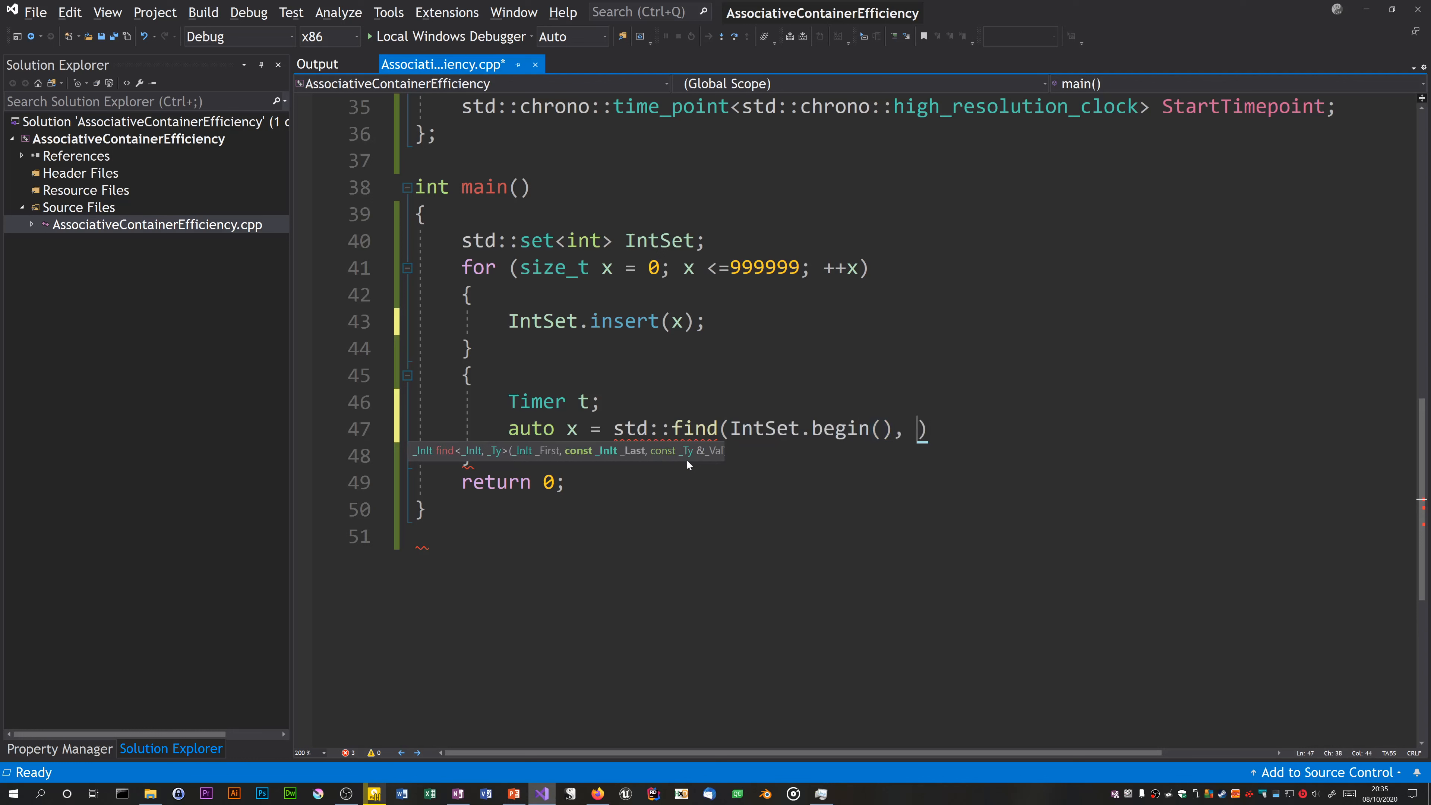
type("IntSet.end()")
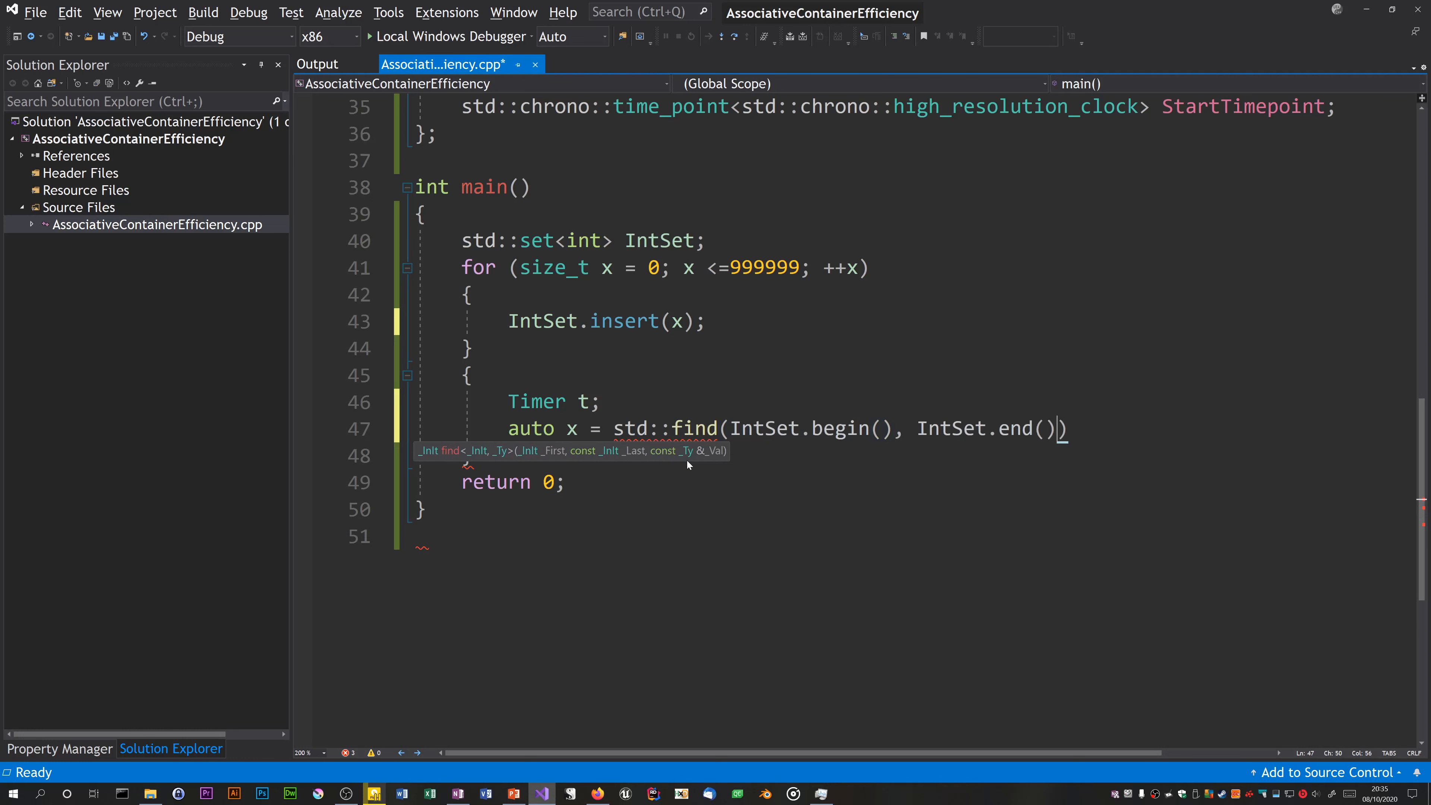
type(", 9")
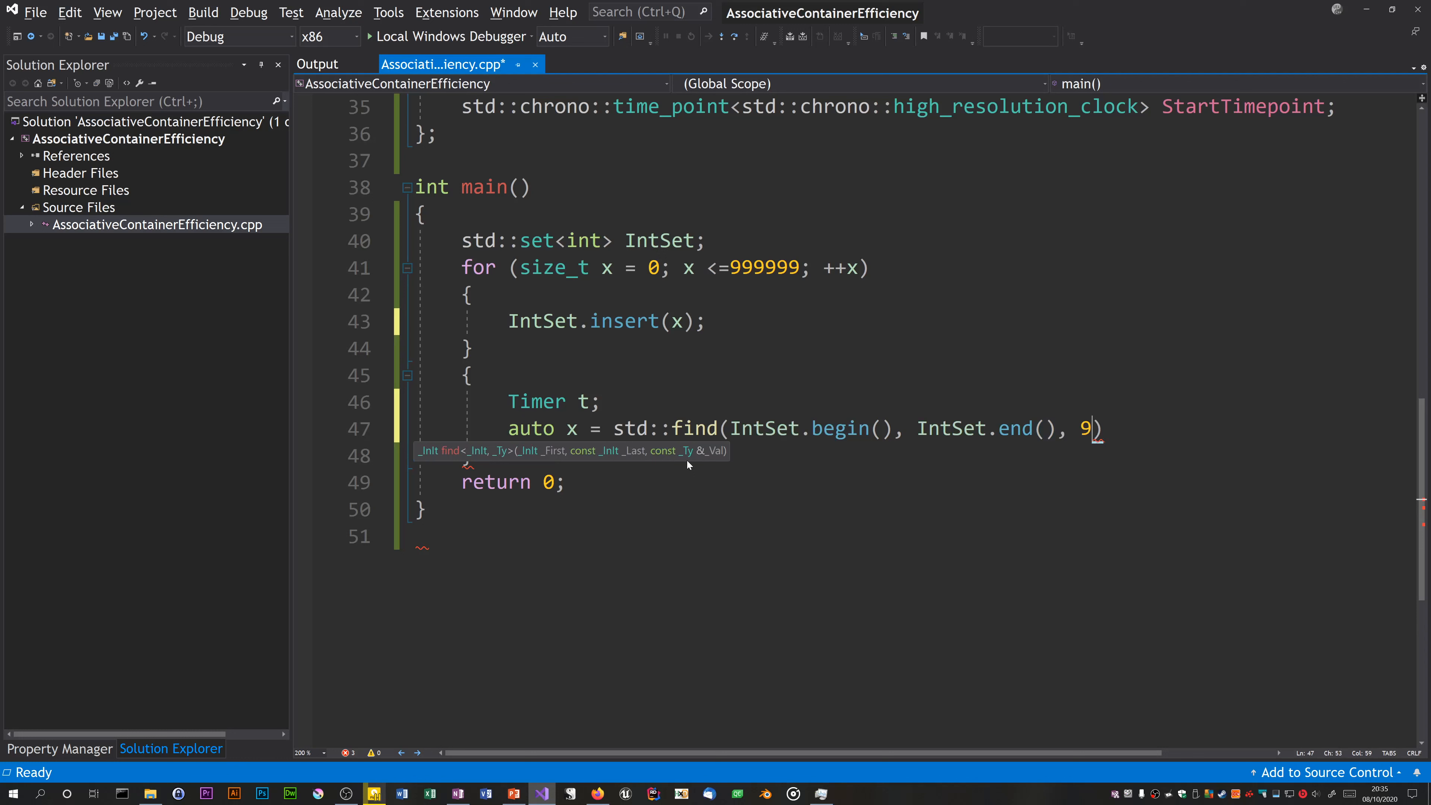
type("99999")
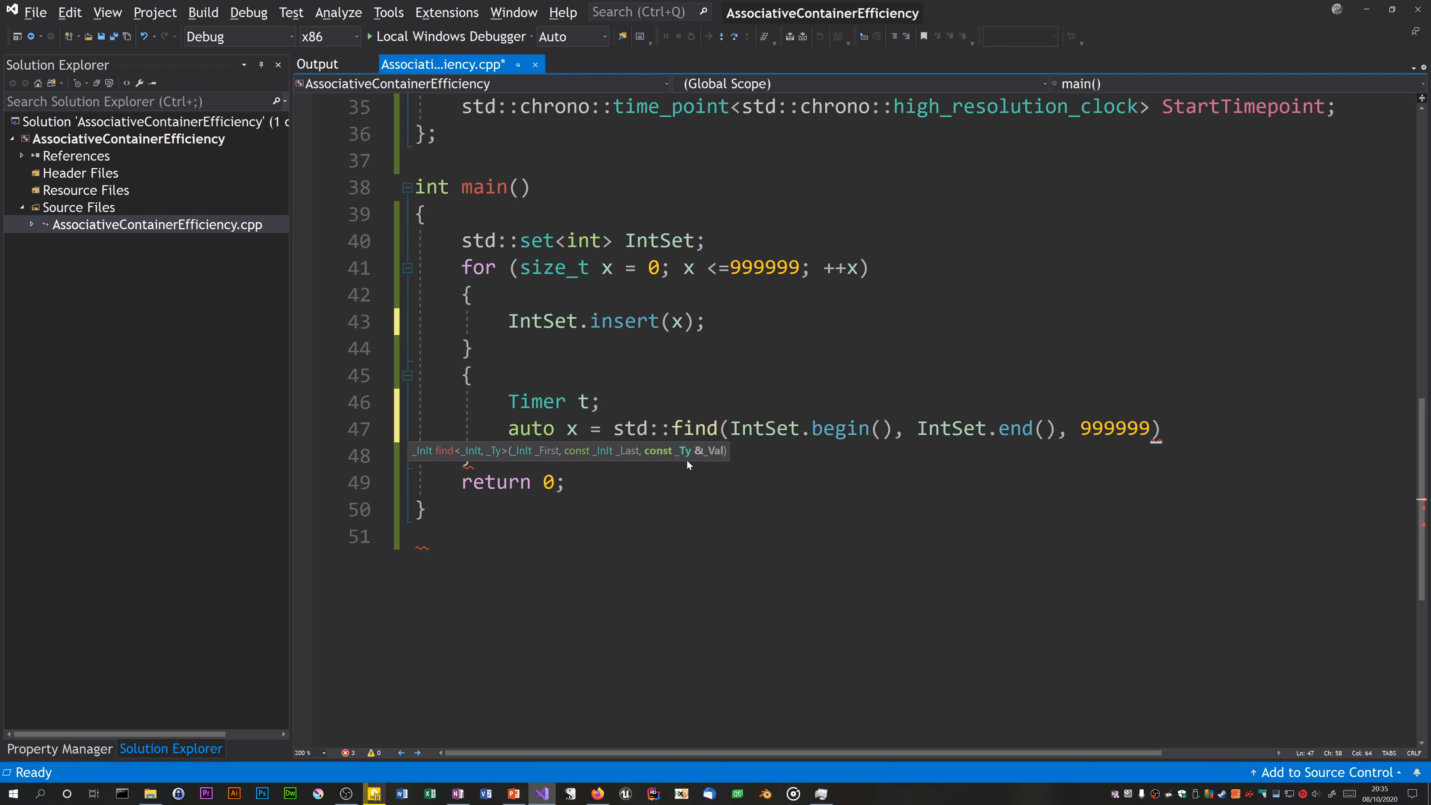
type(";")
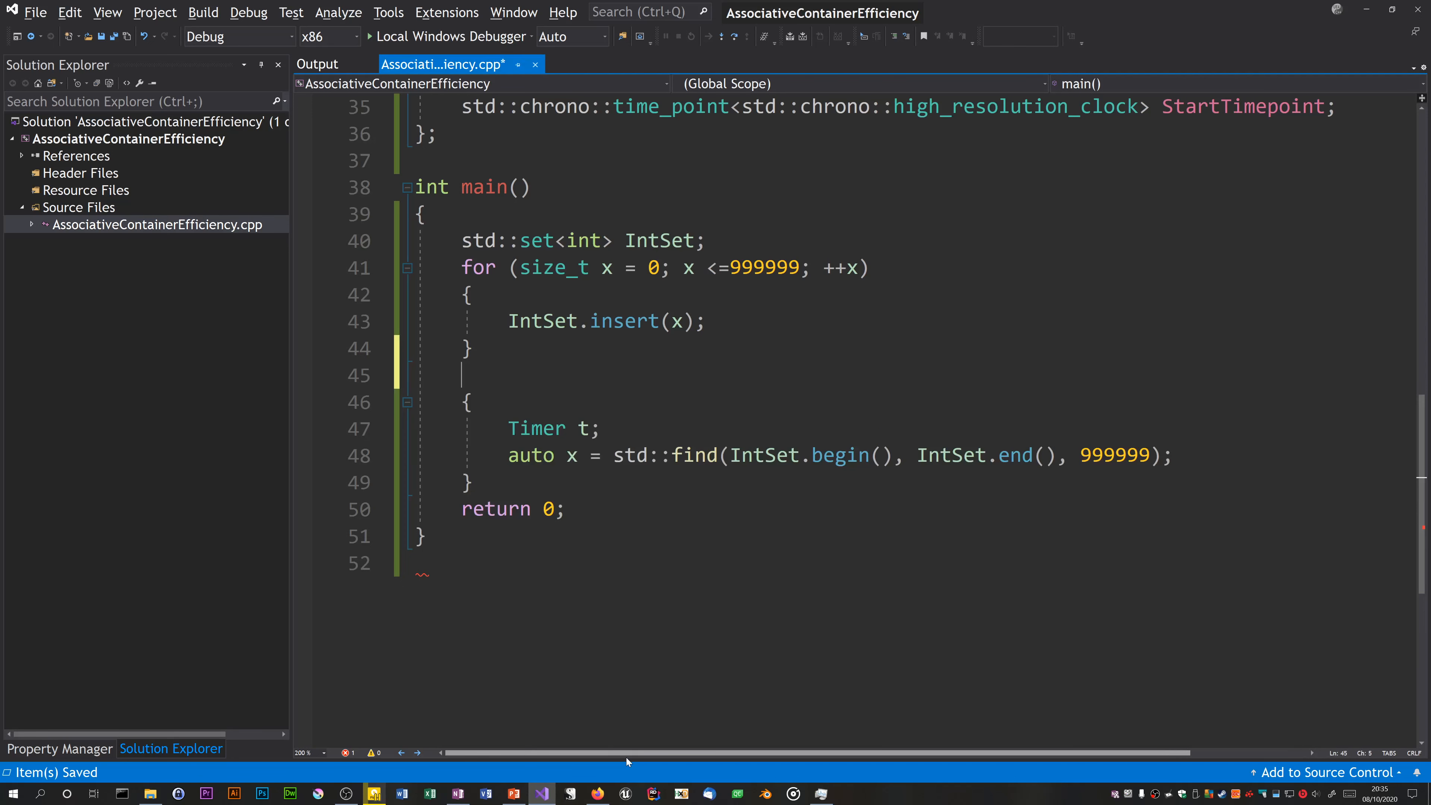
Step: Print L"Non member find took: " before the timed block and std::endl after it
type("std::wcout << L\"Non member find took \\n\";")
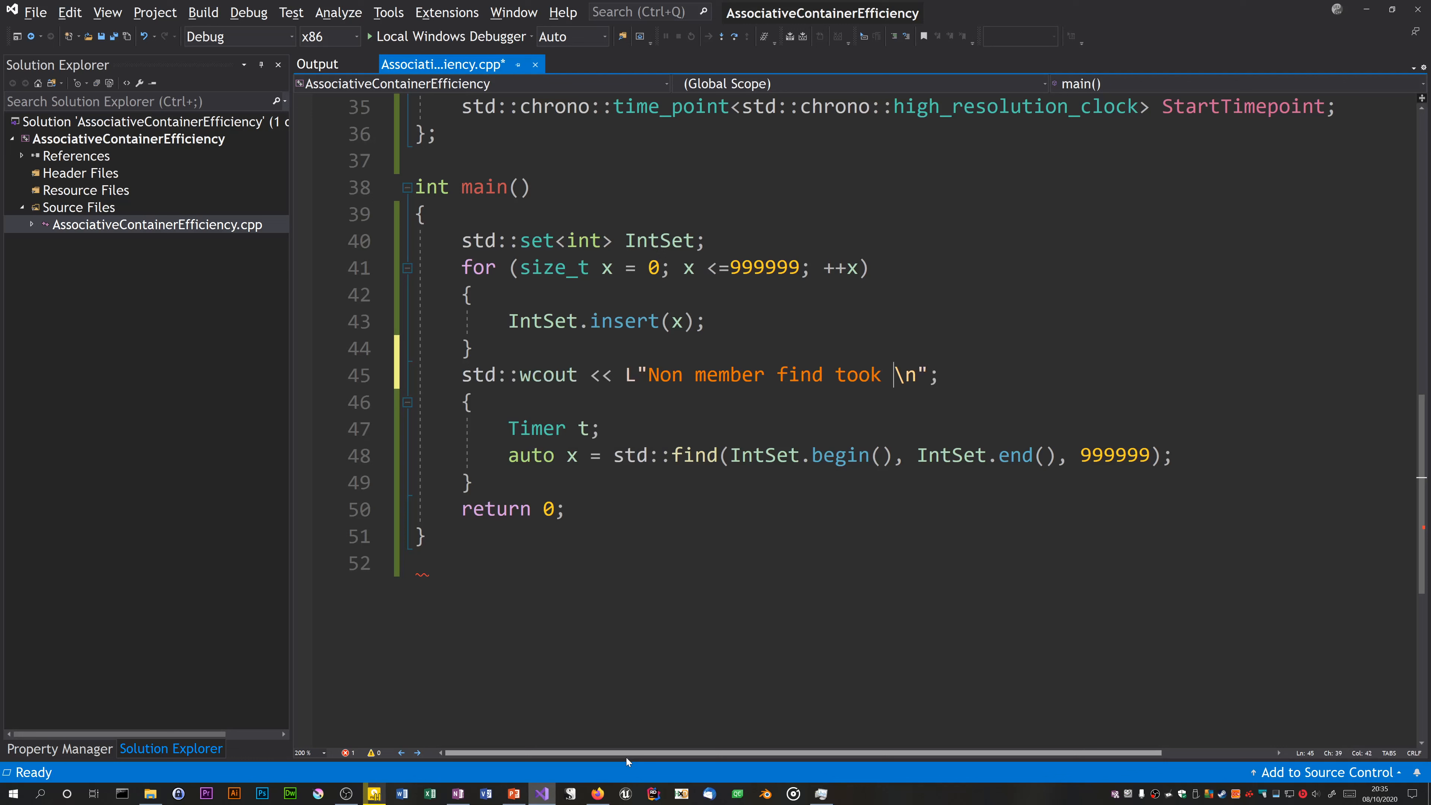
type(":")
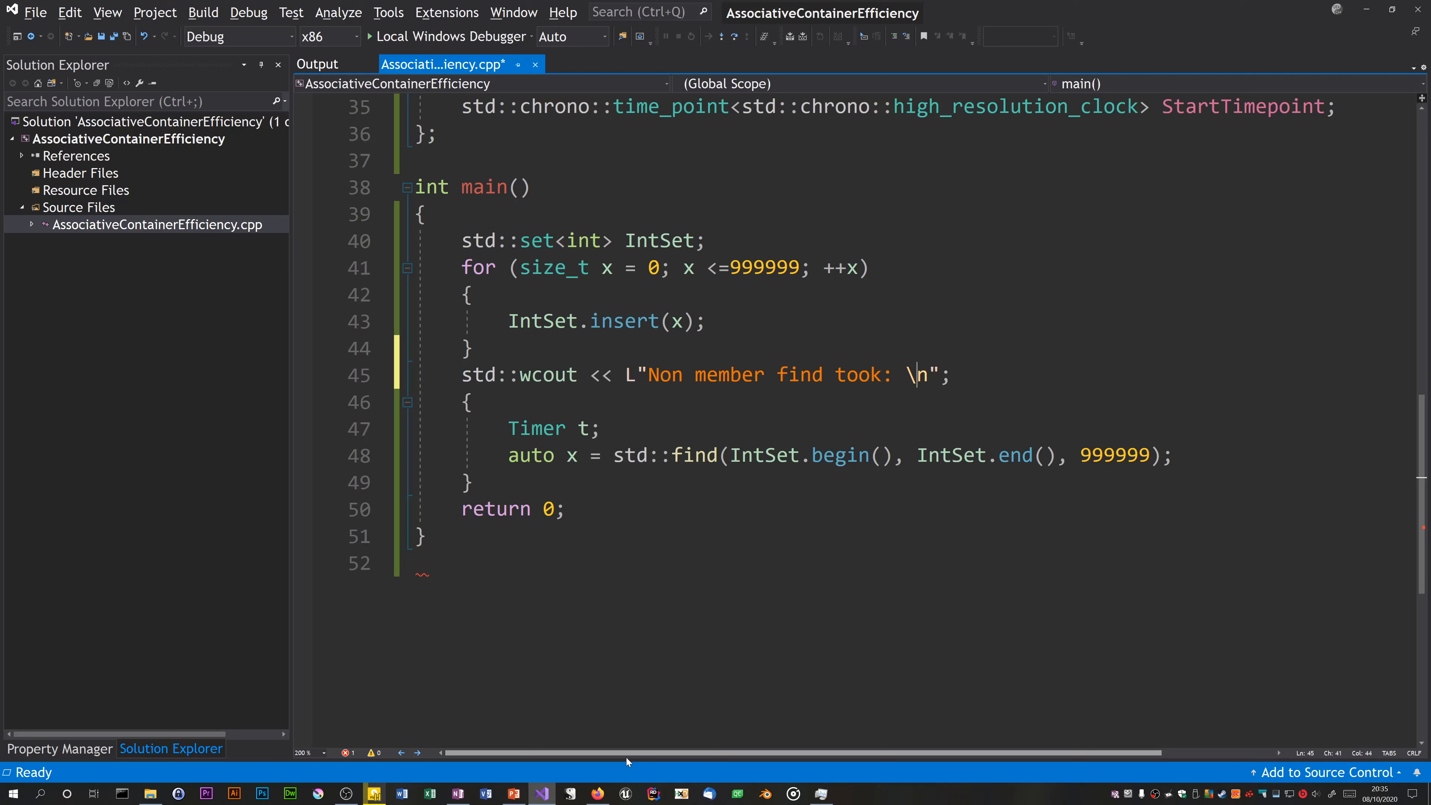
key("Backspace")
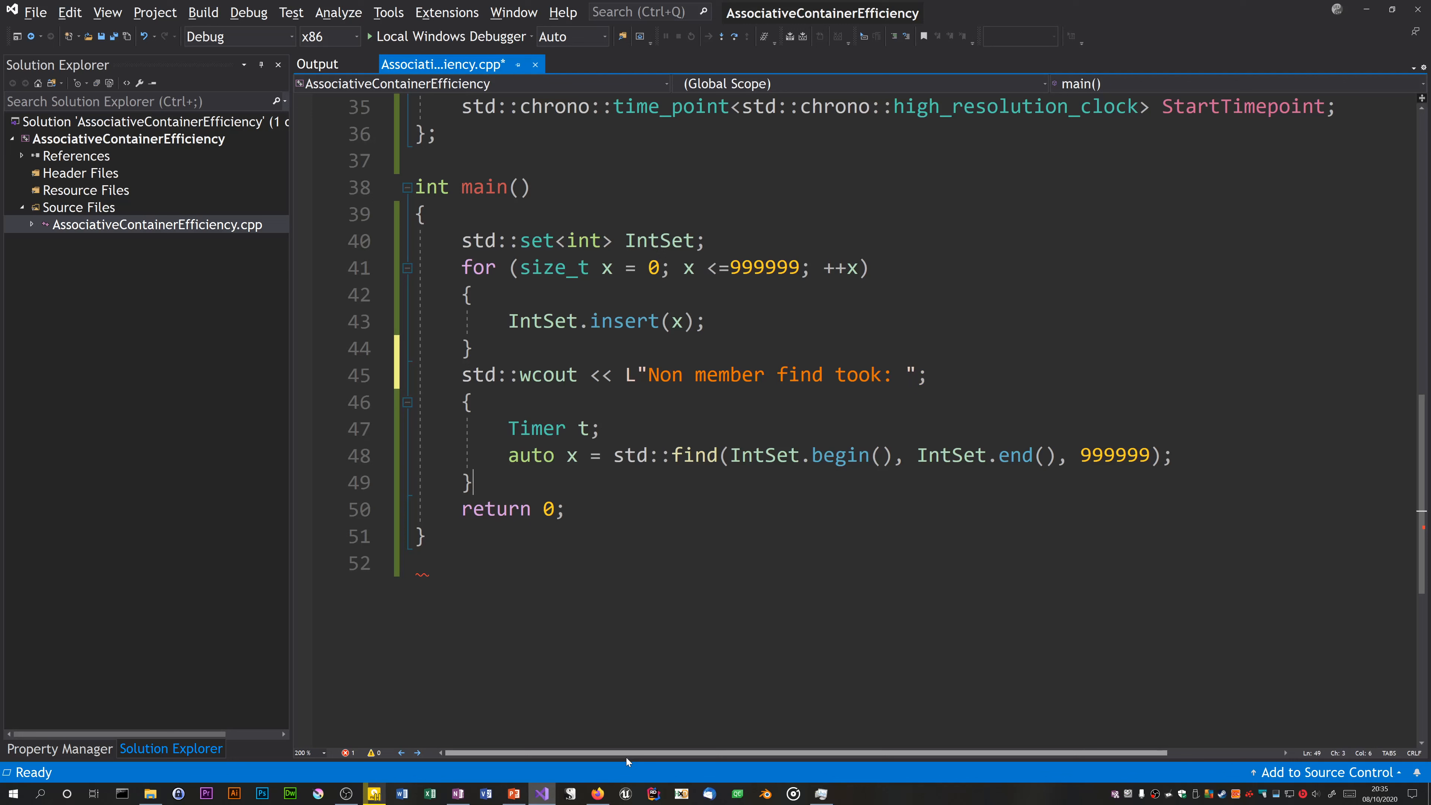
type("std::wcout << s")
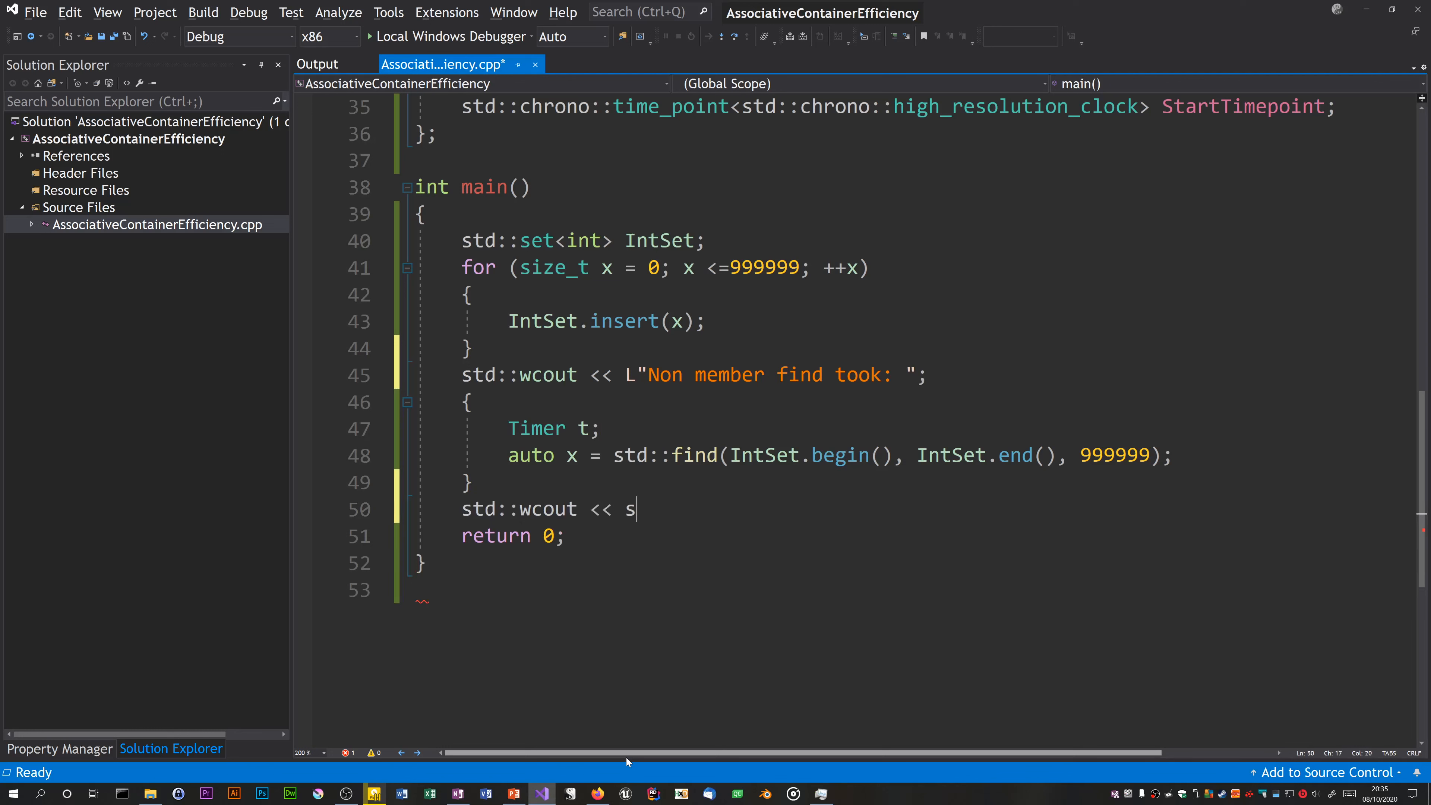
type("td::endl;")
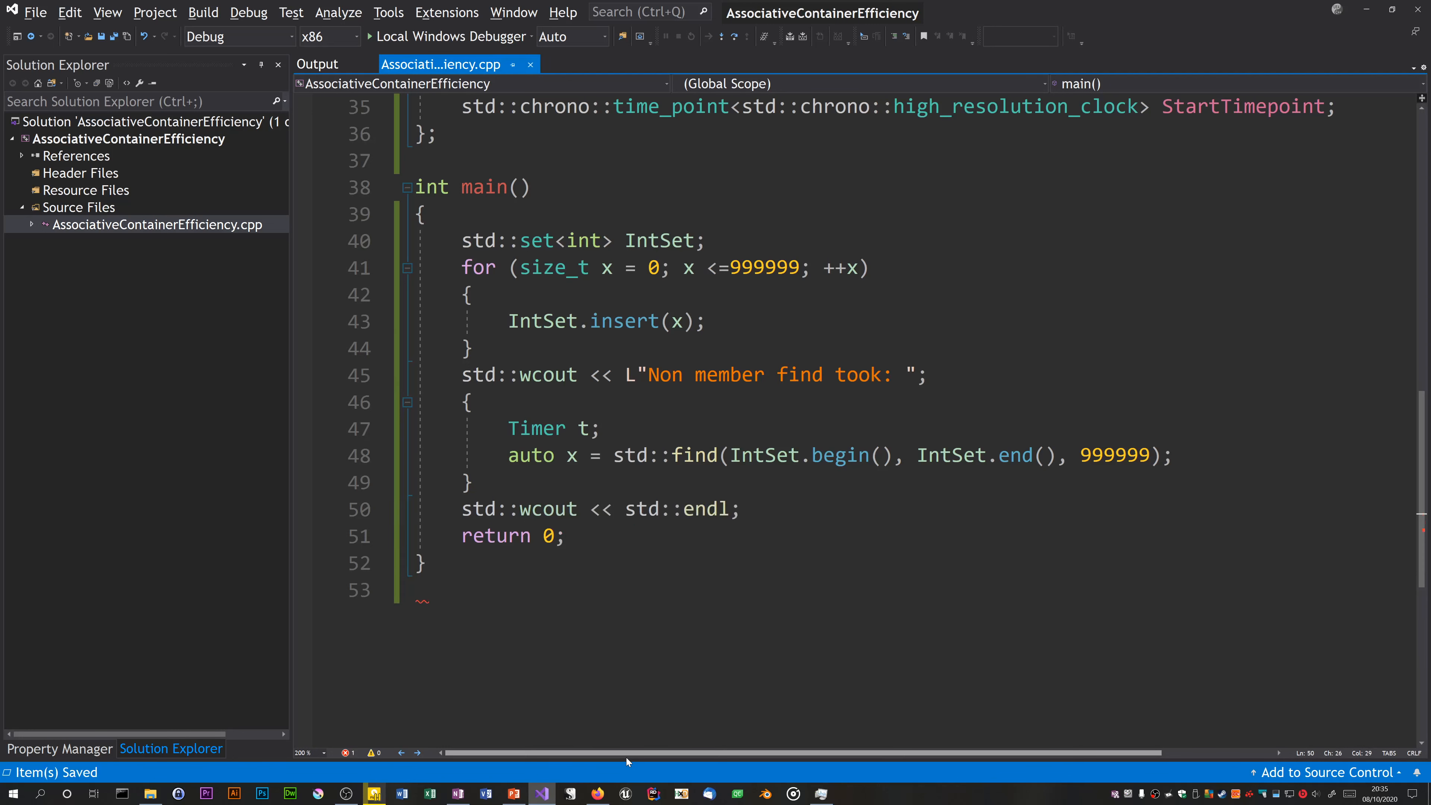
mouse_move(254, 693)
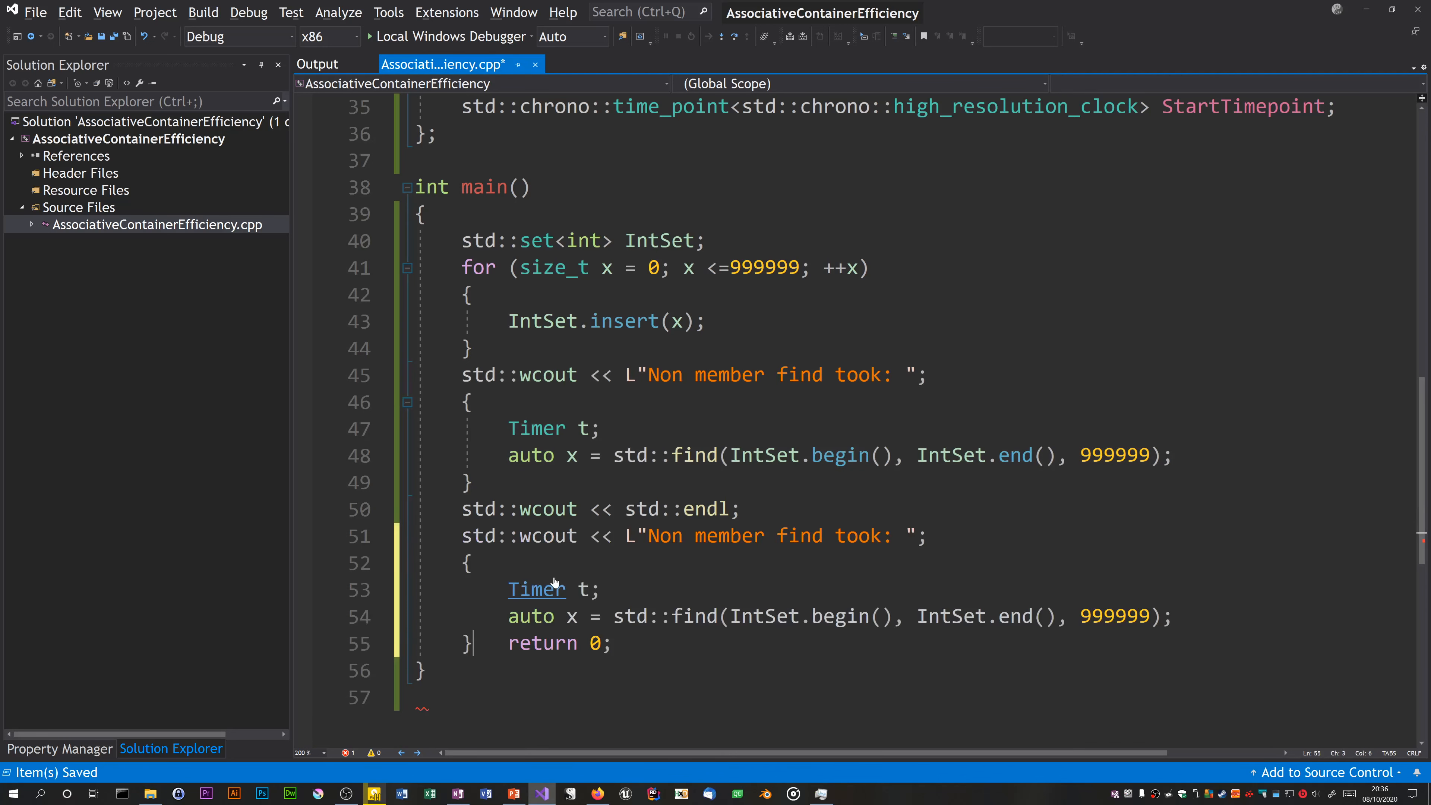
Step: Label the pasted block "Member function find took:" and the first "Non member function find took:"
type("Member functio")
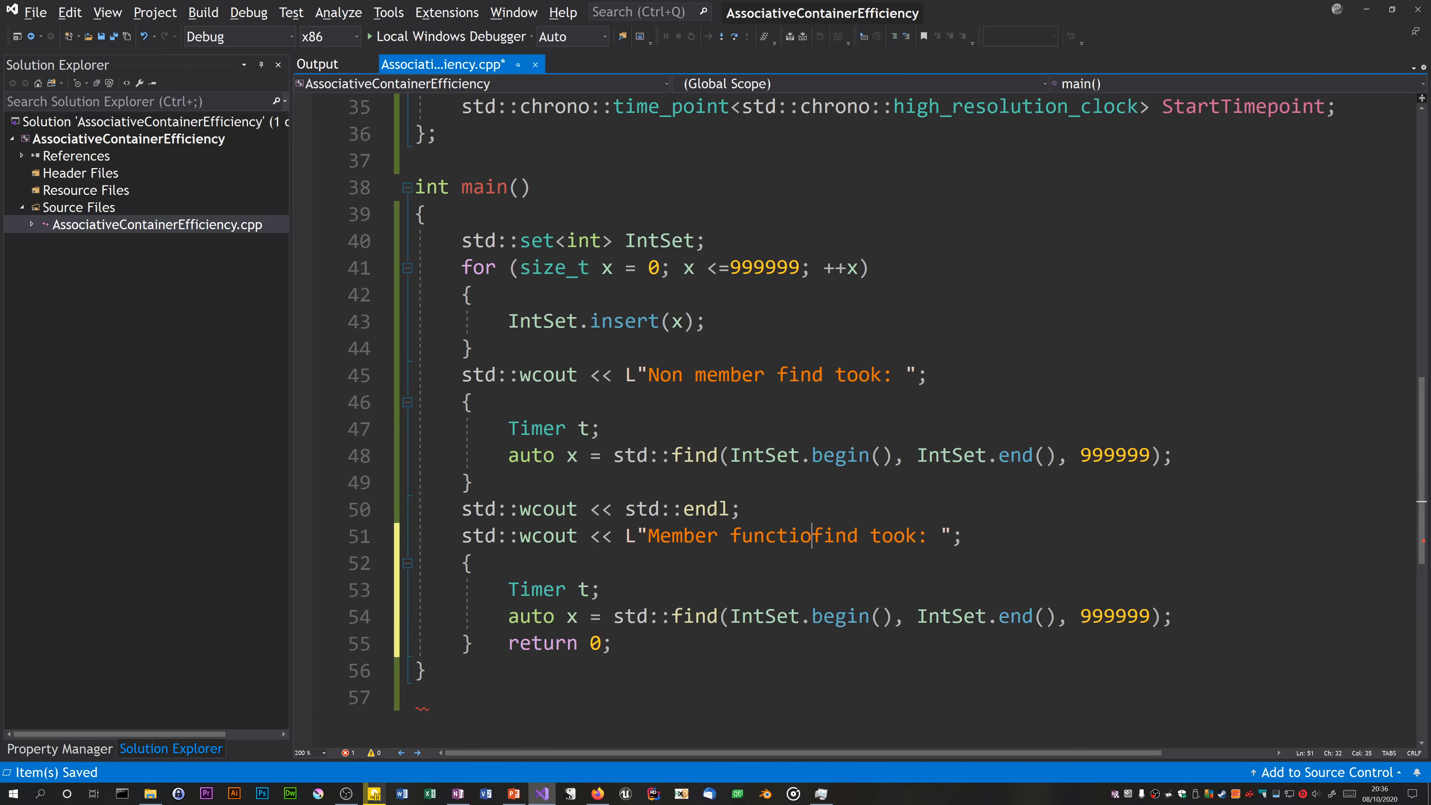
type("n")
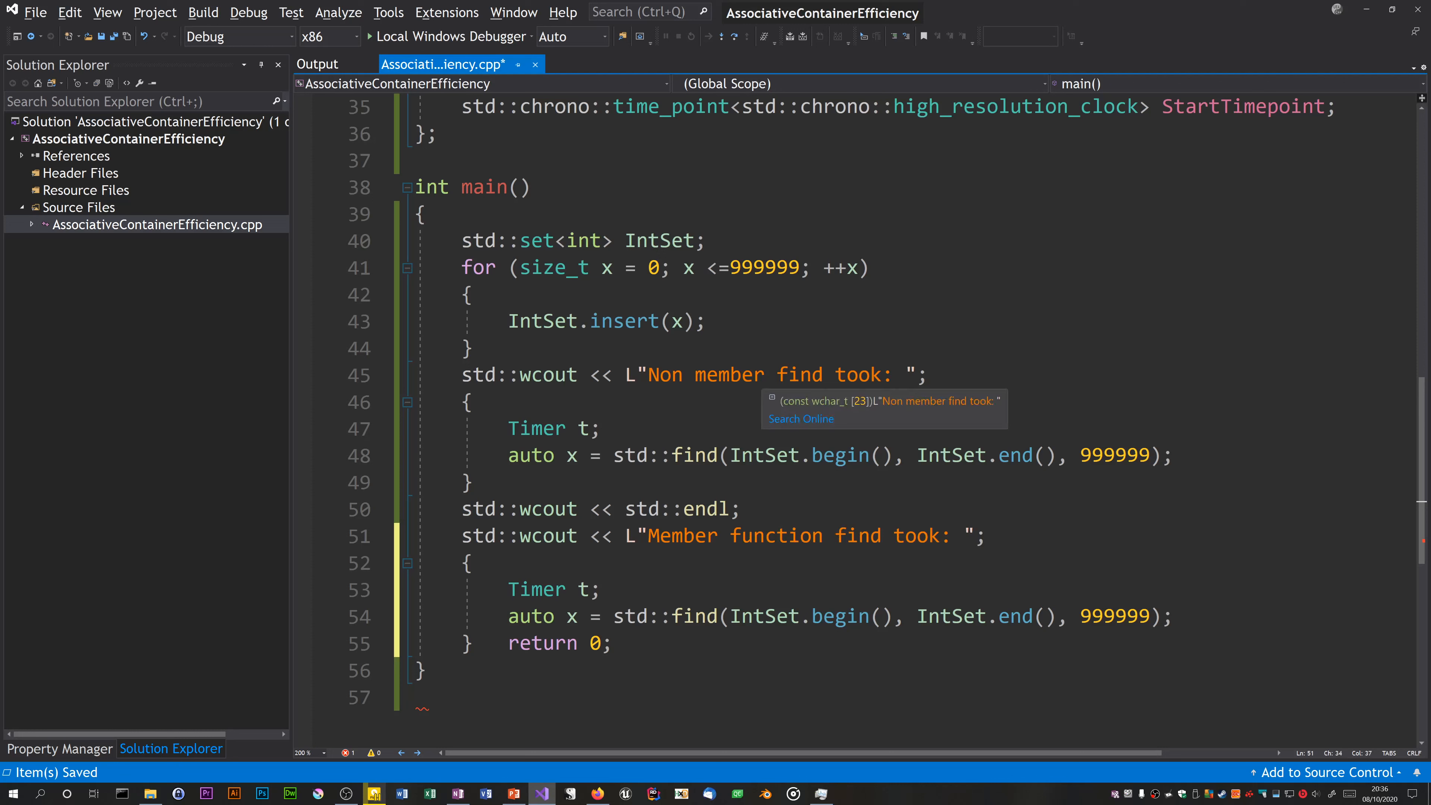
type("function f")
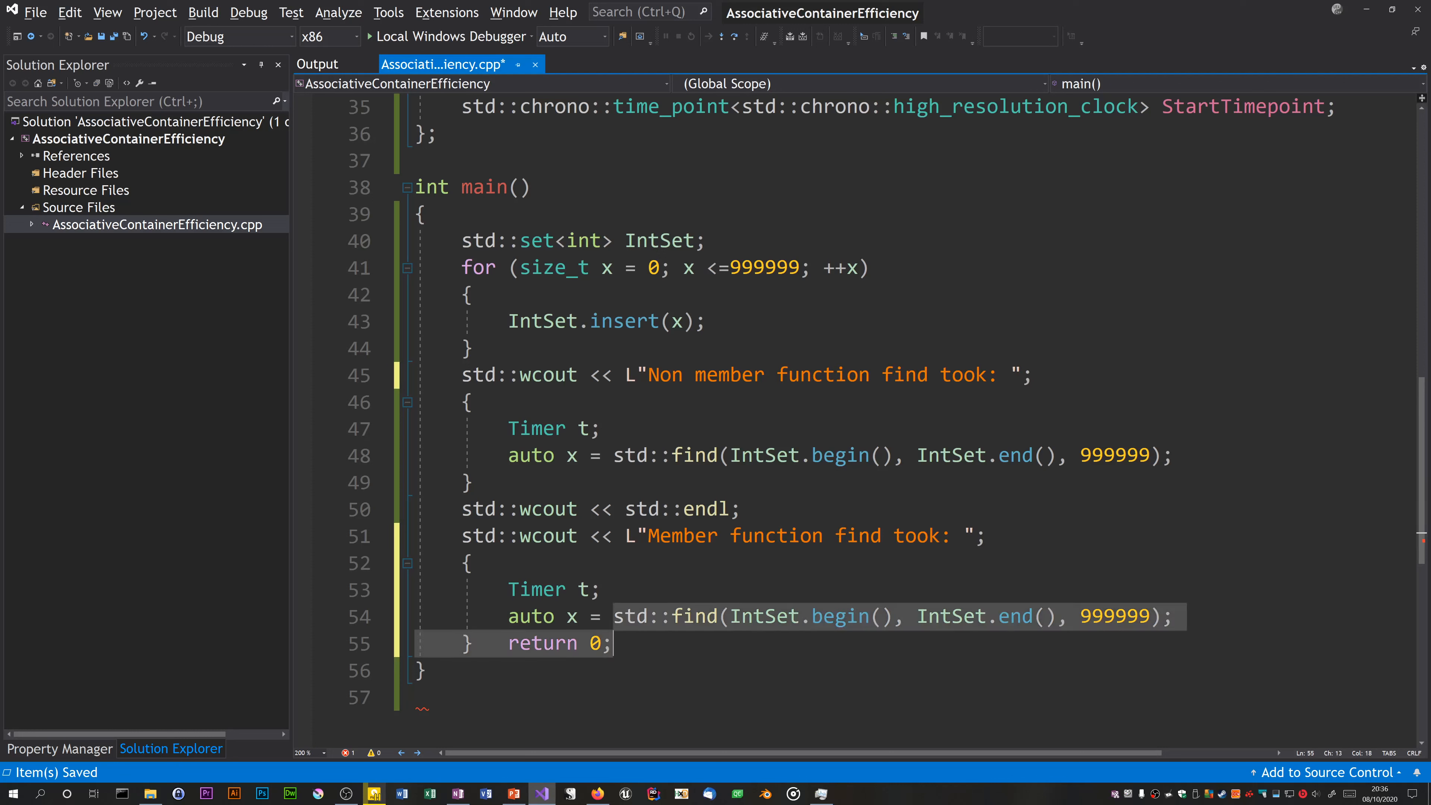
Step: Make the second block time IntSet.find(999999) instead of std::find
type("IntSet;")
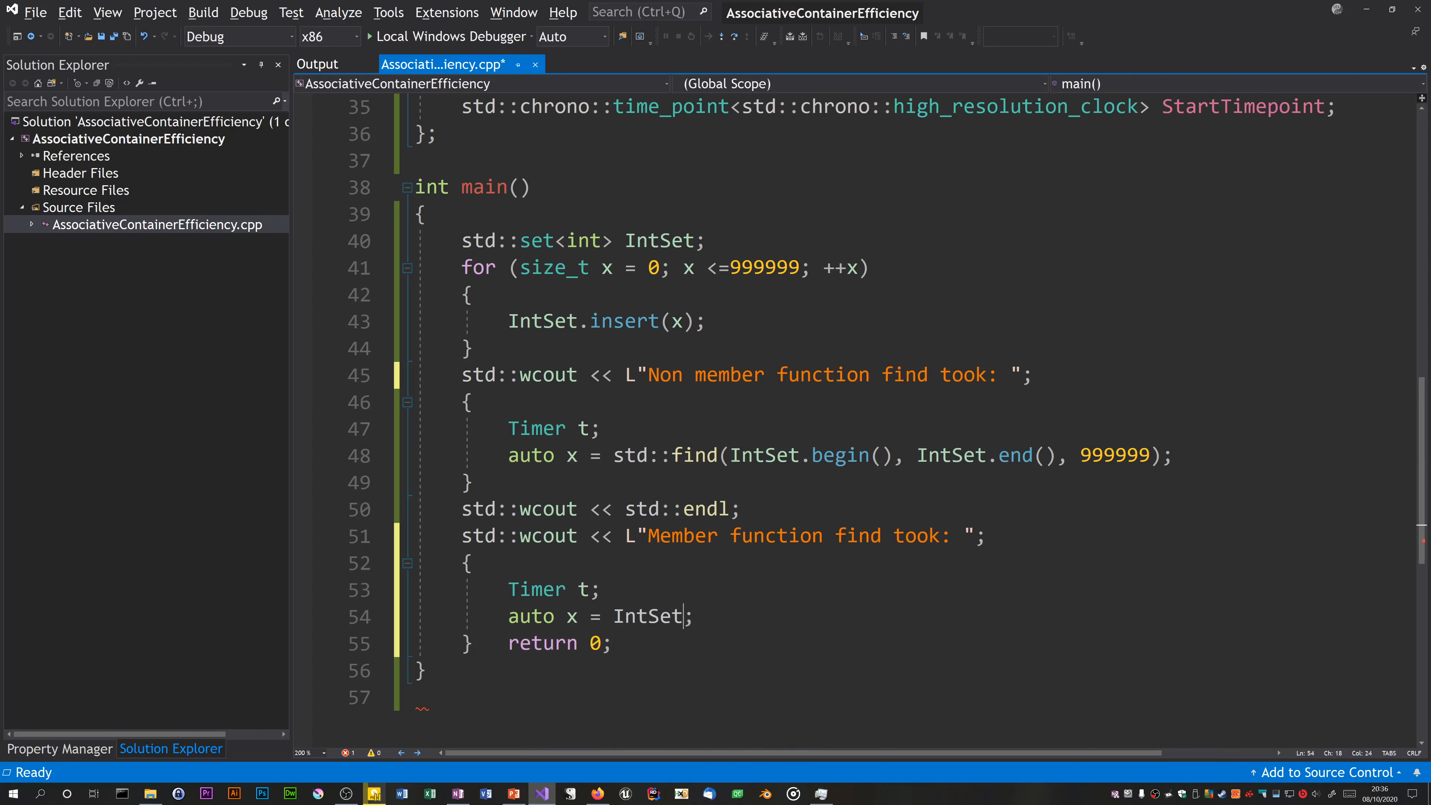
type(".find(")
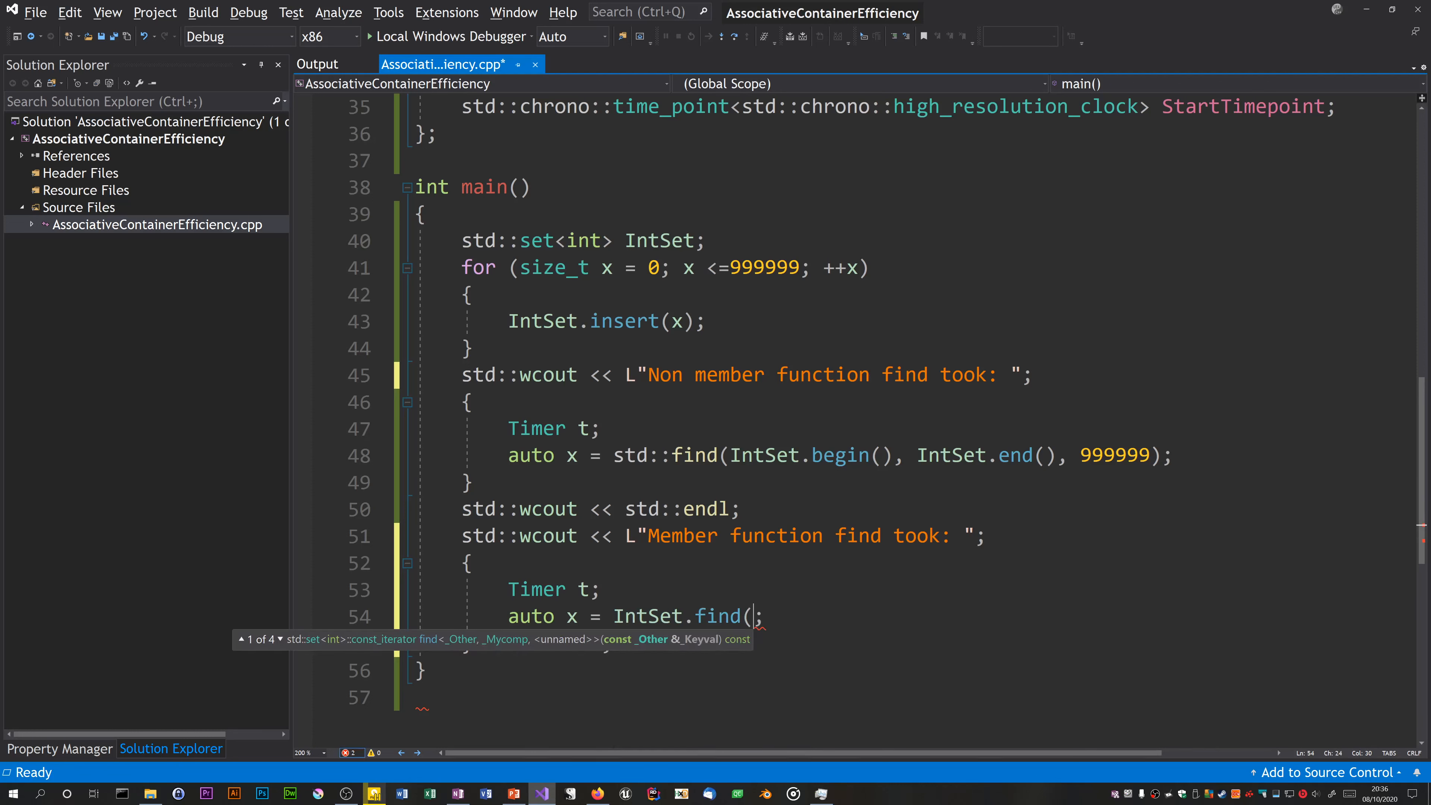
type("999999")
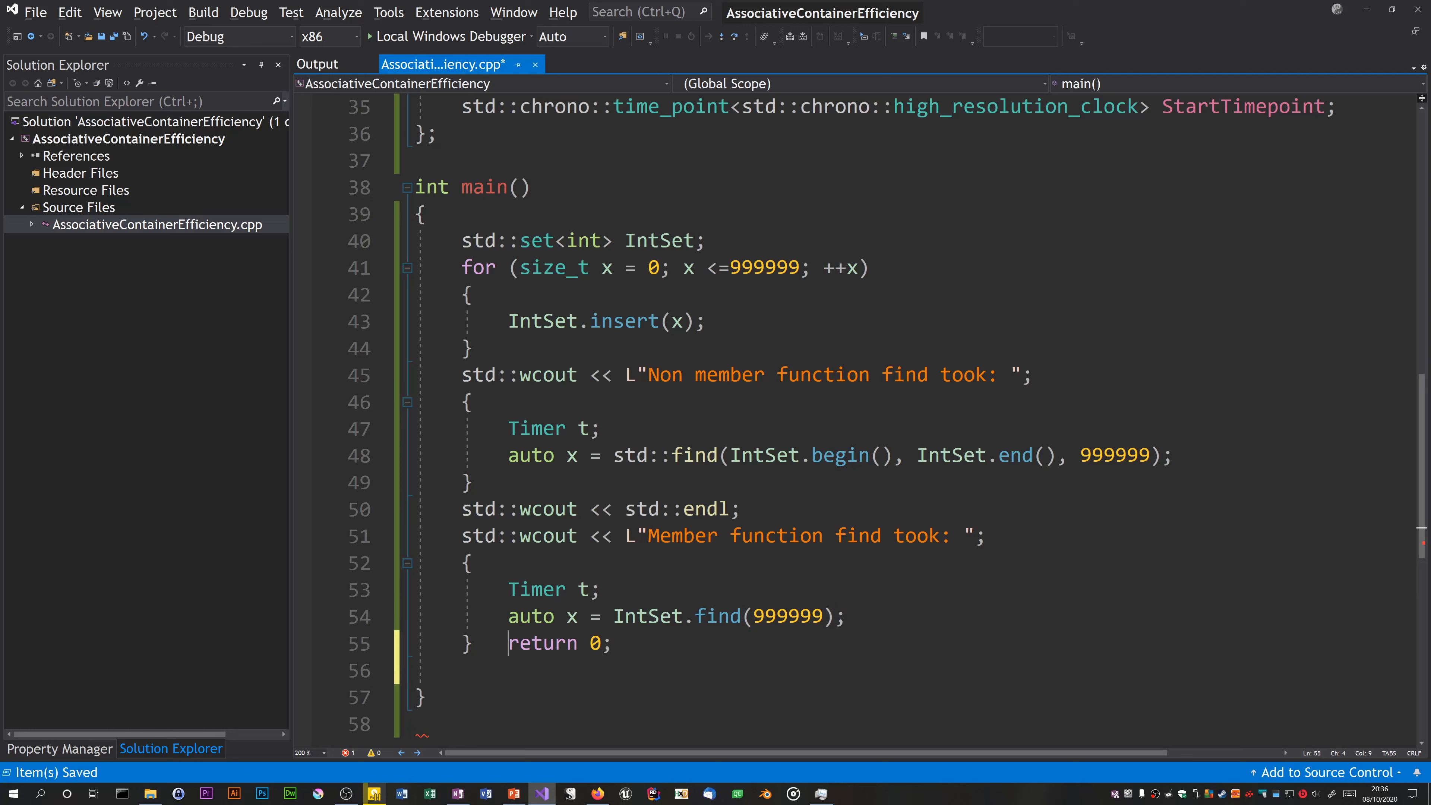
Step: Put return 0 on its own line, add std::wcout << std::endl; after the block, and save
key("Enter")
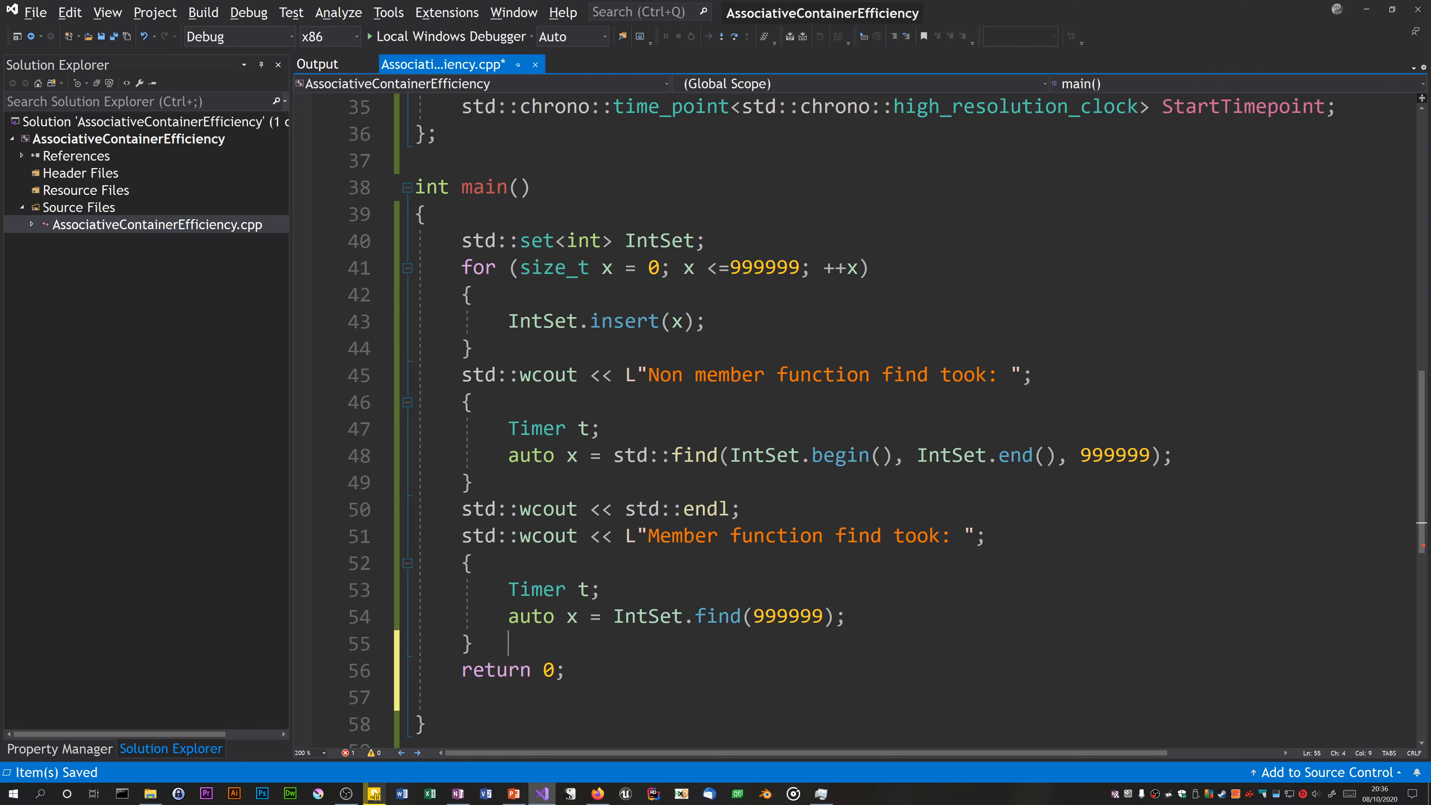
type("std::wcout <<")
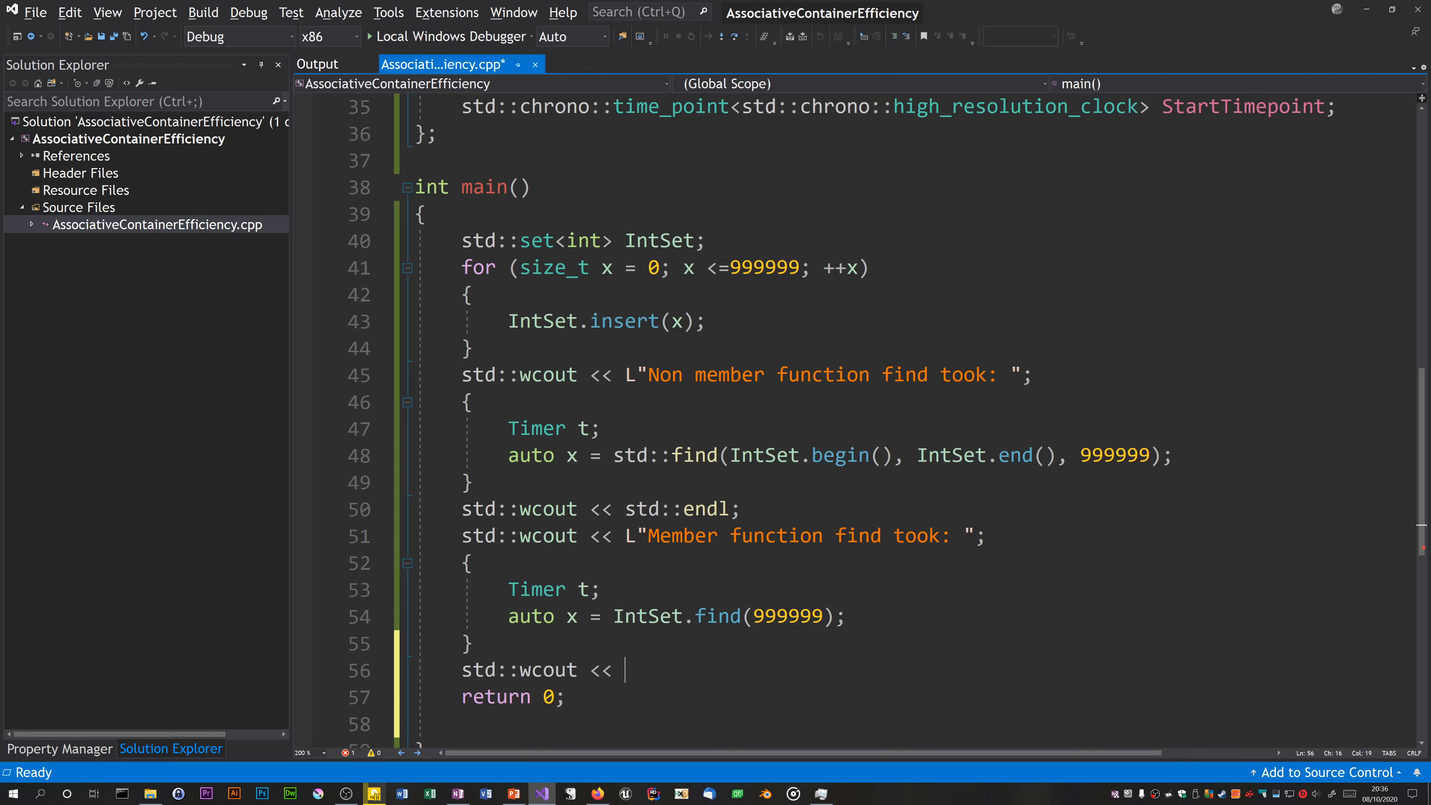
type("std::endl;")
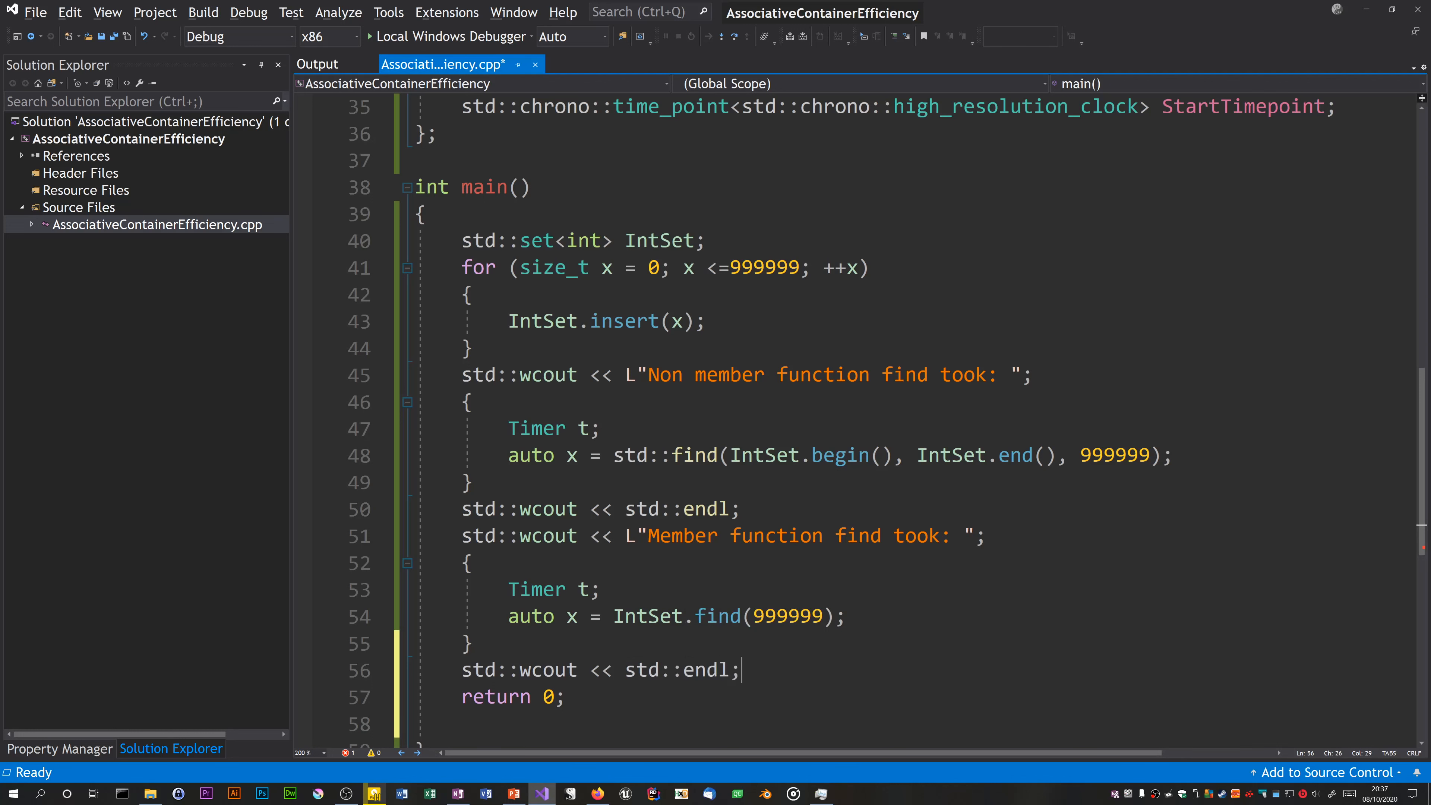
key("Ctrl+S")
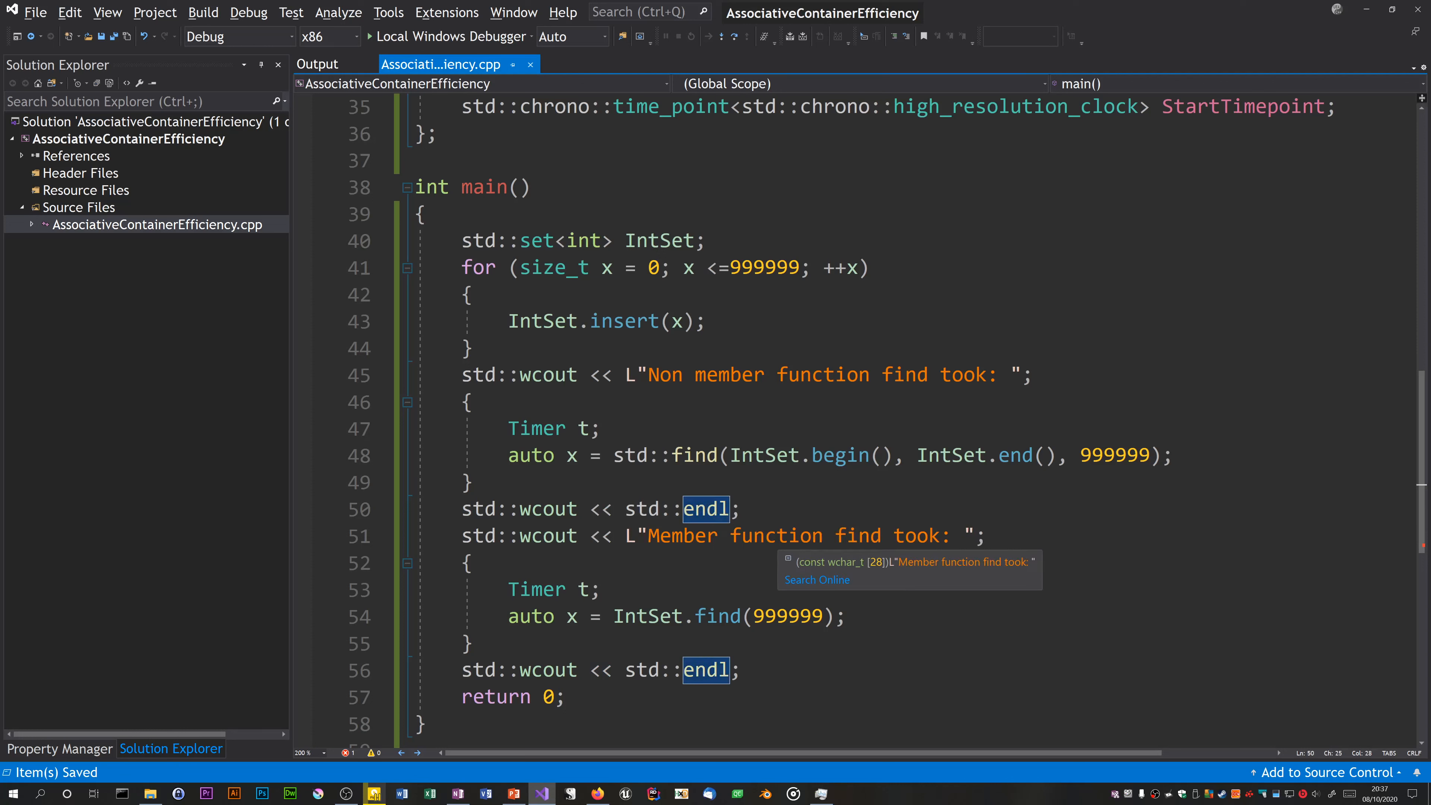
Step: Append << std::endl between the blocks and run under Local Windows Debugger to compare timings
type("<< std::endl")
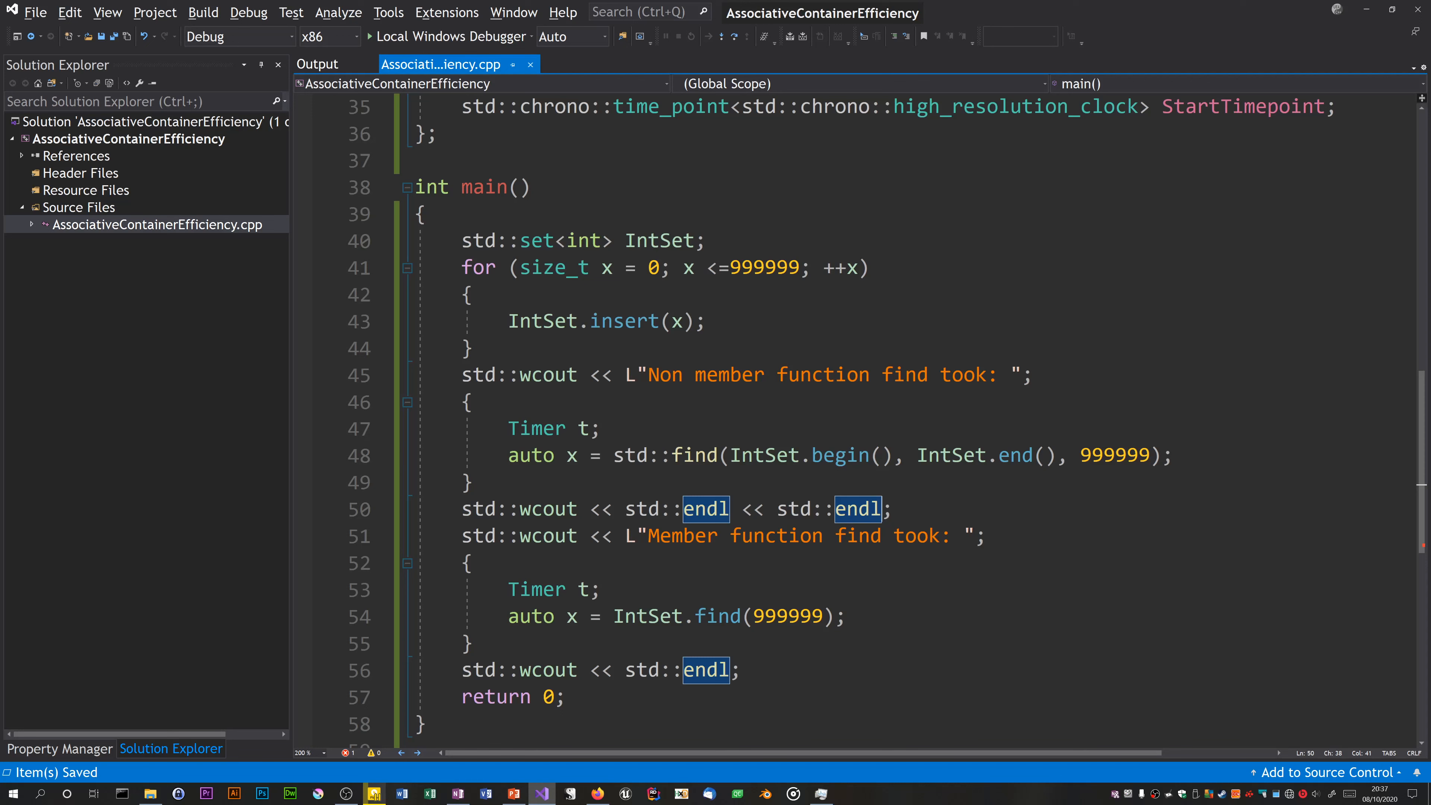
left_click(316, 64)
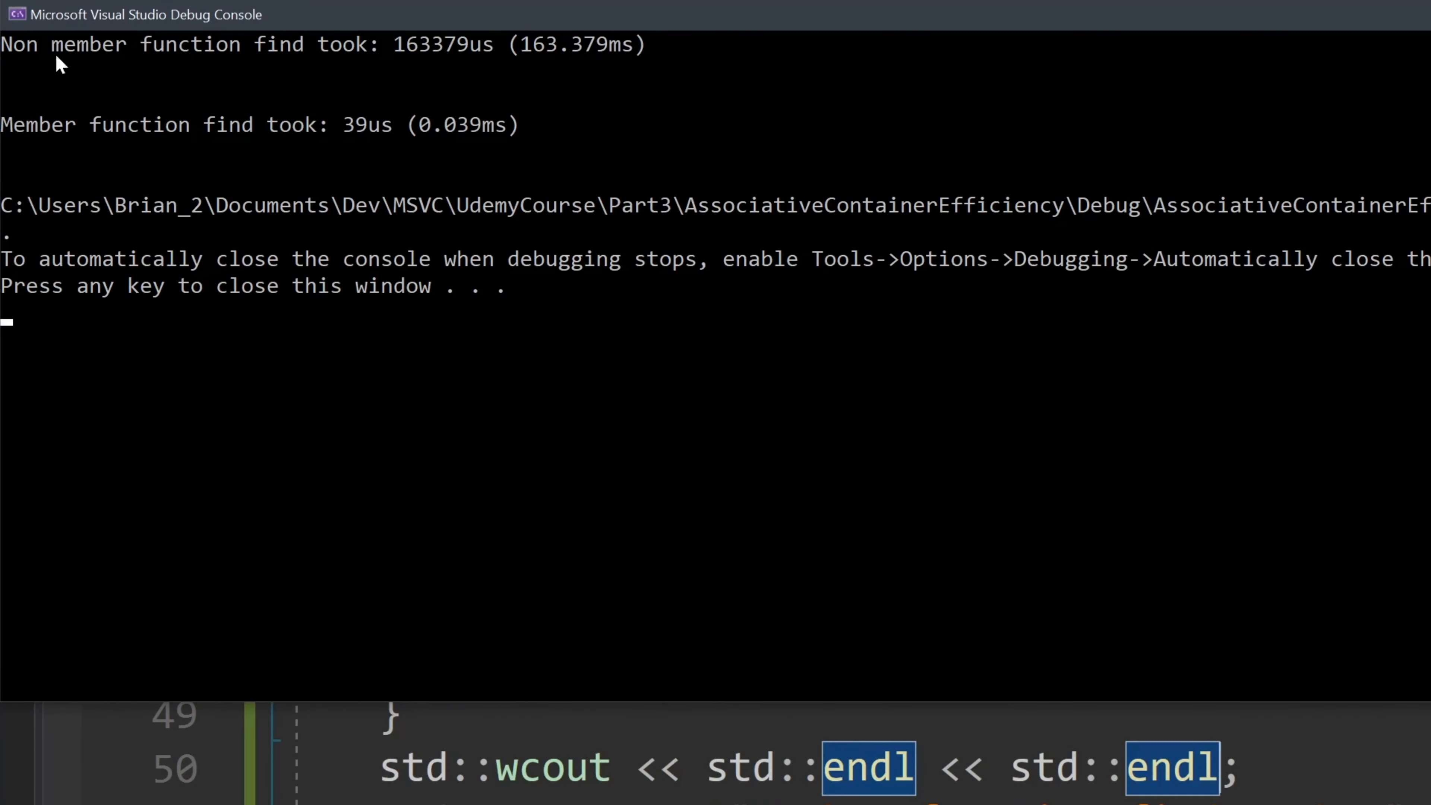
mouse_move(459, 73)
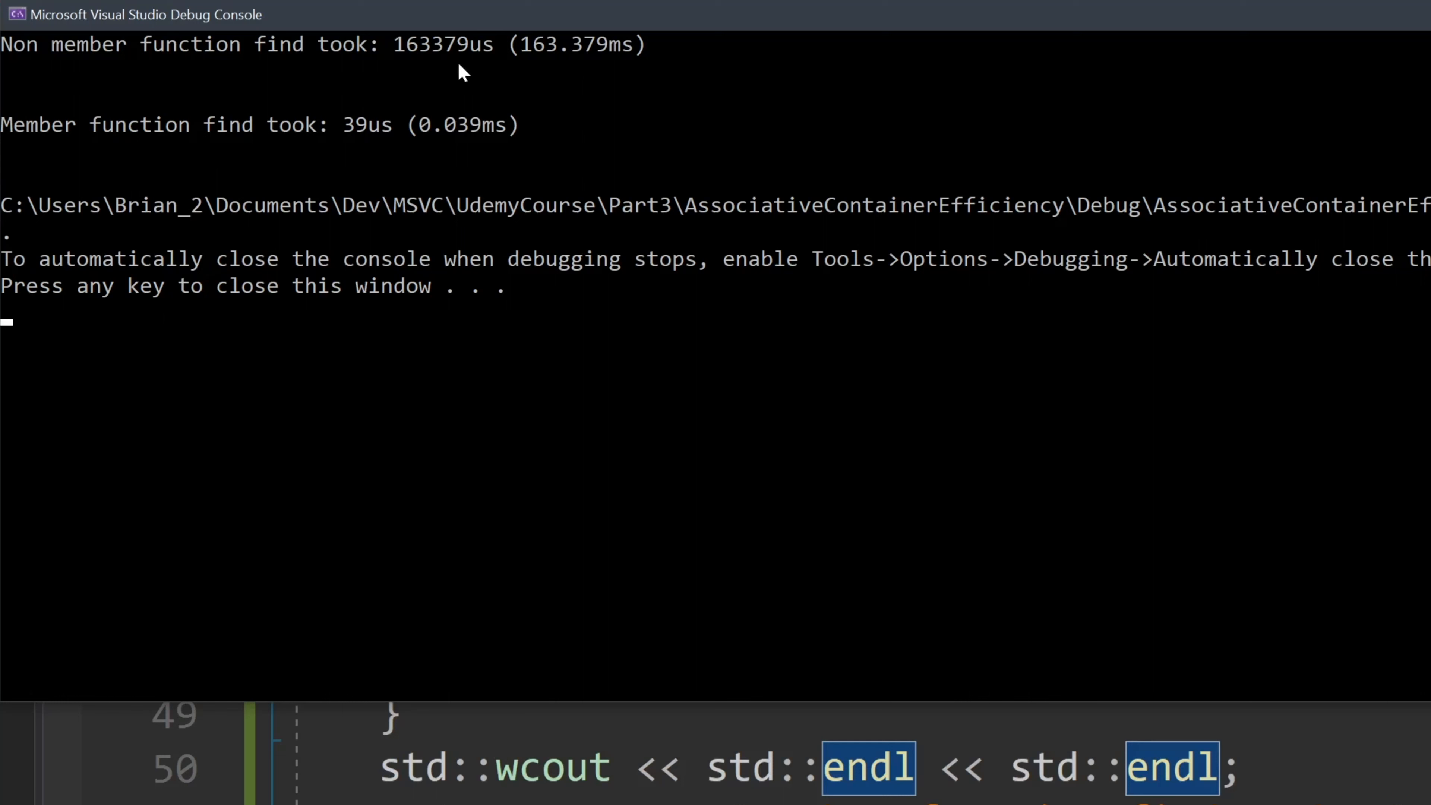
mouse_move(556, 69)
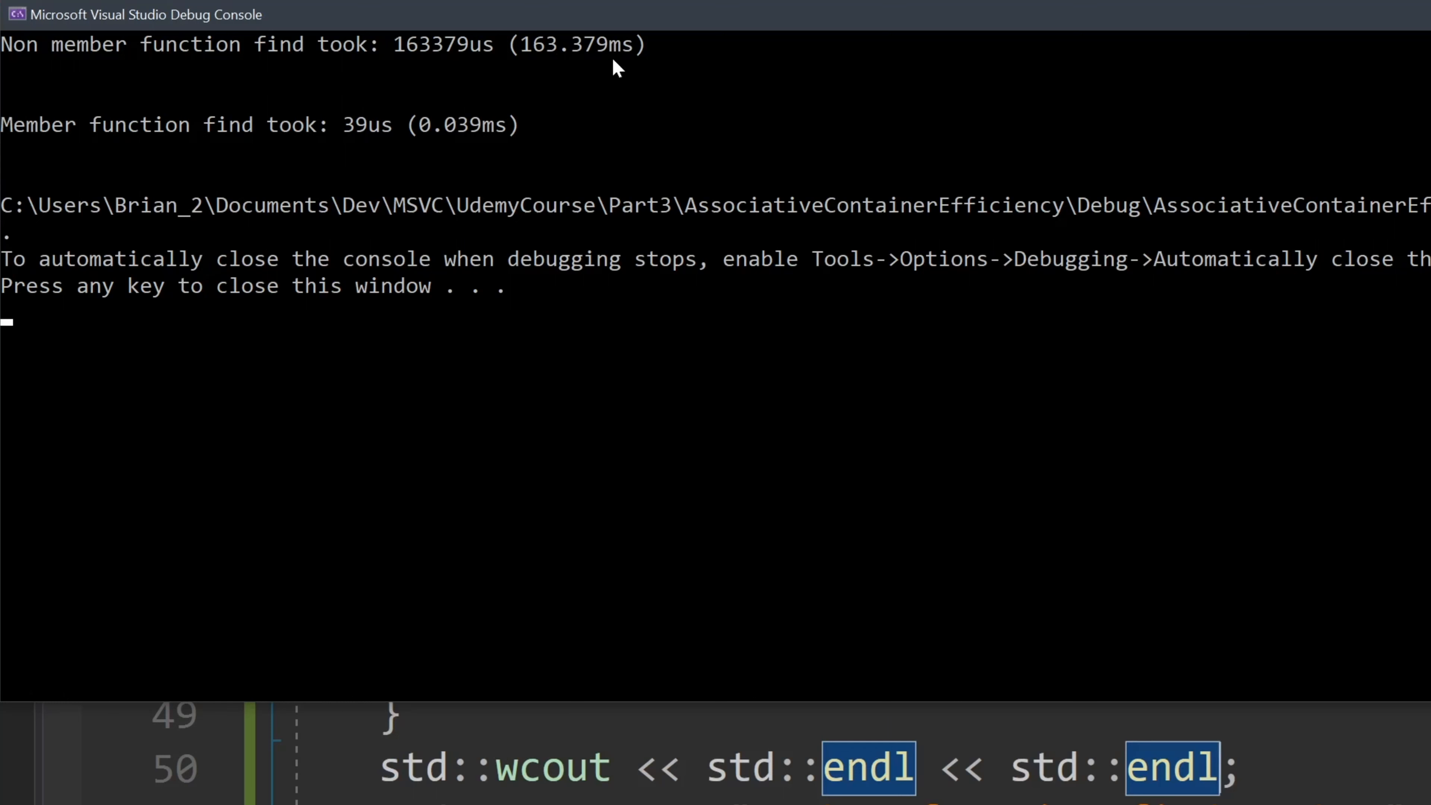
mouse_move(810, 198)
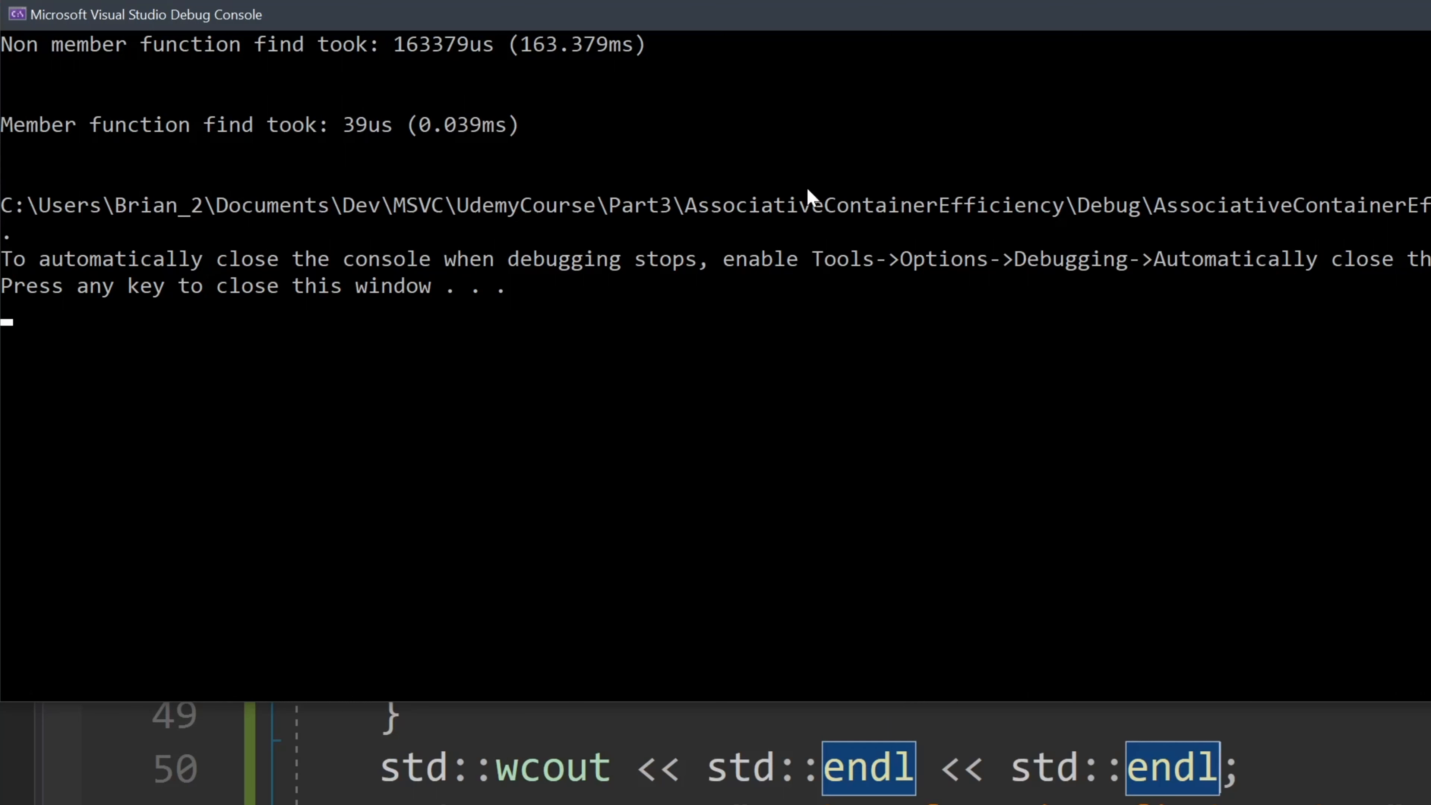
mouse_move(432, 68)
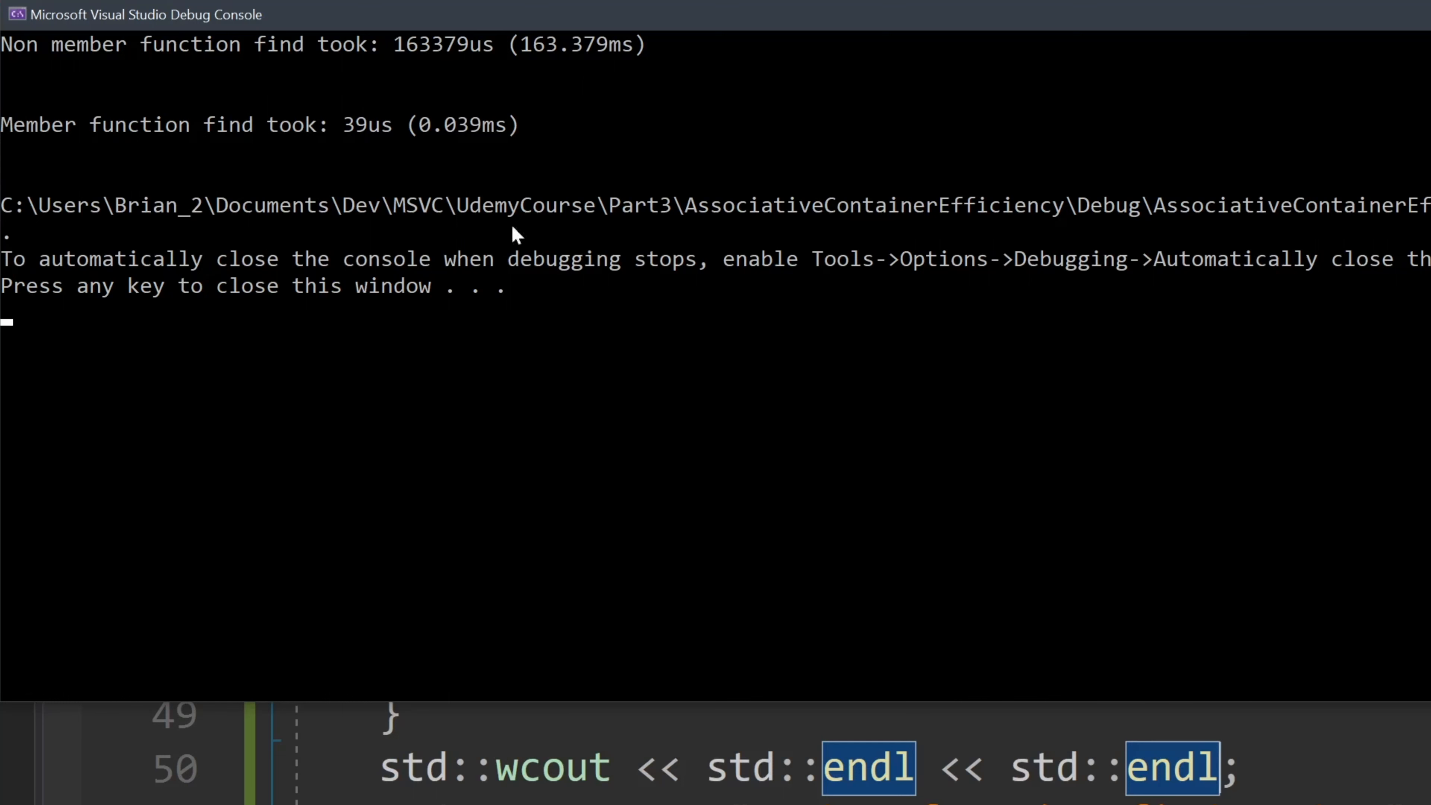
mouse_move(201, 156)
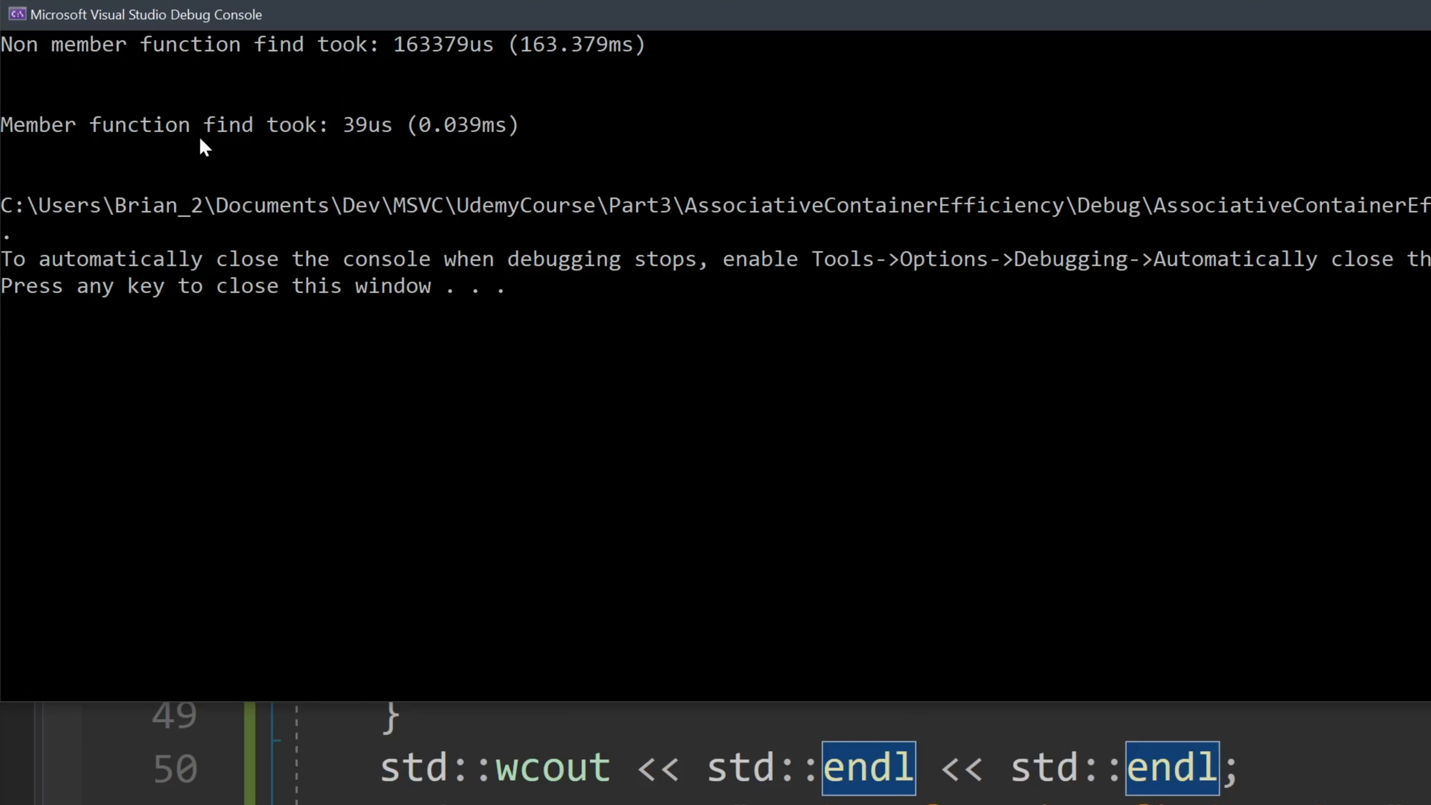